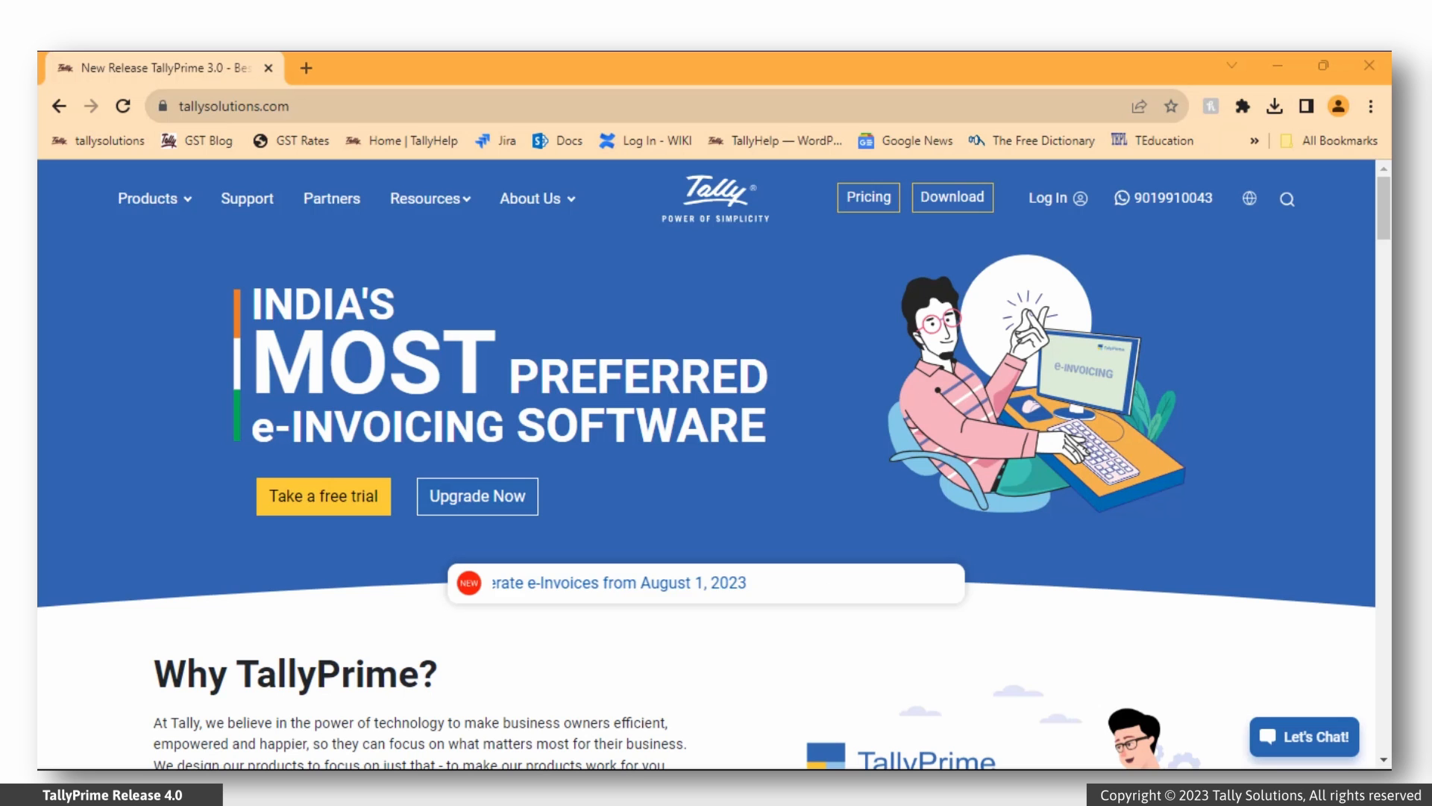
Open the Log In form on tallysolutions.com with Tally.NET ID and password filled.
left_click(1055, 197)
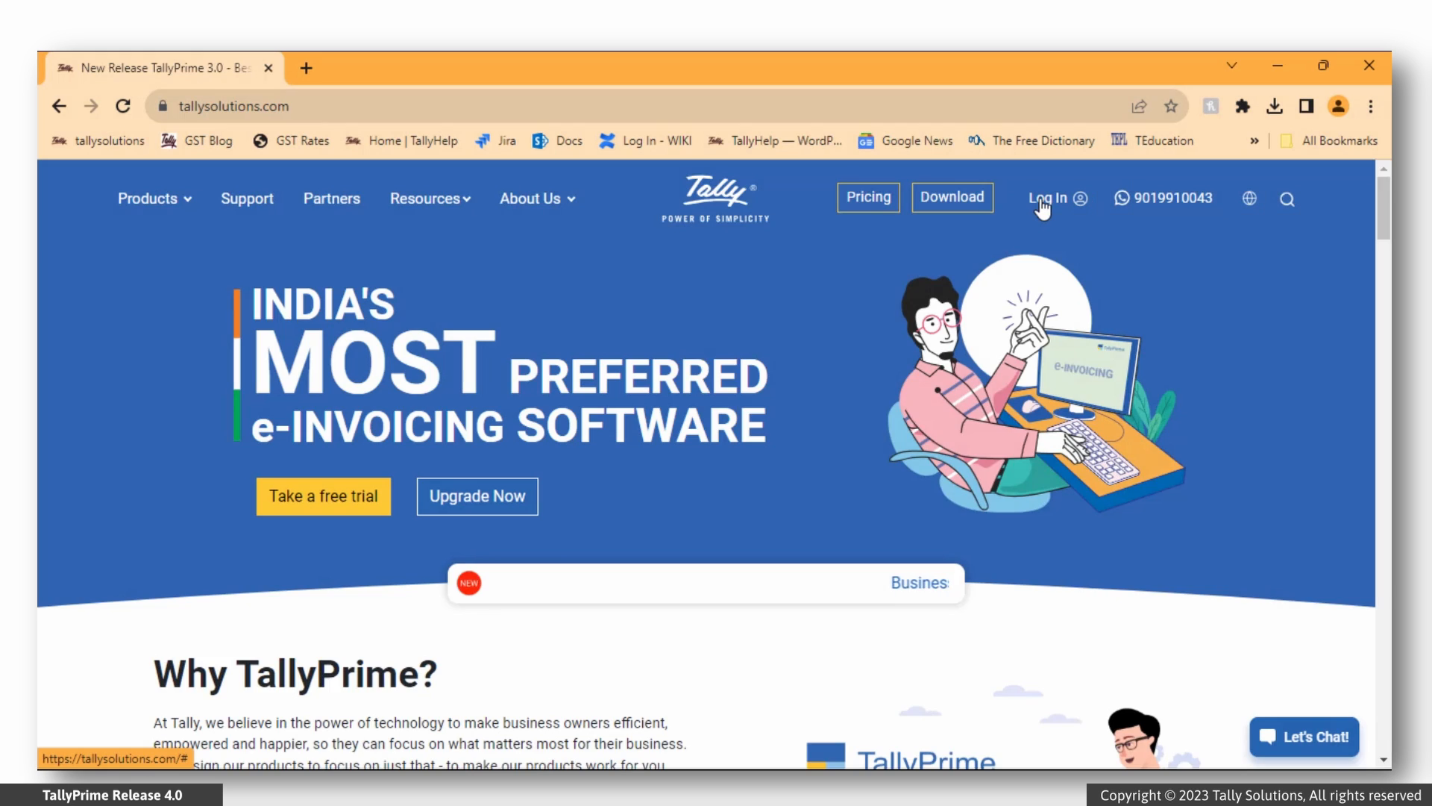
left_click(1048, 197)
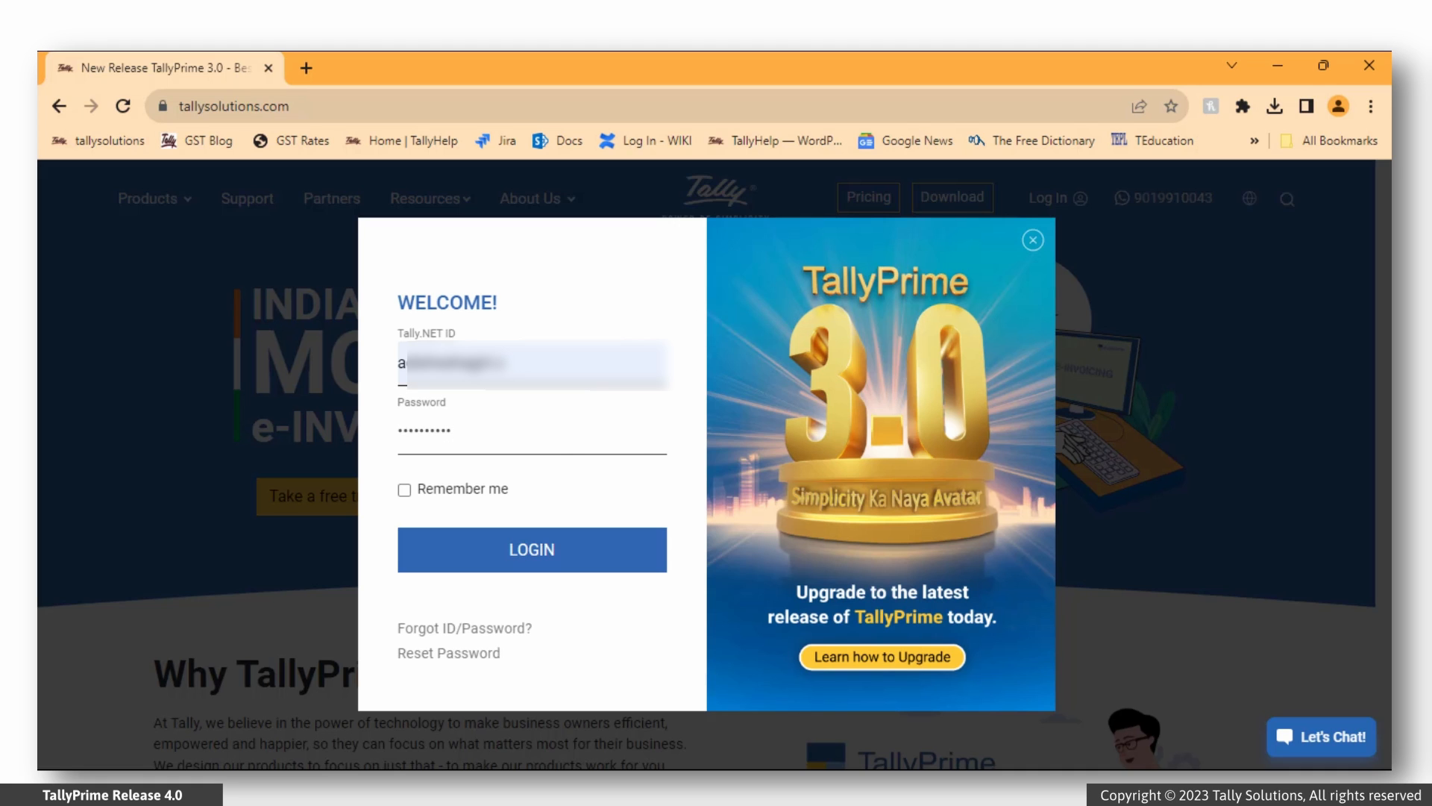
Log into the Tally Customer Portal and start the Buy WhatsApp for Business request.
left_click(532, 549)
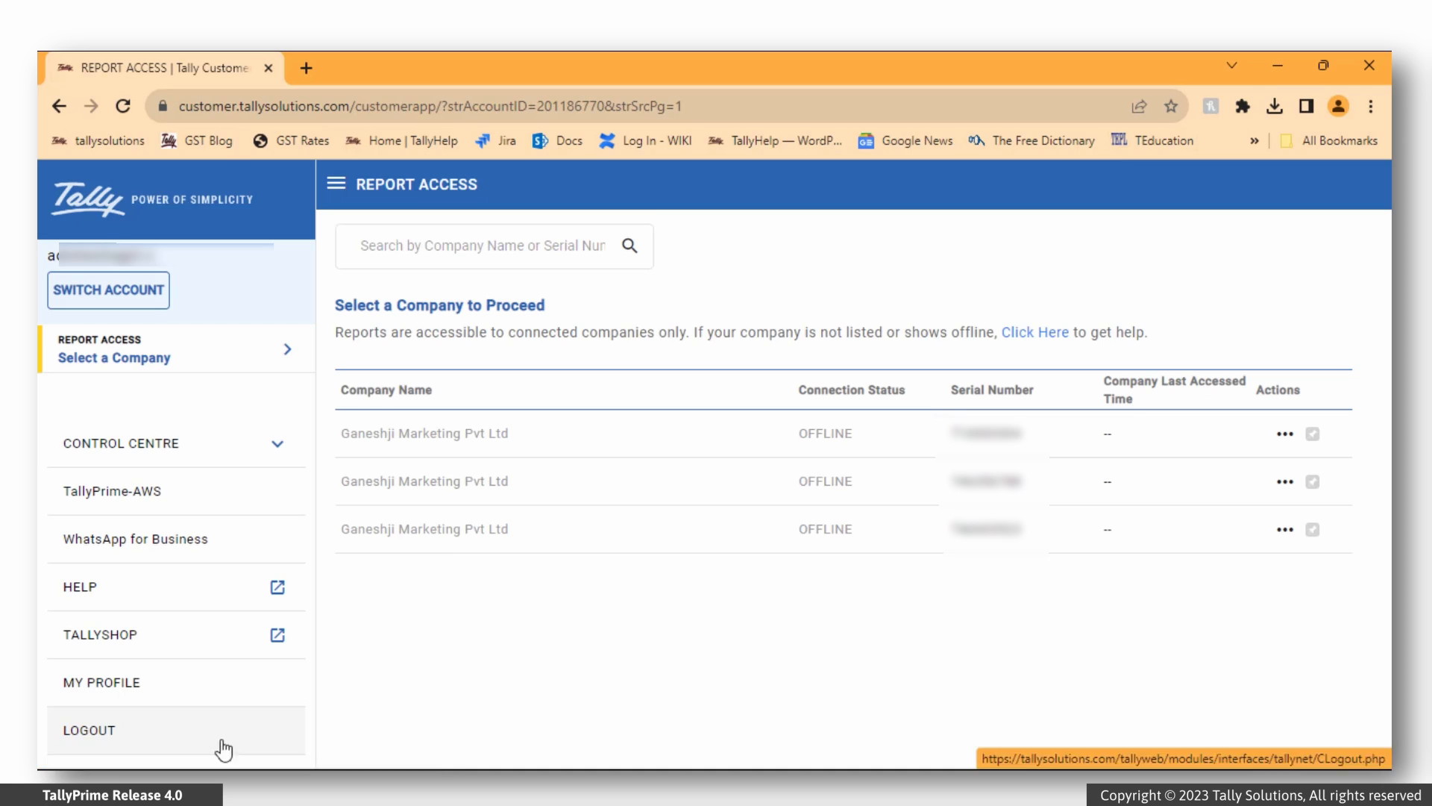
mouse_move(136, 539)
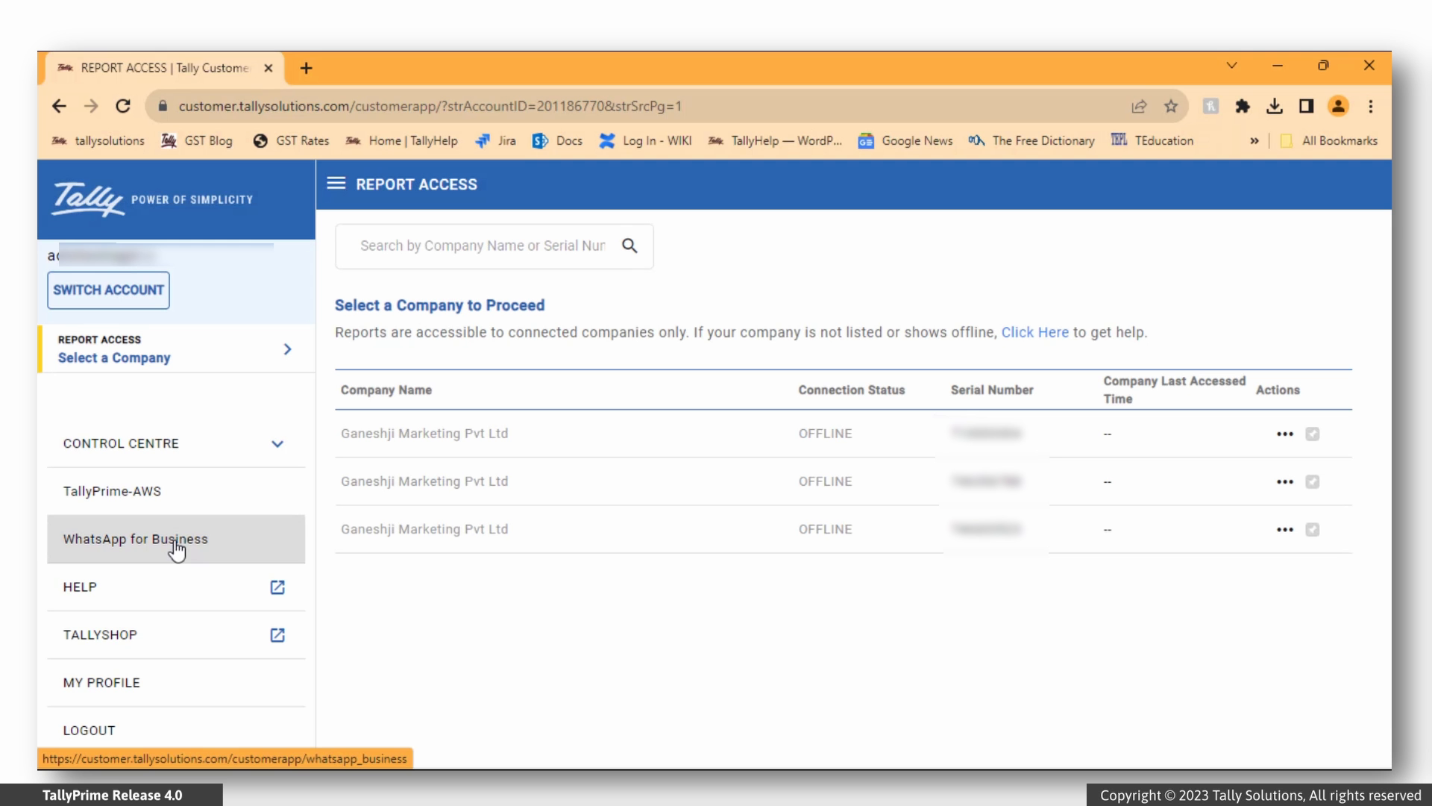
left_click(134, 538)
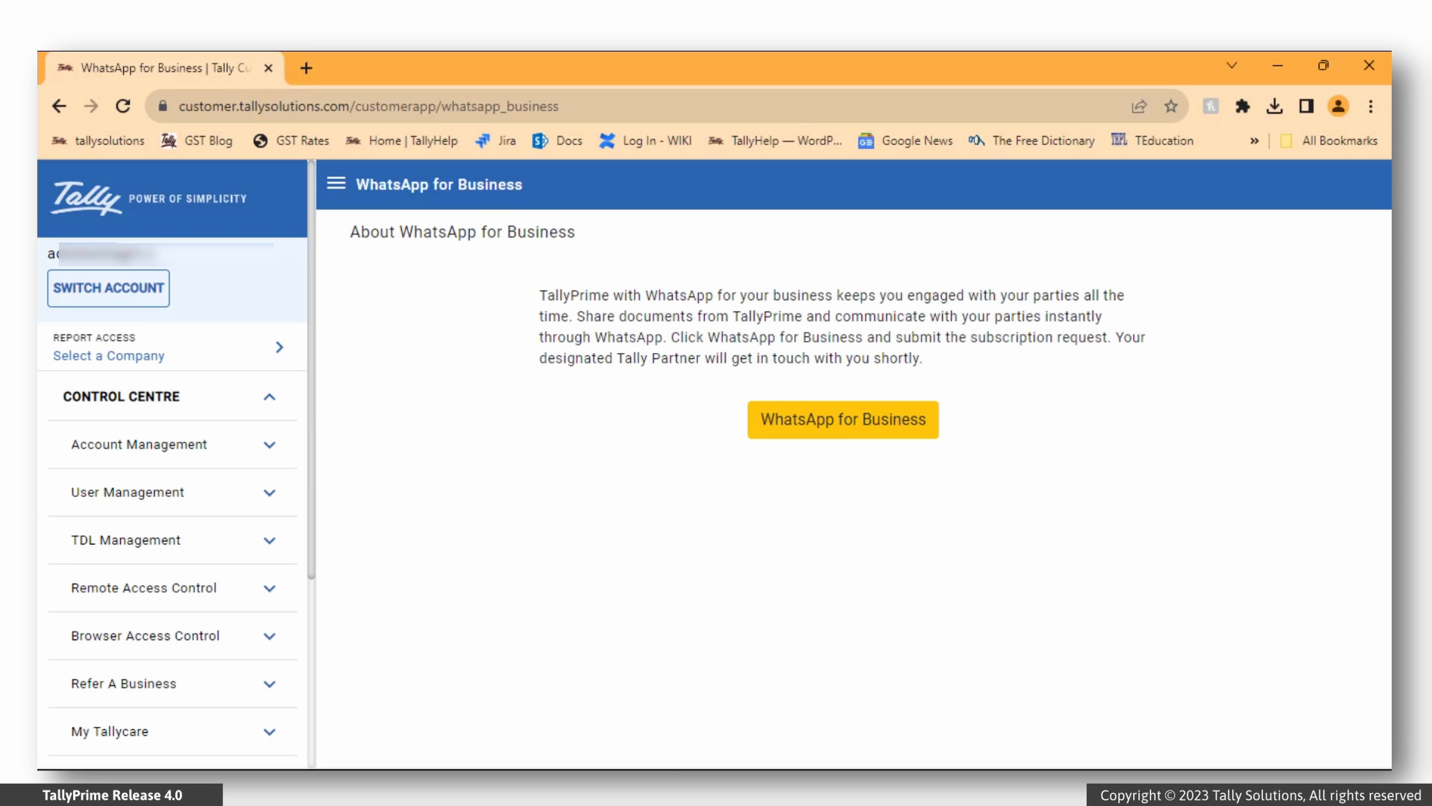
left_click(842, 421)
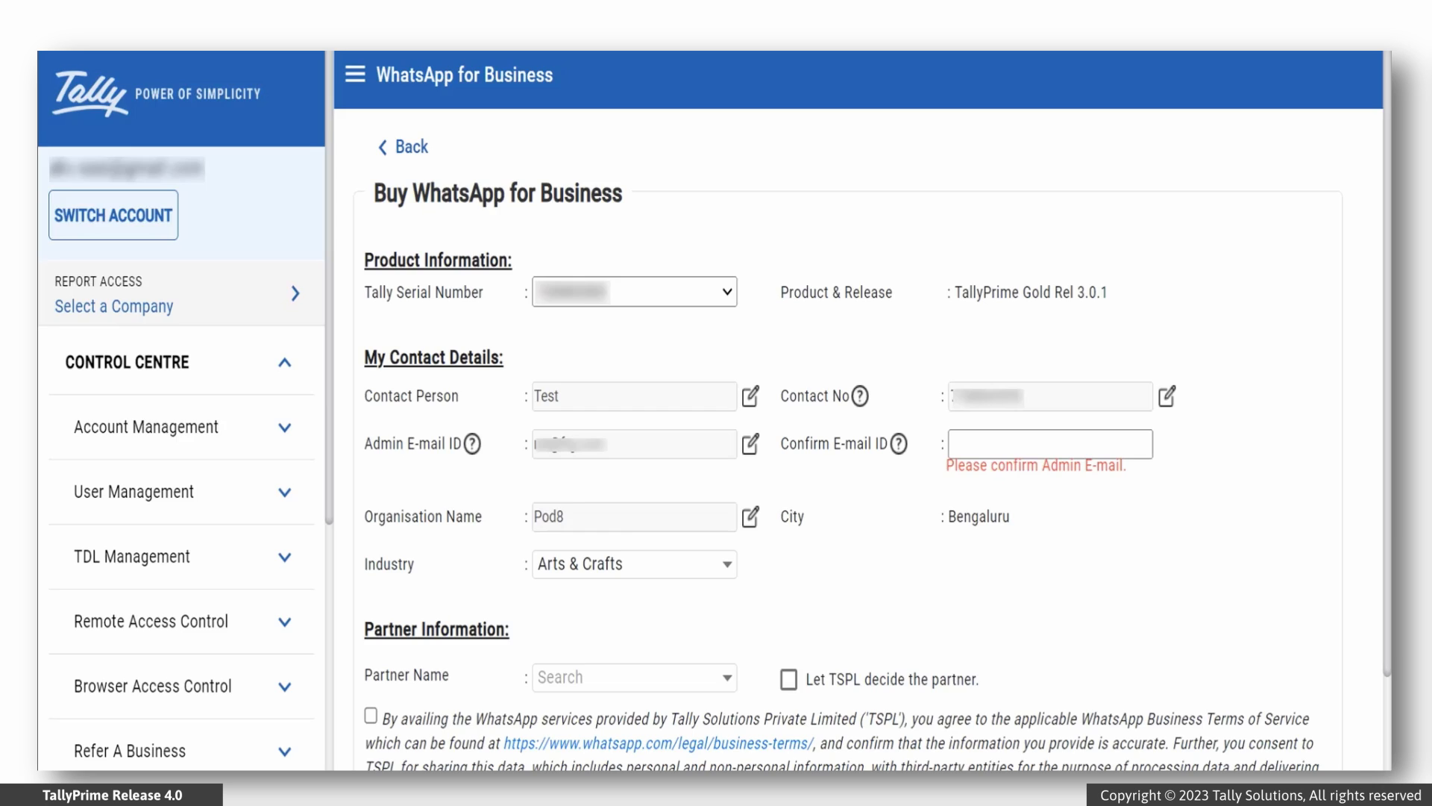
left_click(1050, 444)
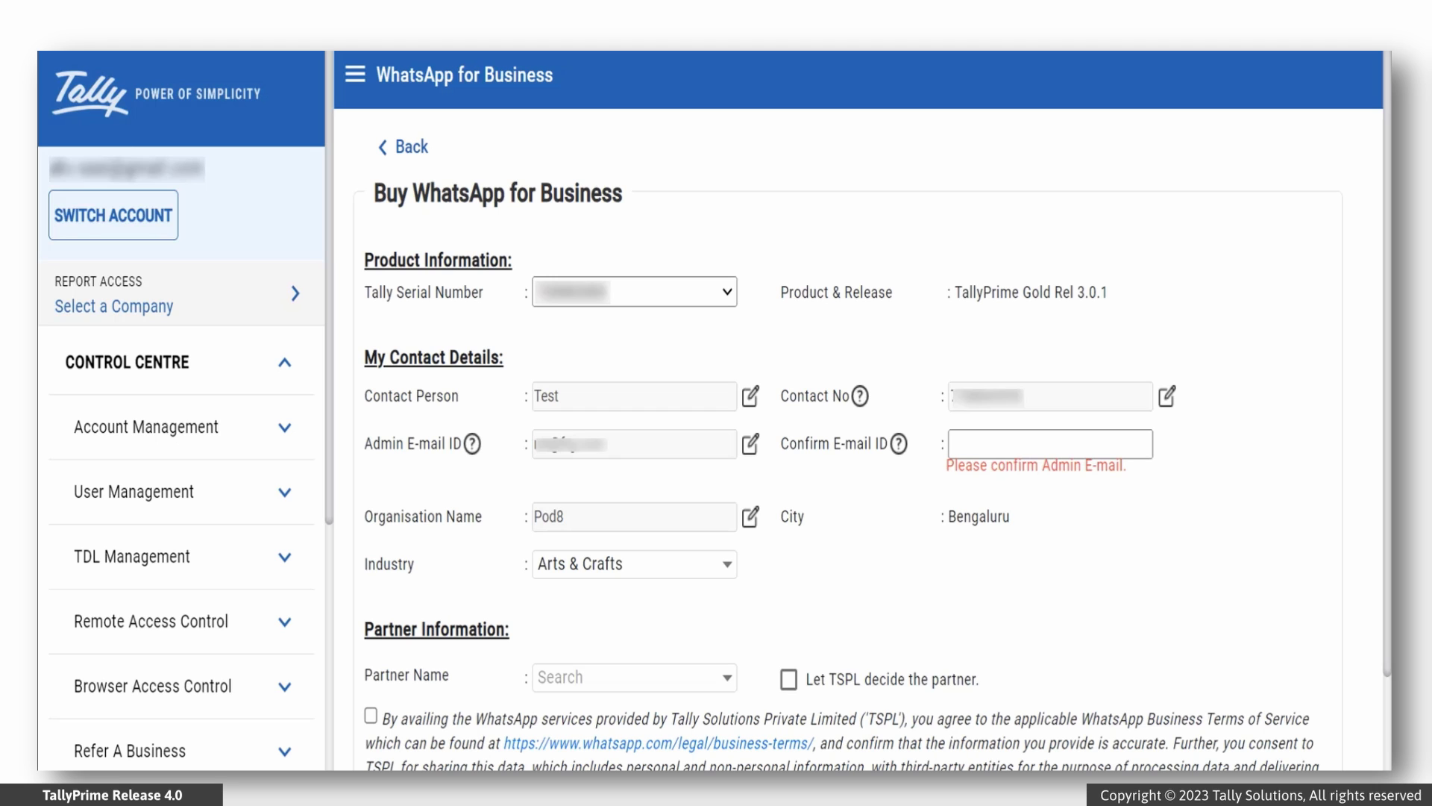
left_click(633, 678)
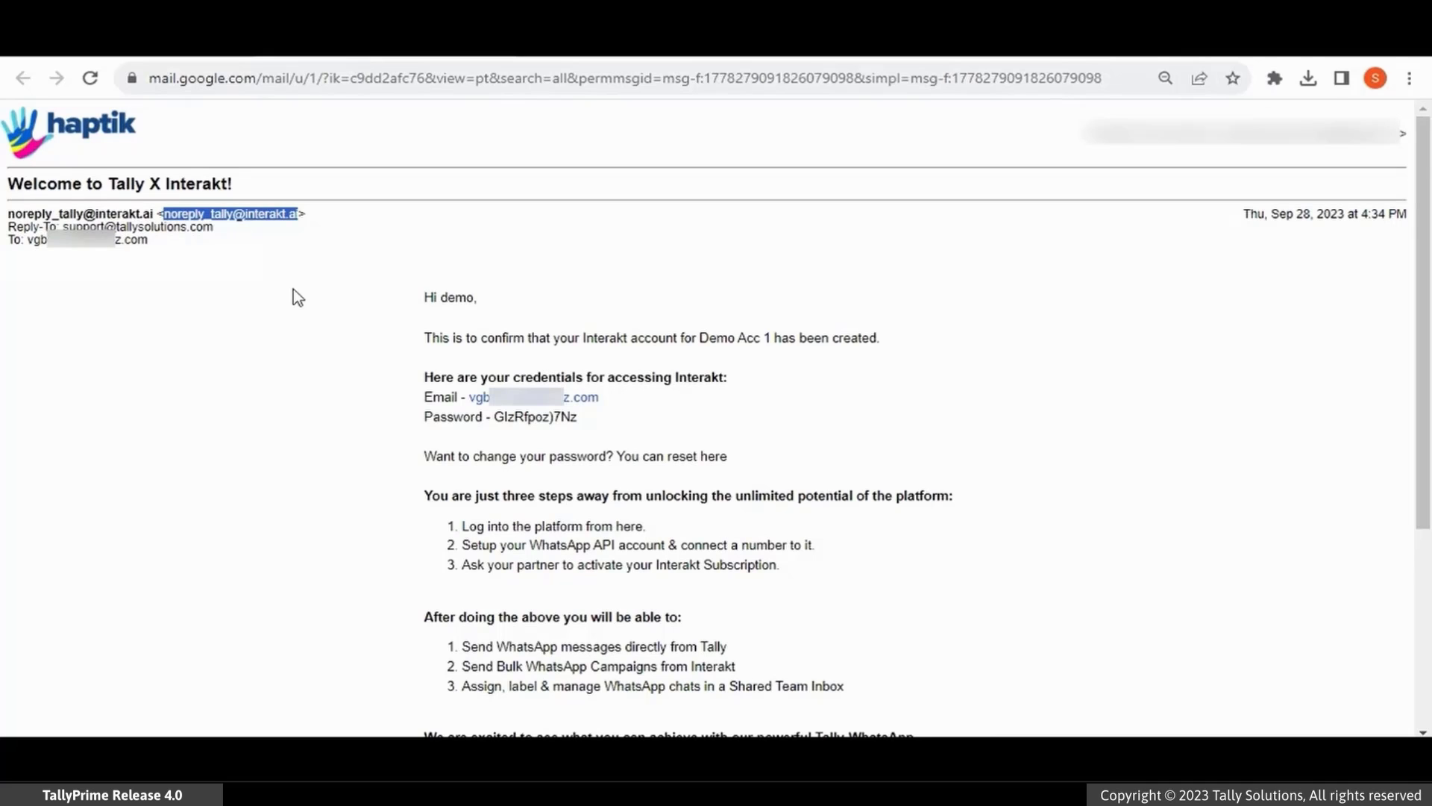
mouse_move(270, 251)
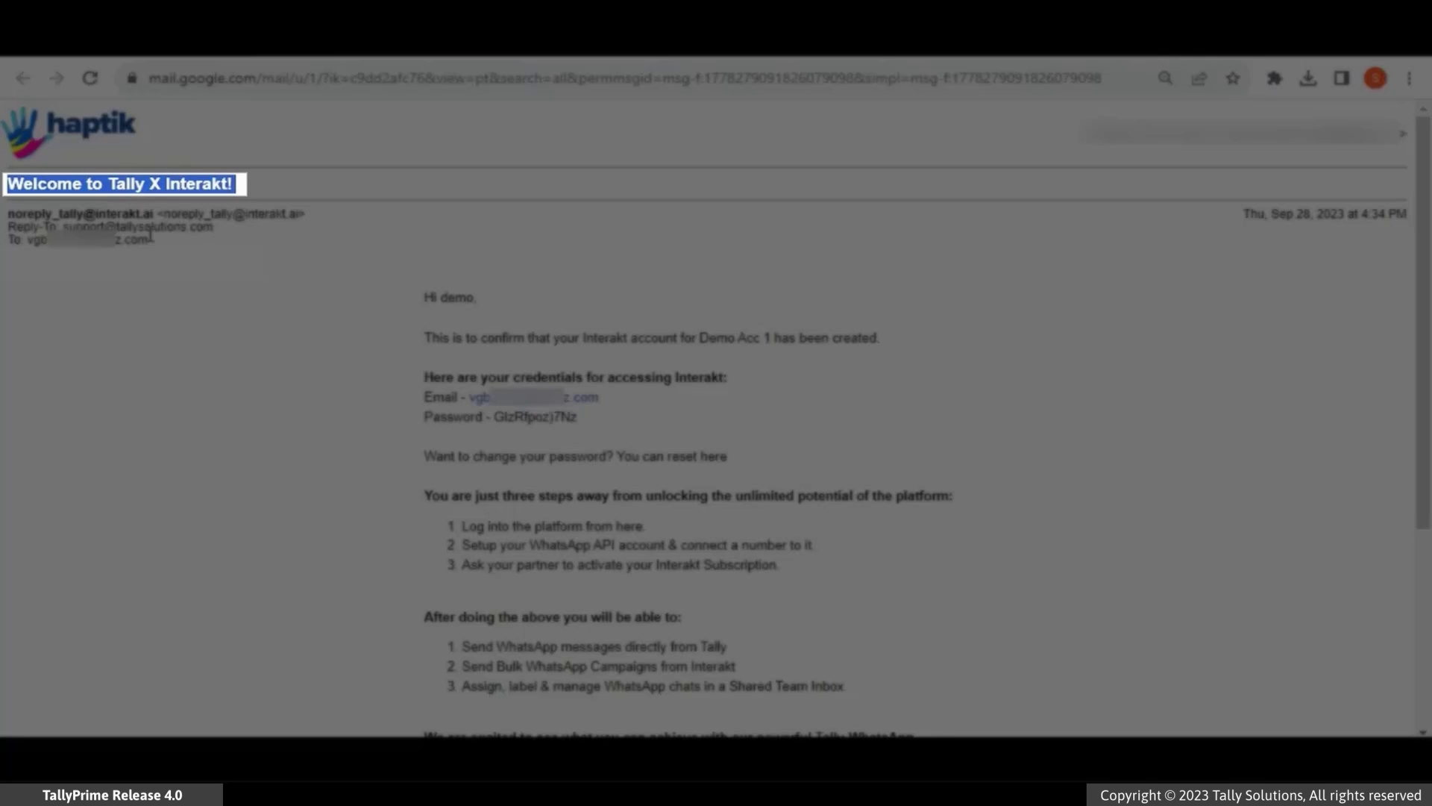
Select the Email and Password credential lines in the Welcome to Tally X Interakt email.
left_click_drag(509, 416, 576, 417)
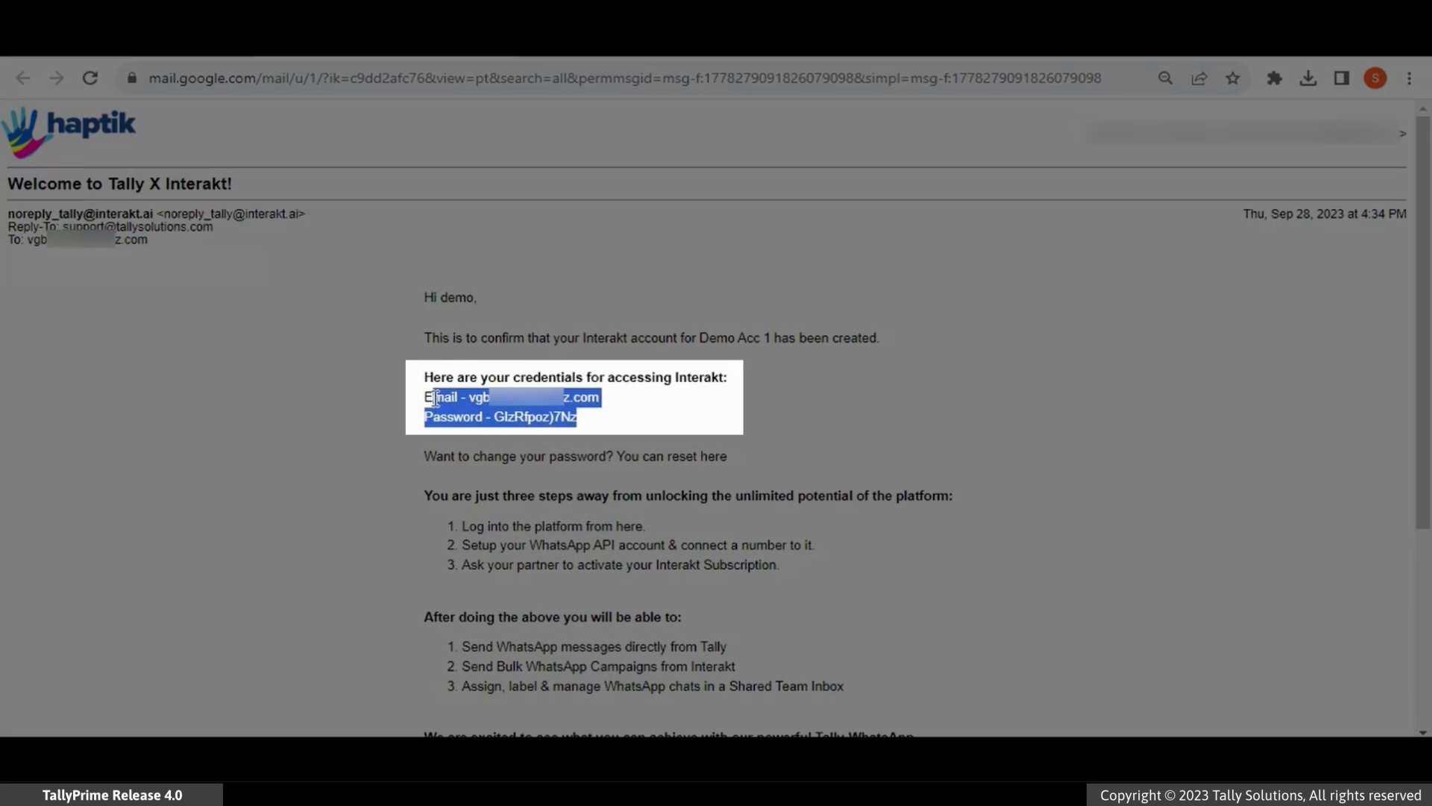
mouse_move(508, 445)
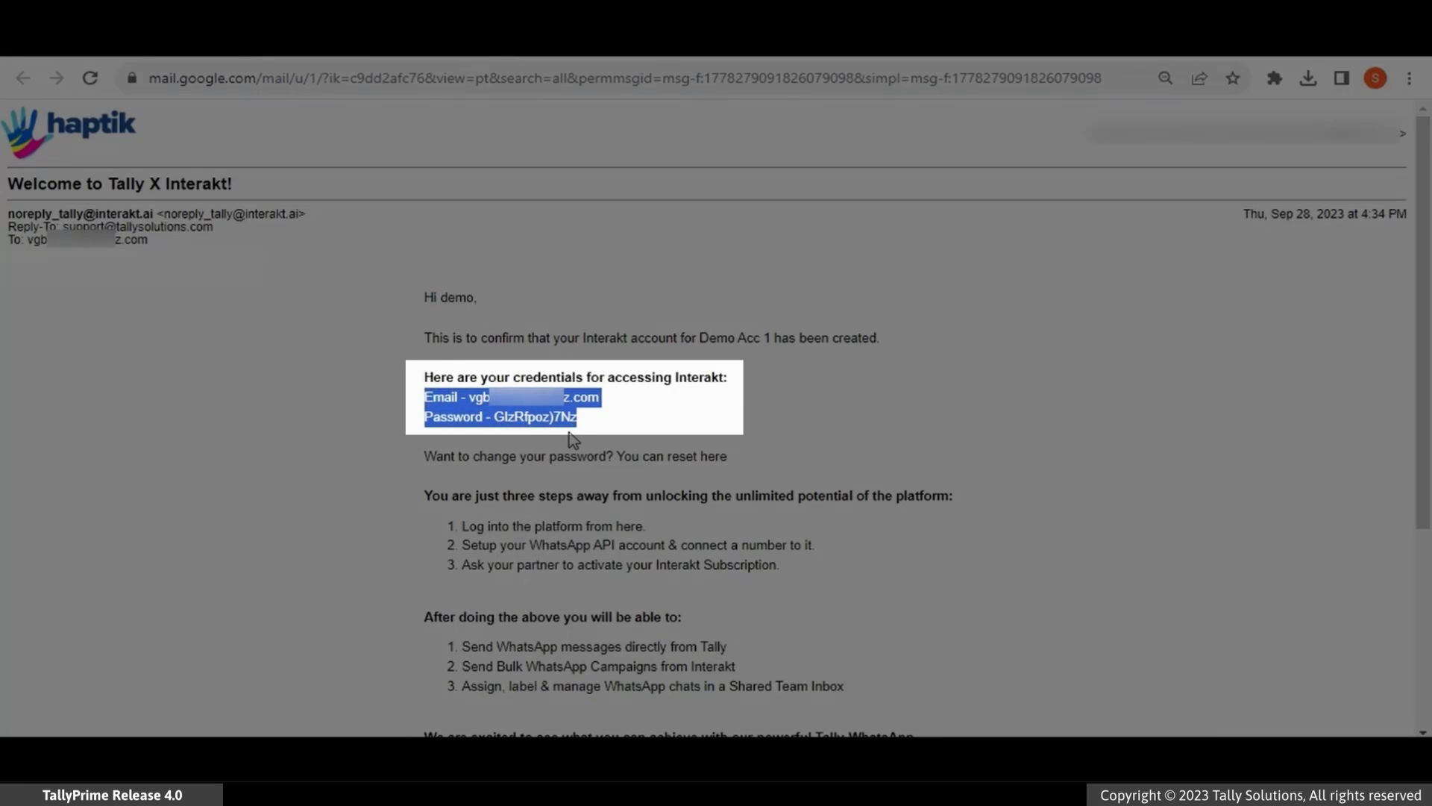
left_click(625, 406)
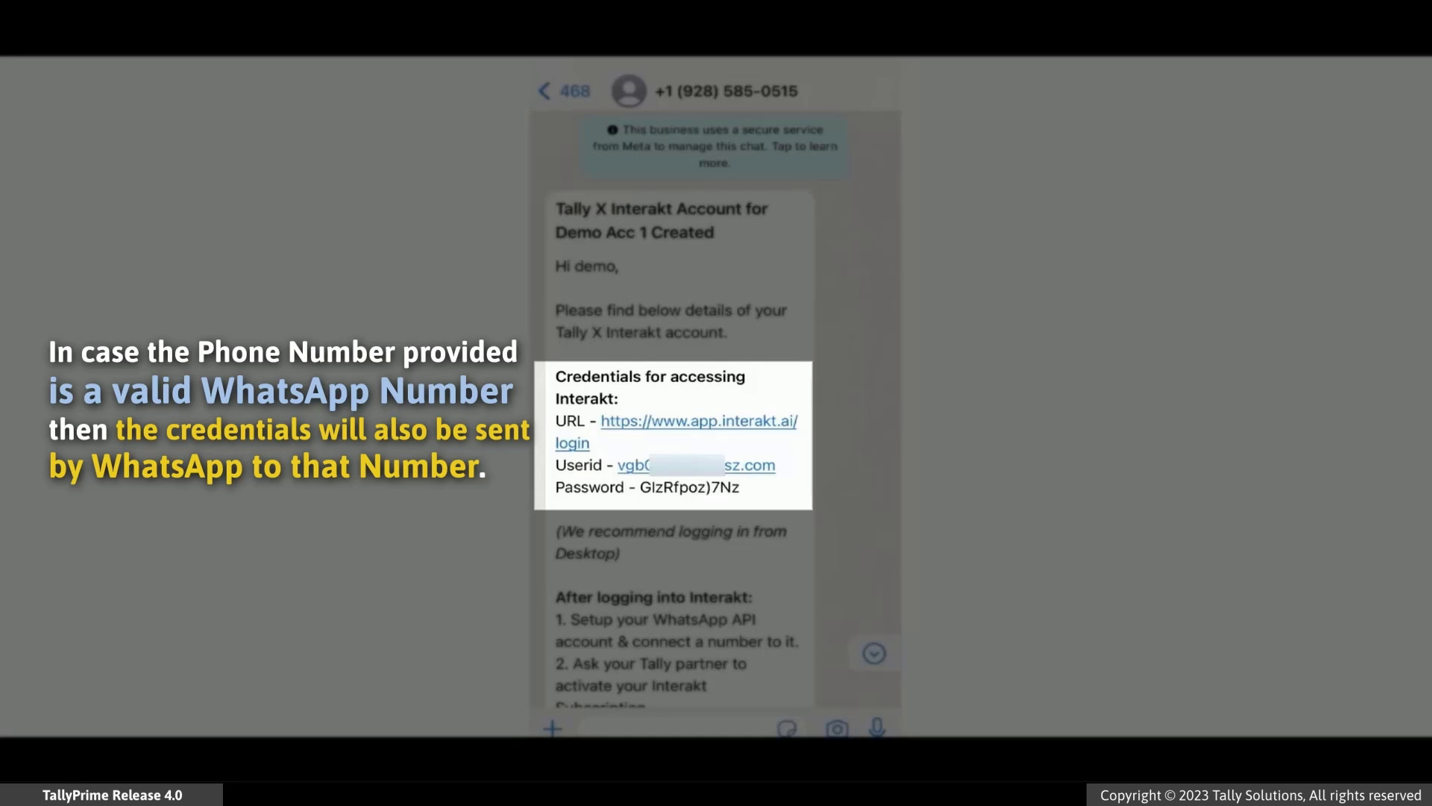
Go to app.interakt.ai/login and sign in with the emailed Interakt credentials.
type("app.interakt.ai")
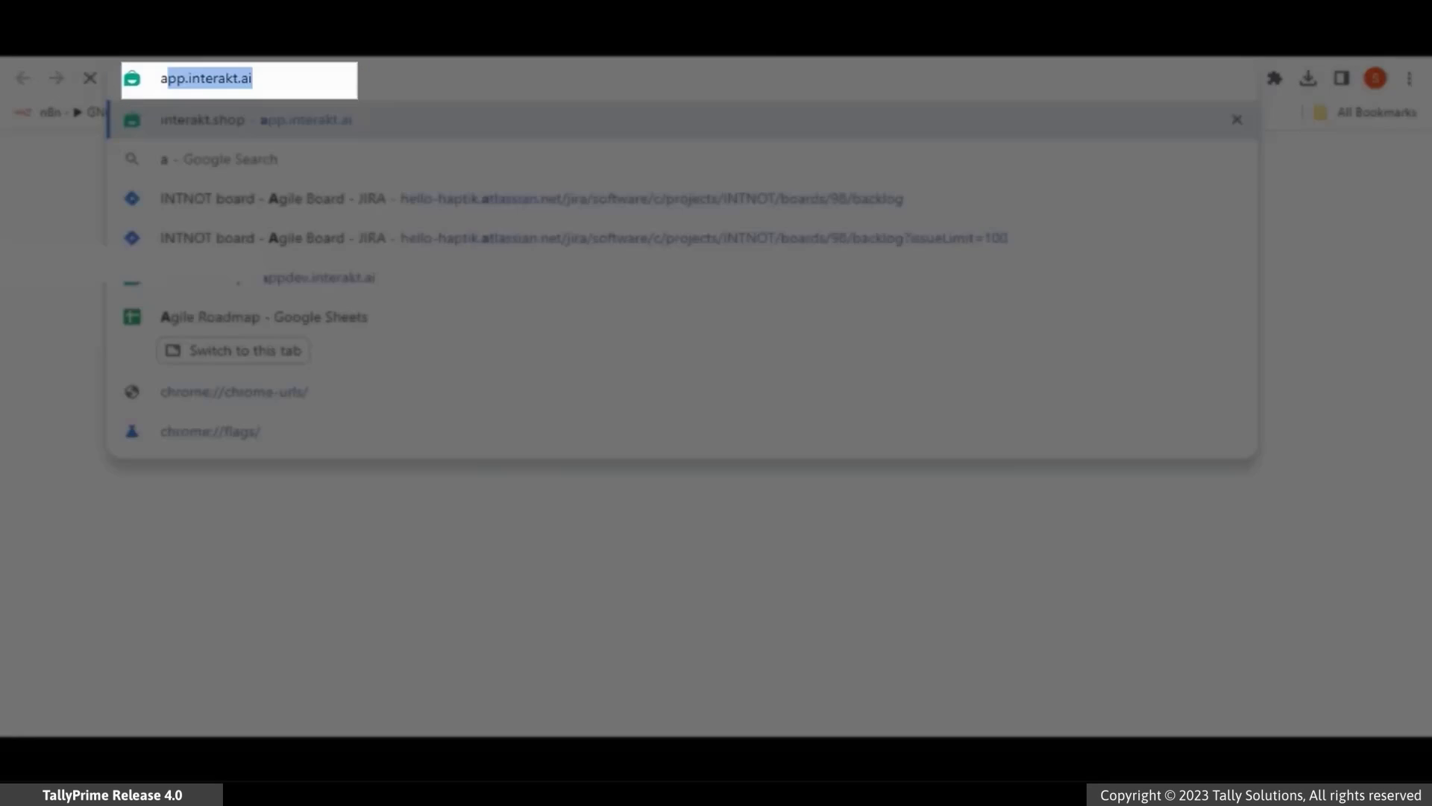
type("//")
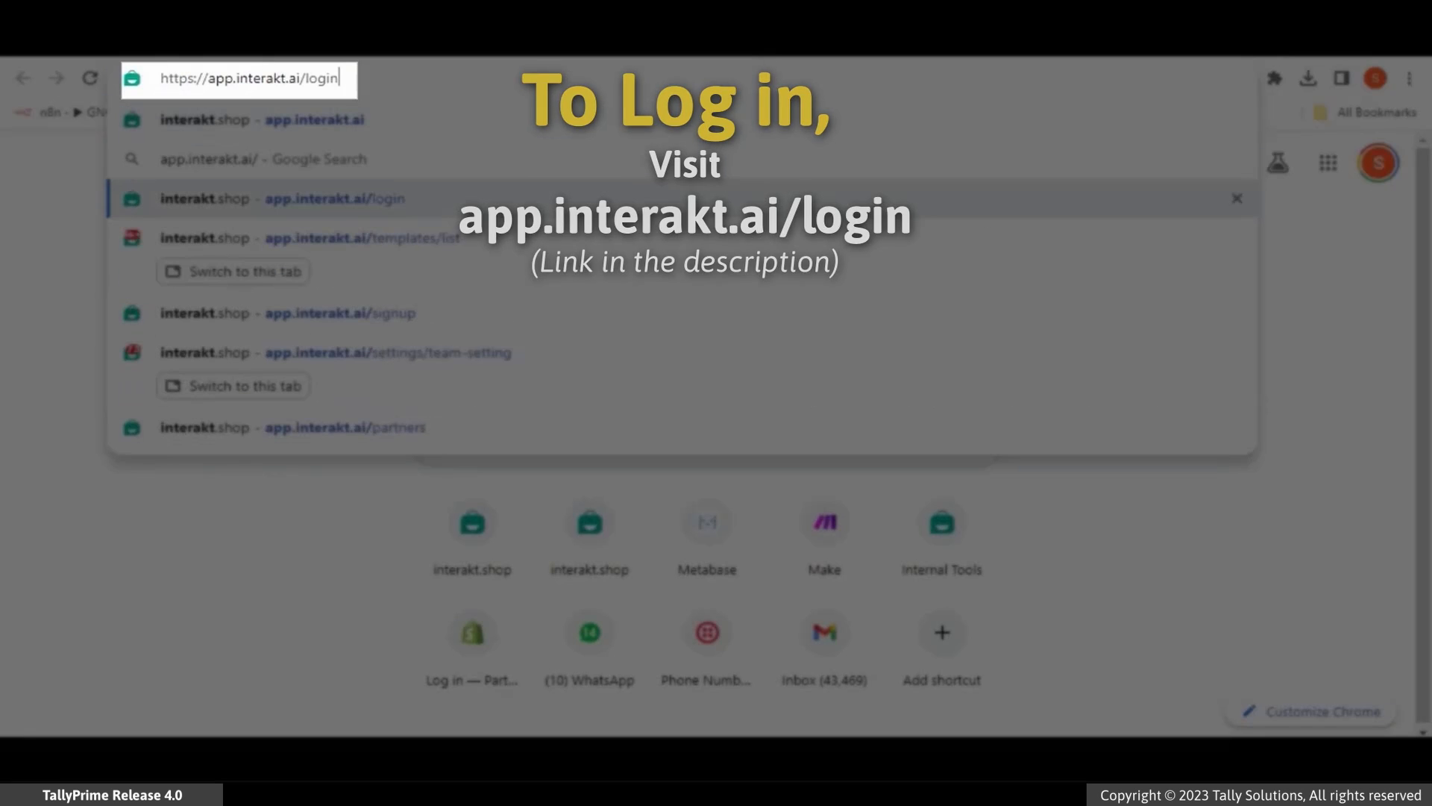
left_click(272, 198)
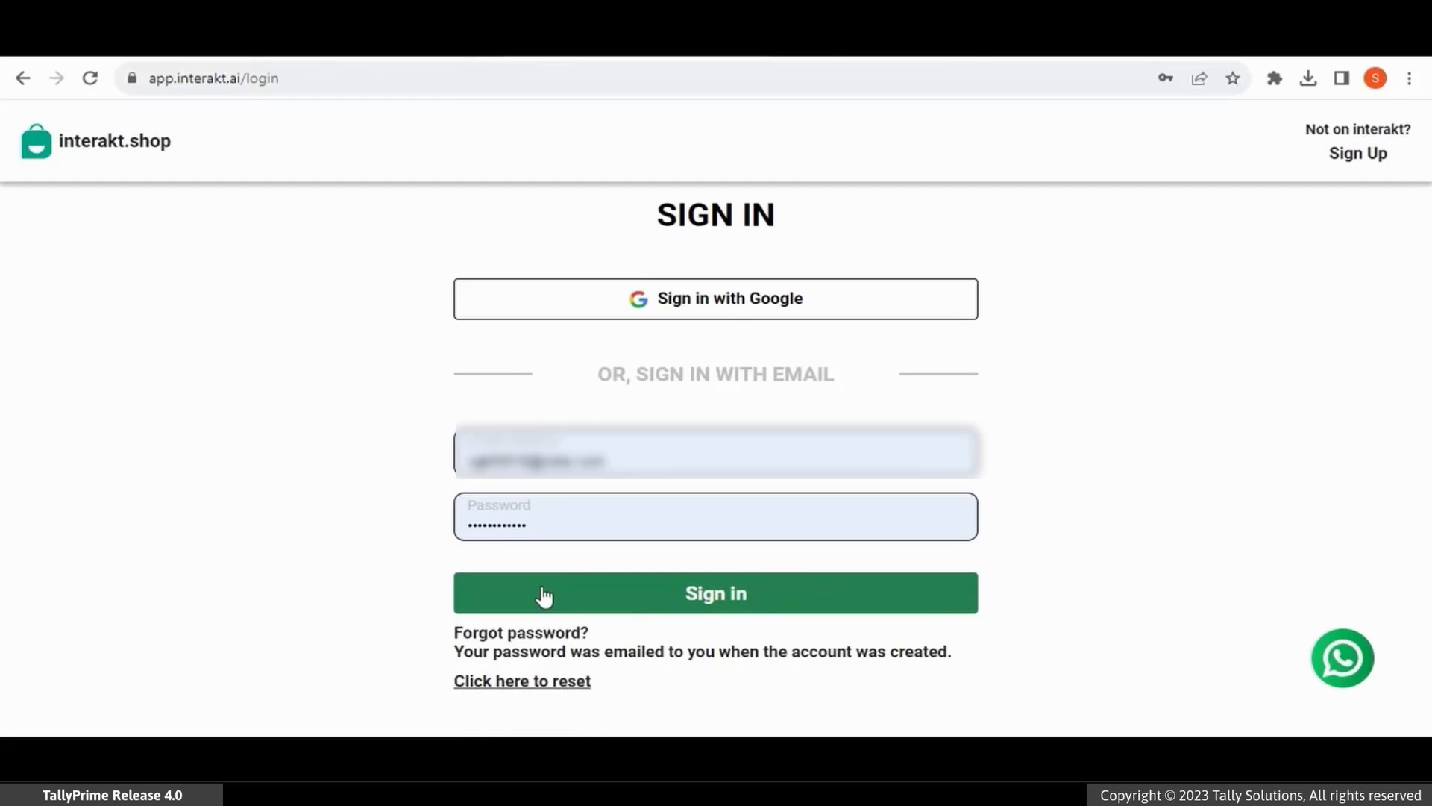
left_click(714, 592)
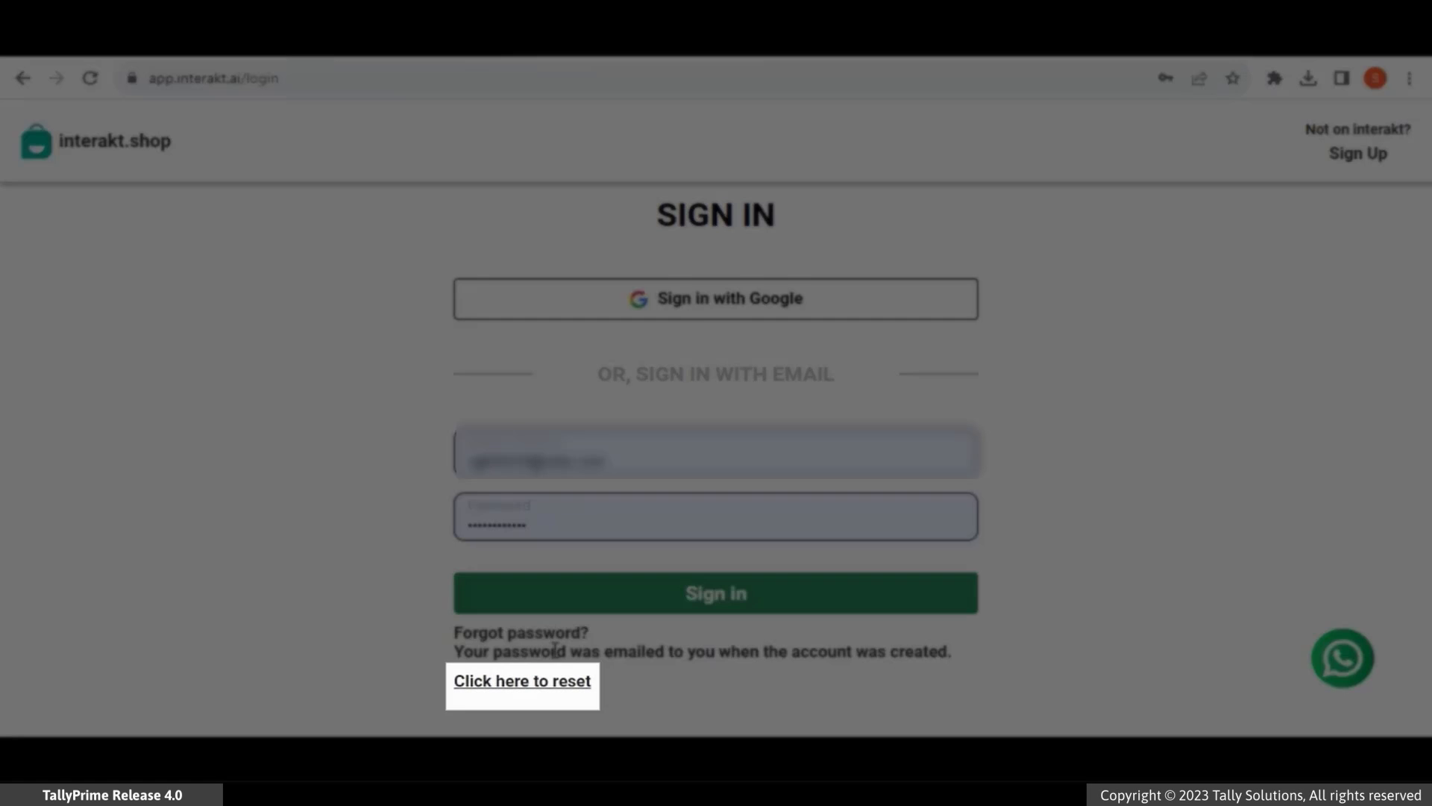
left_click(522, 681)
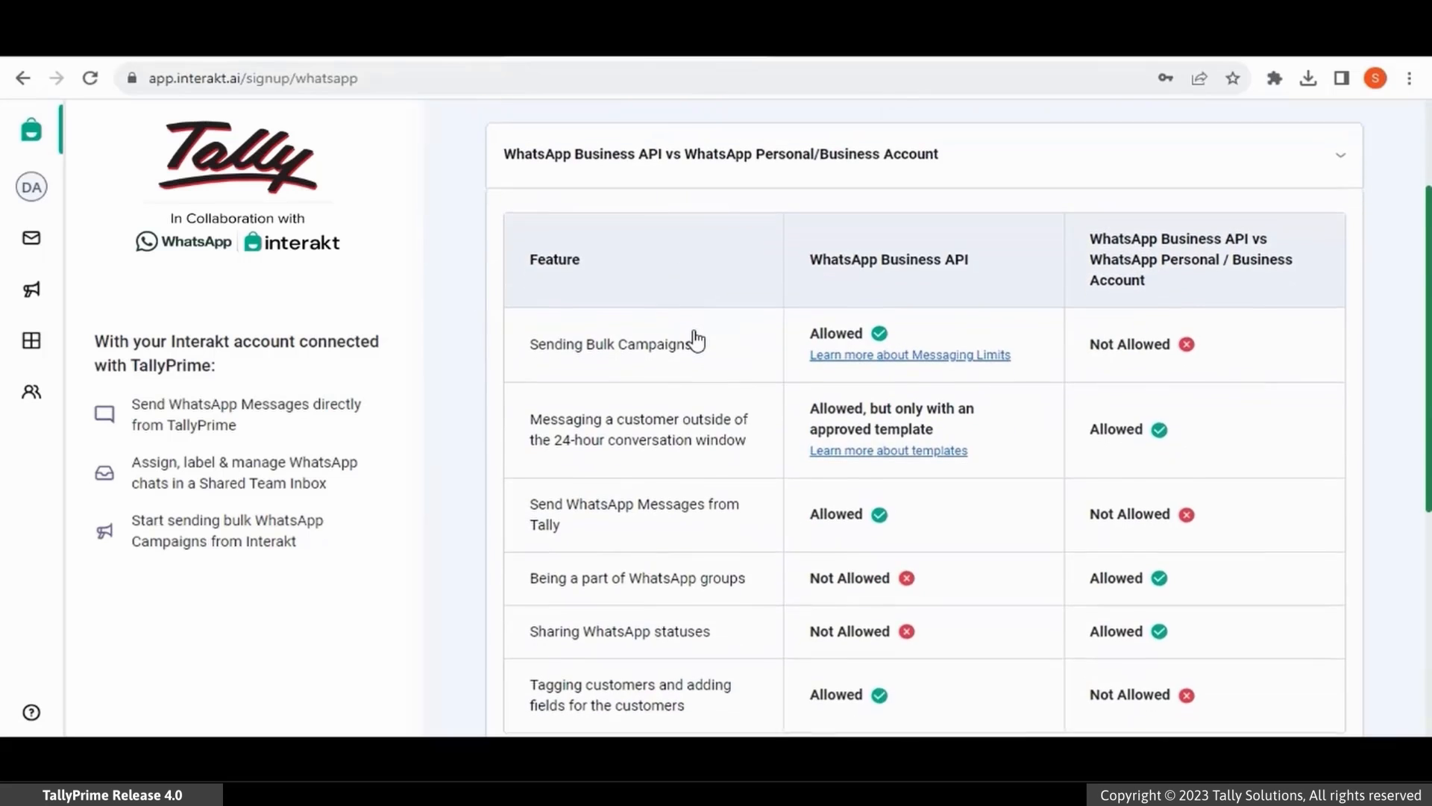
Scroll through the Important Information sections and collapse the restricted industries accordion.
scroll("down", 3)
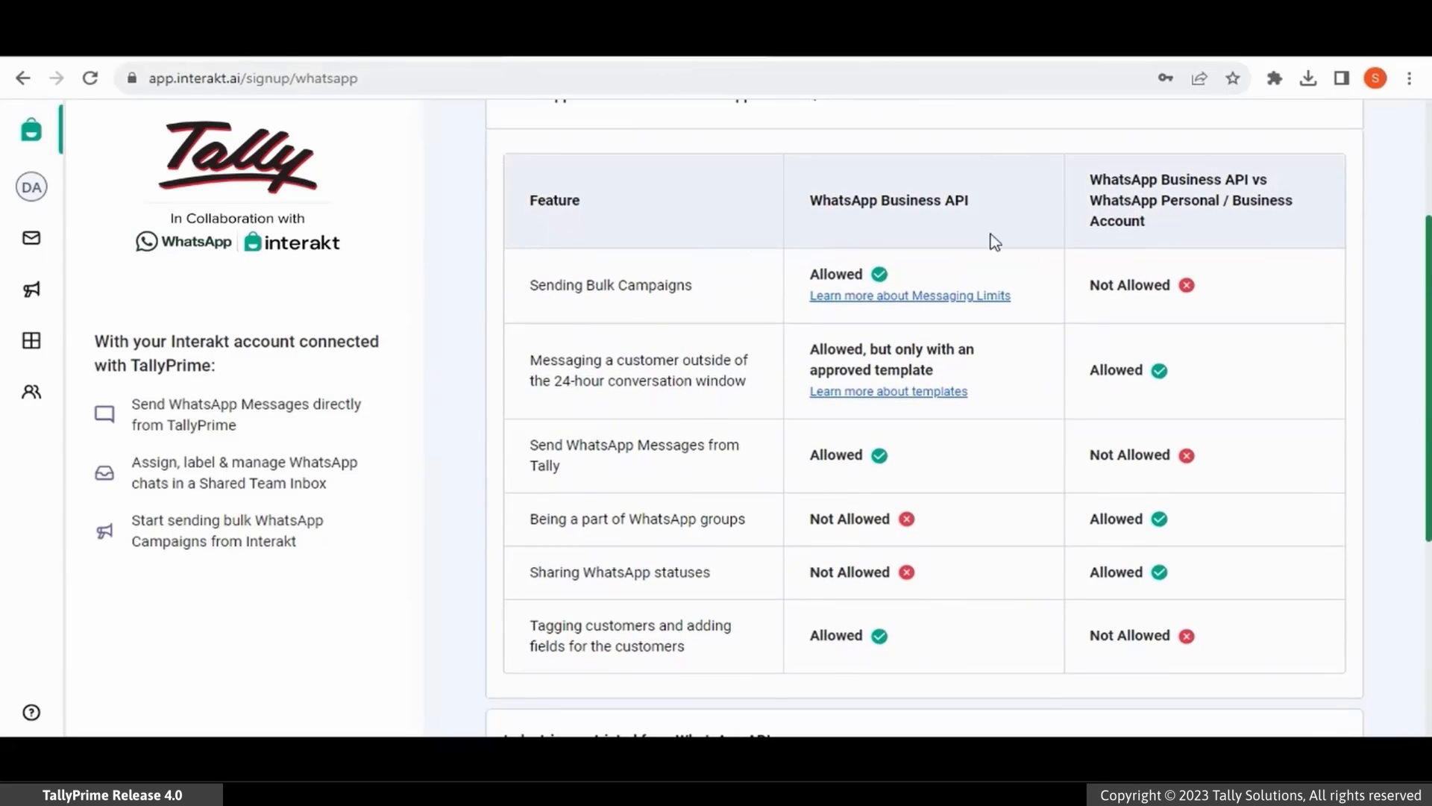
scroll("down", 3)
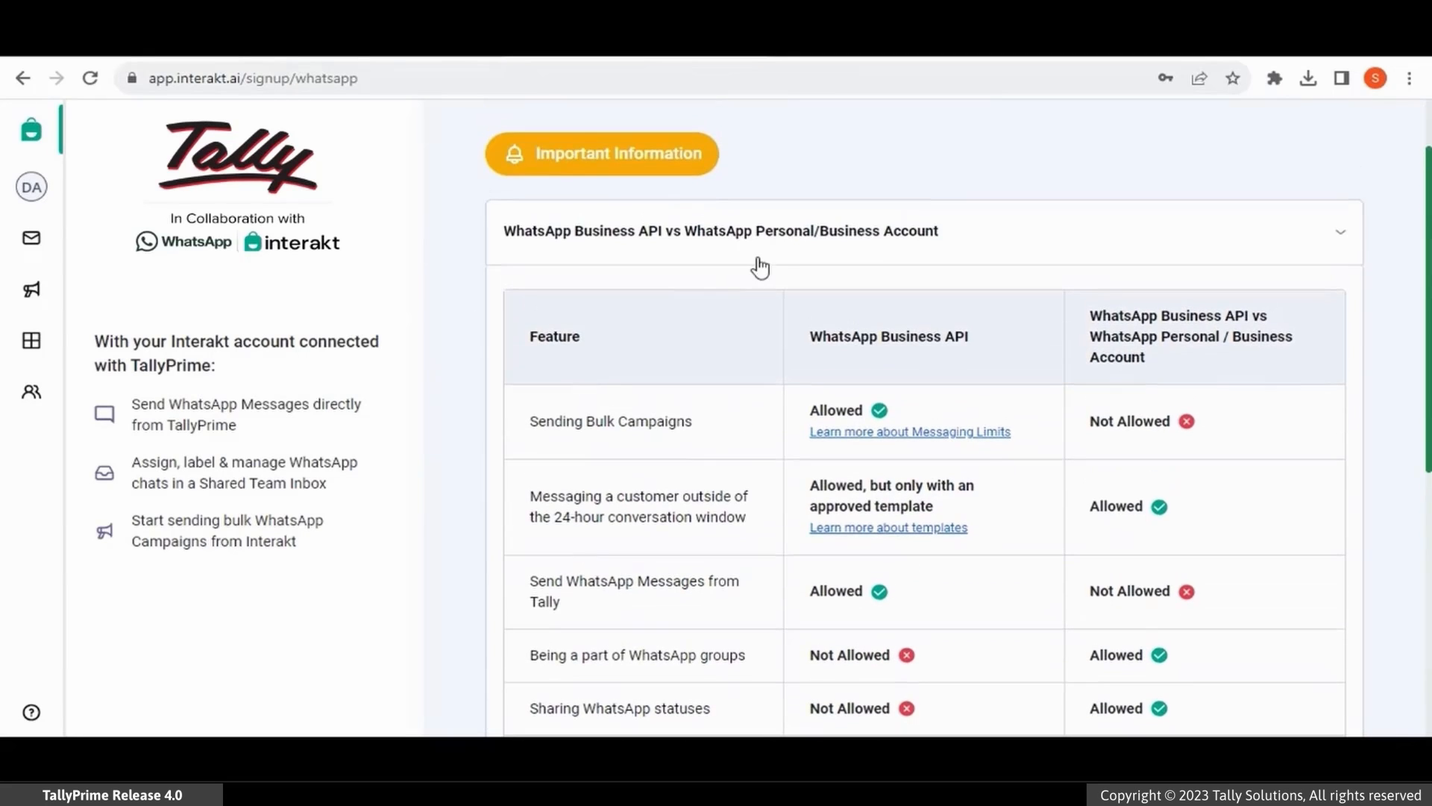
scroll("down", 3)
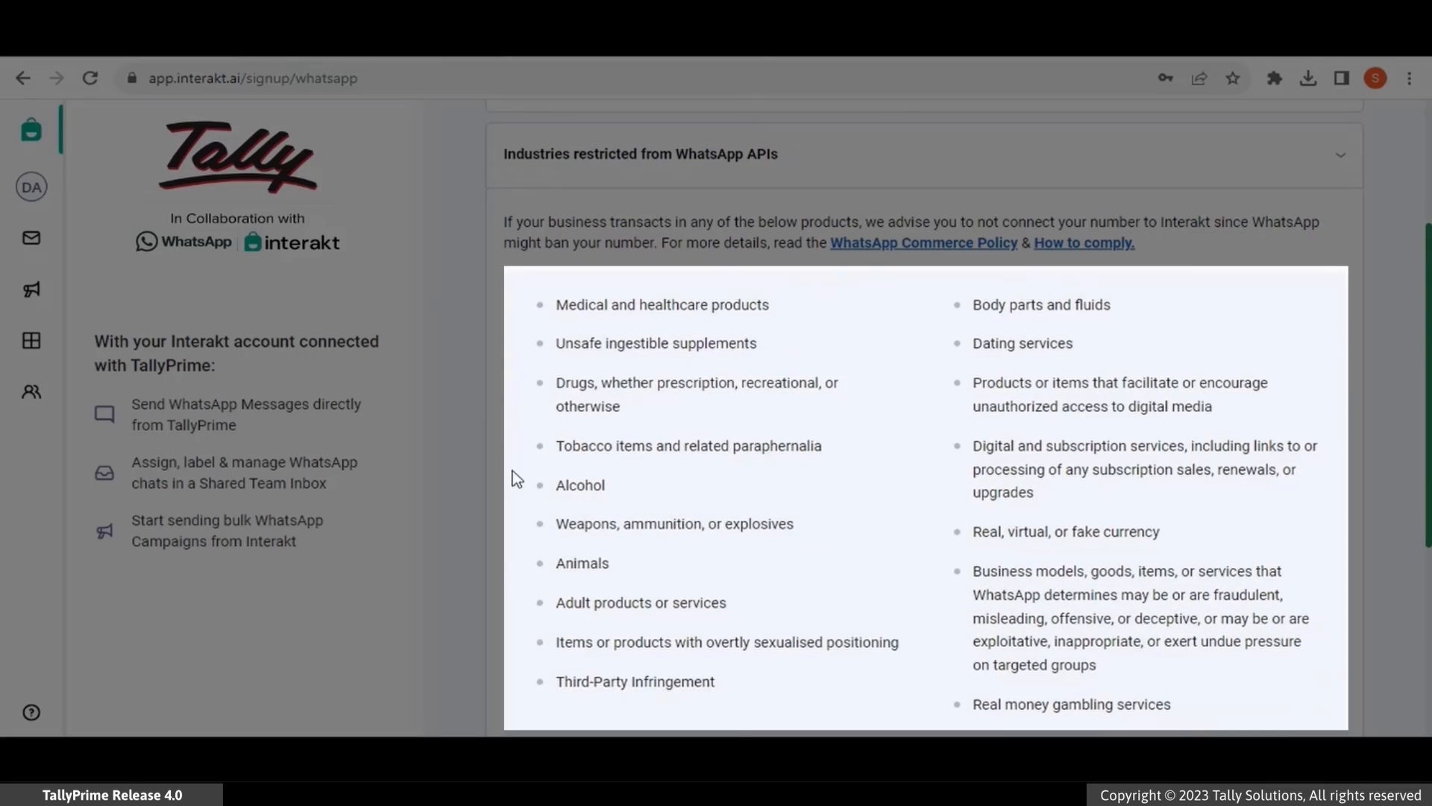
left_click(640, 154)
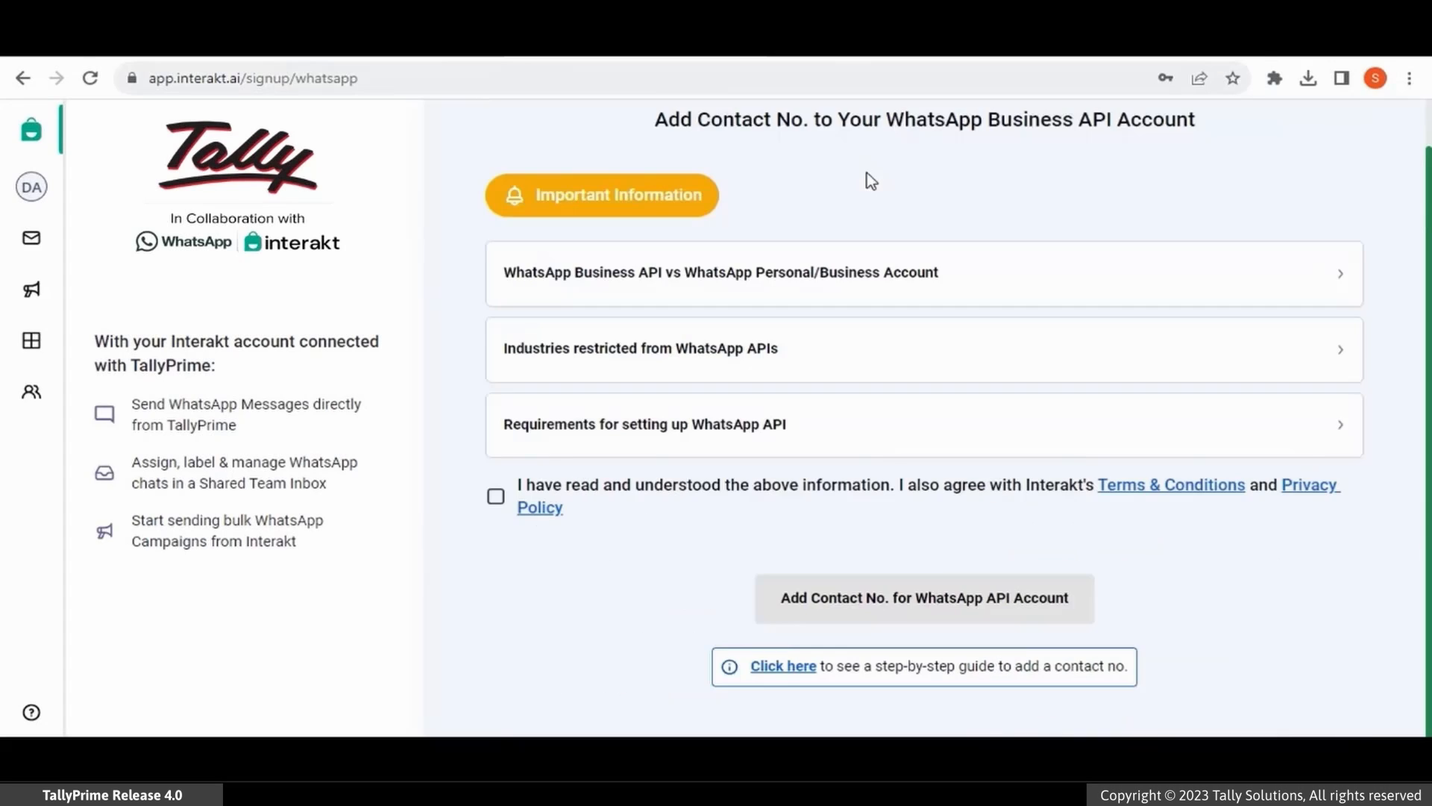
left_click(643, 423)
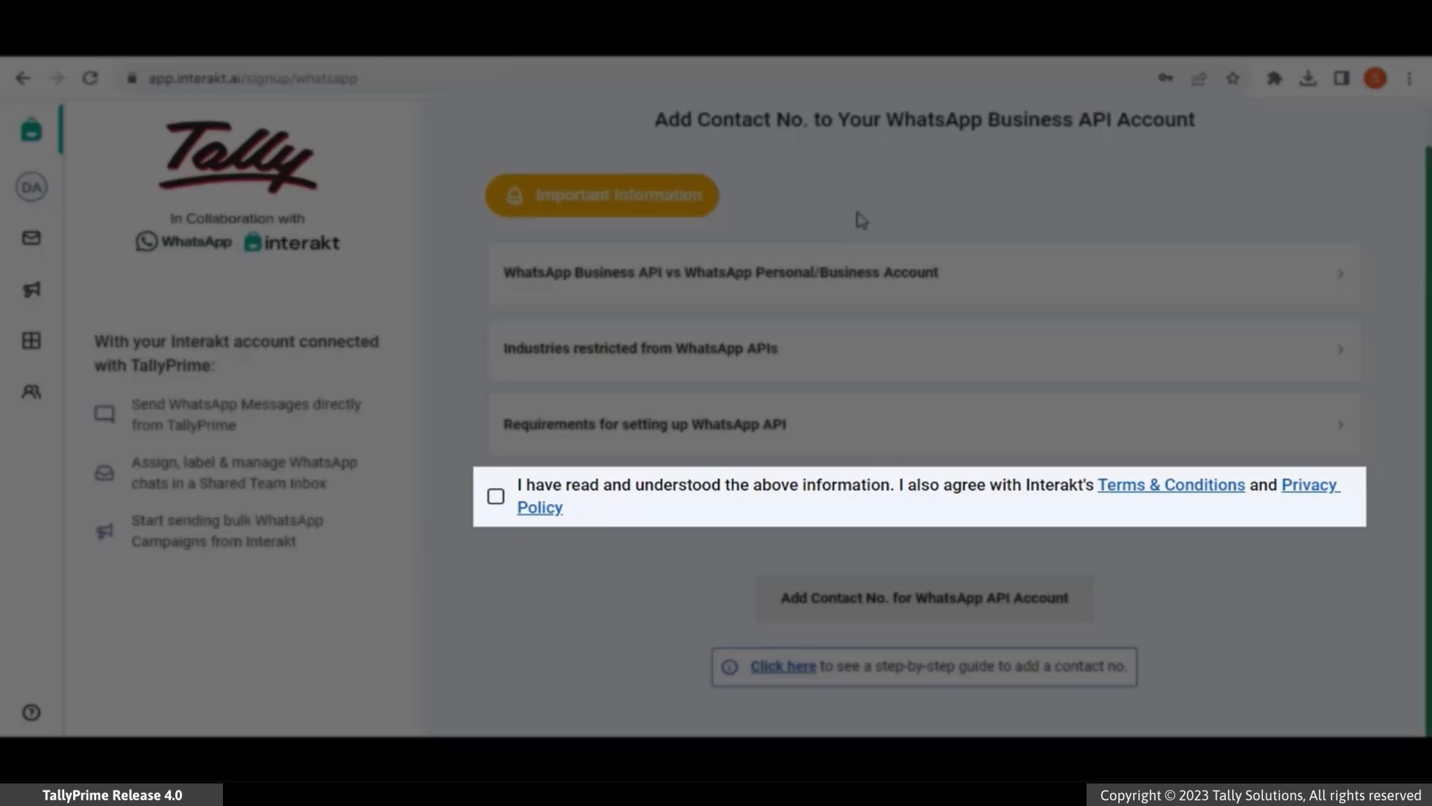
Tick the 'I have read and understood' terms and choose Add Contact No. for WhatsApp API Account.
left_click(495, 495)
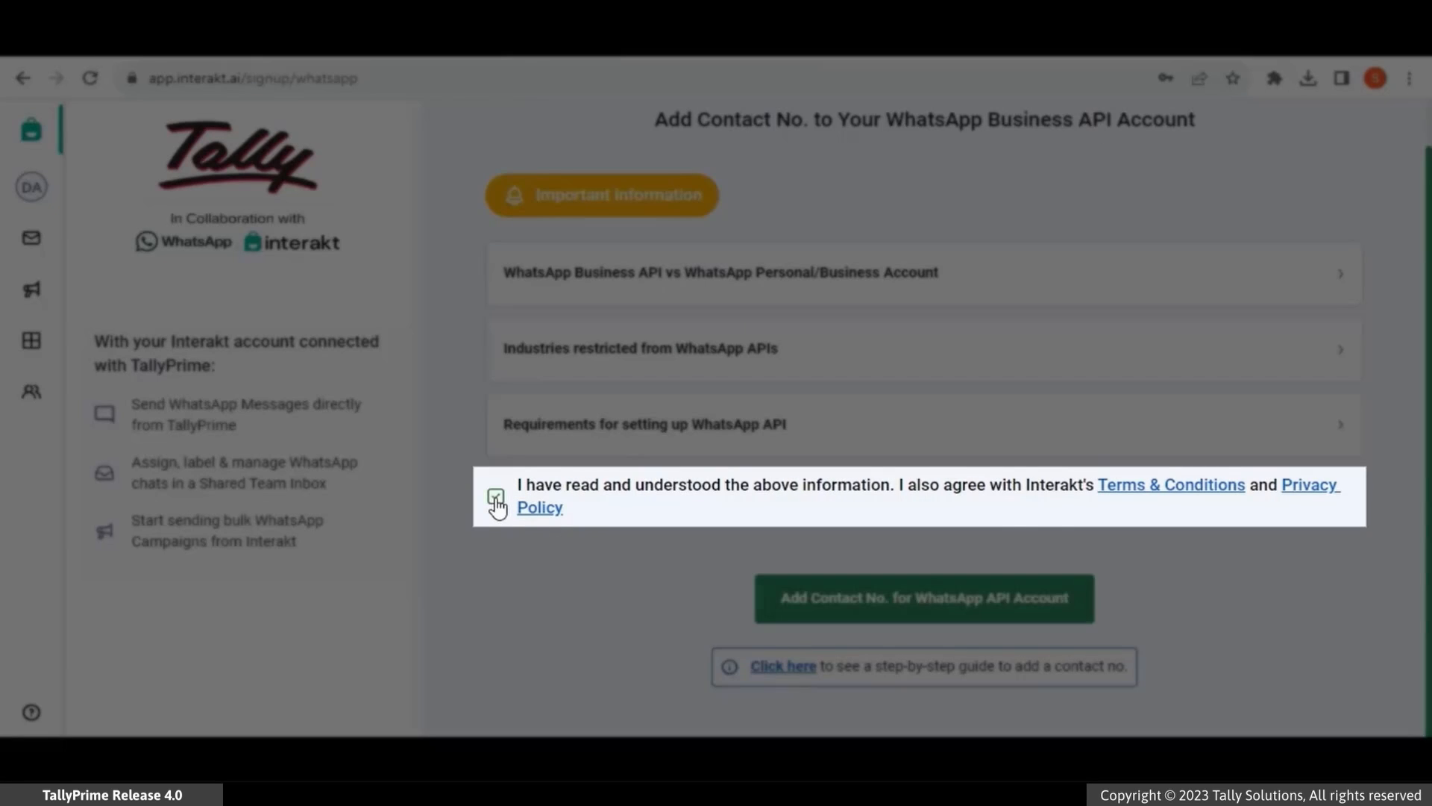
left_click(495, 496)
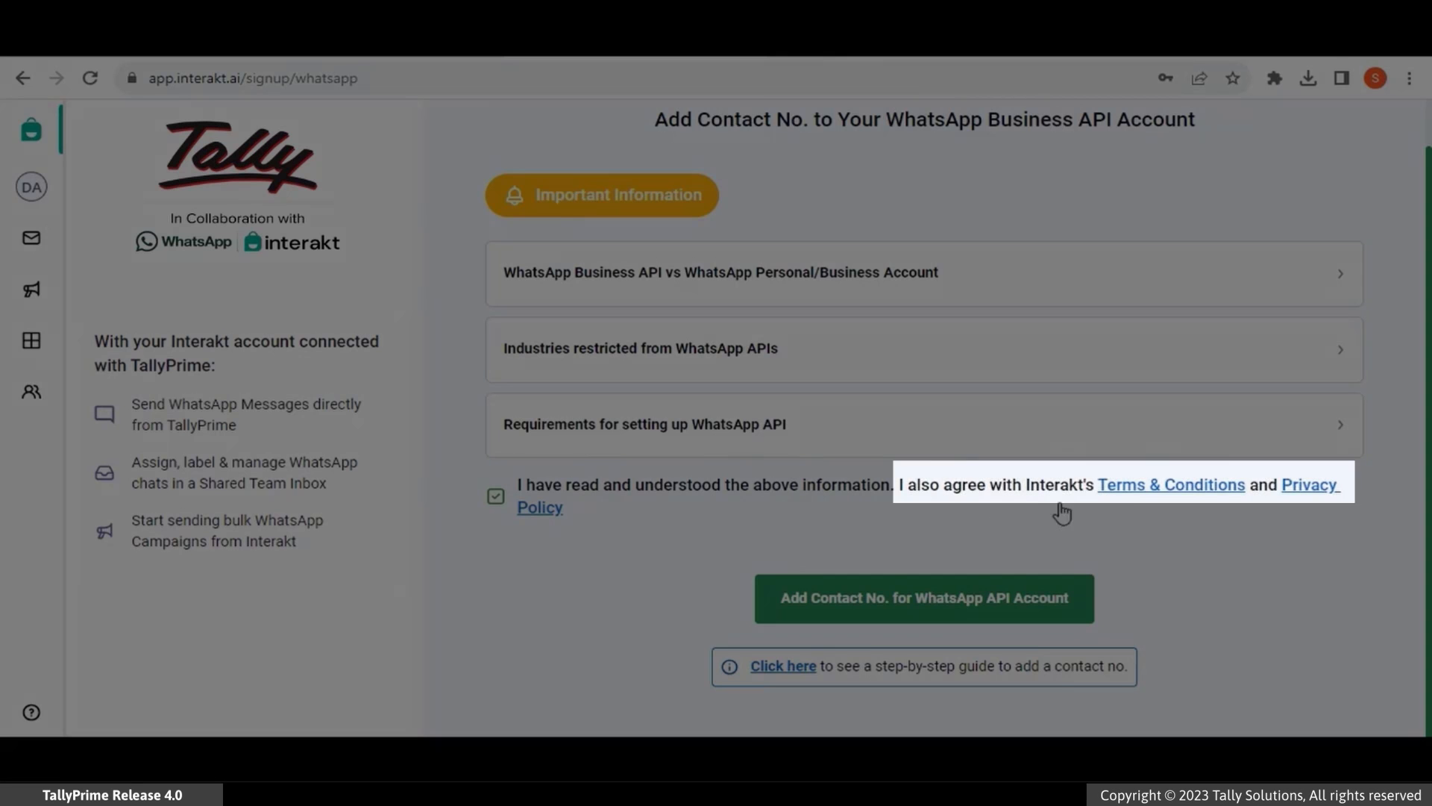
mouse_move(1288, 510)
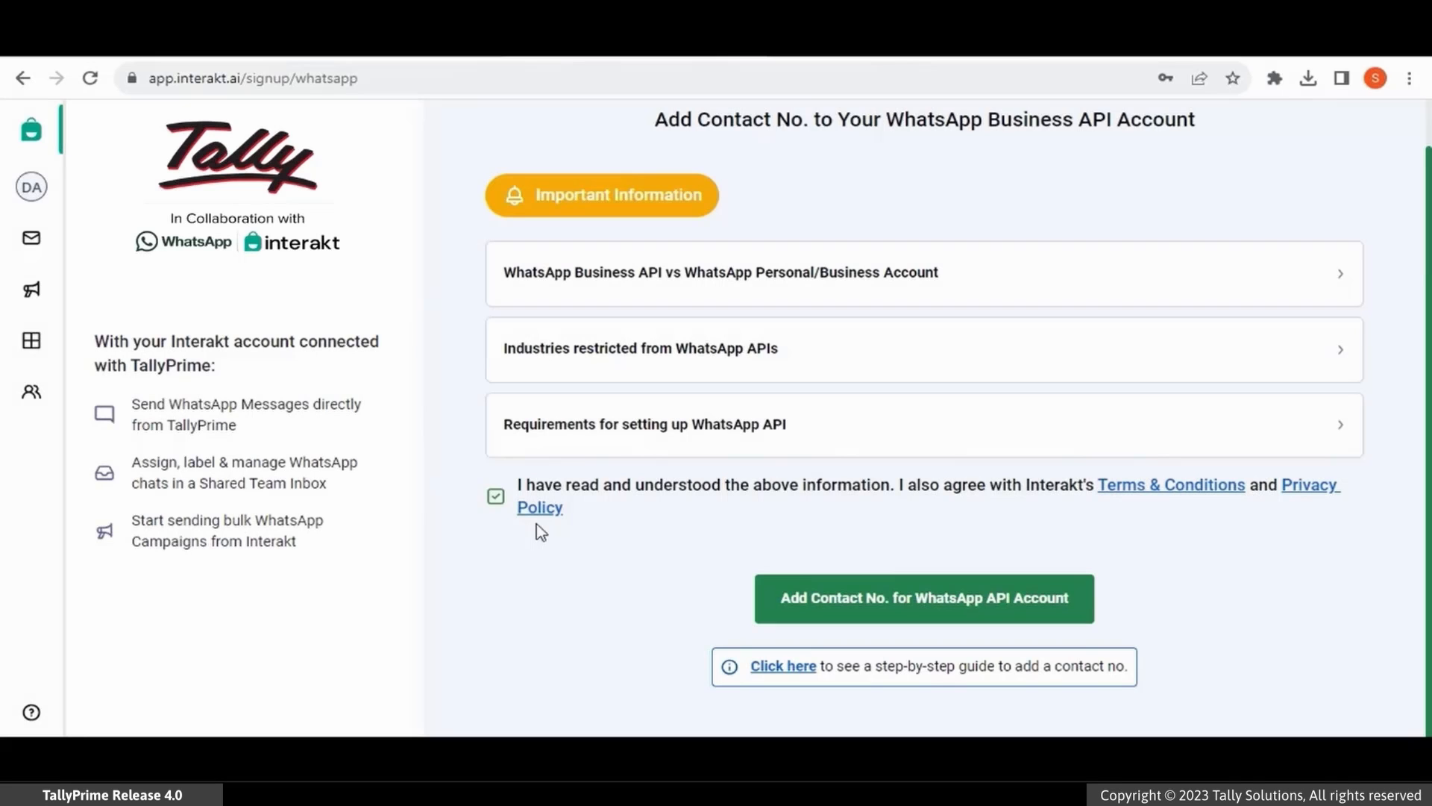
mouse_move(588, 534)
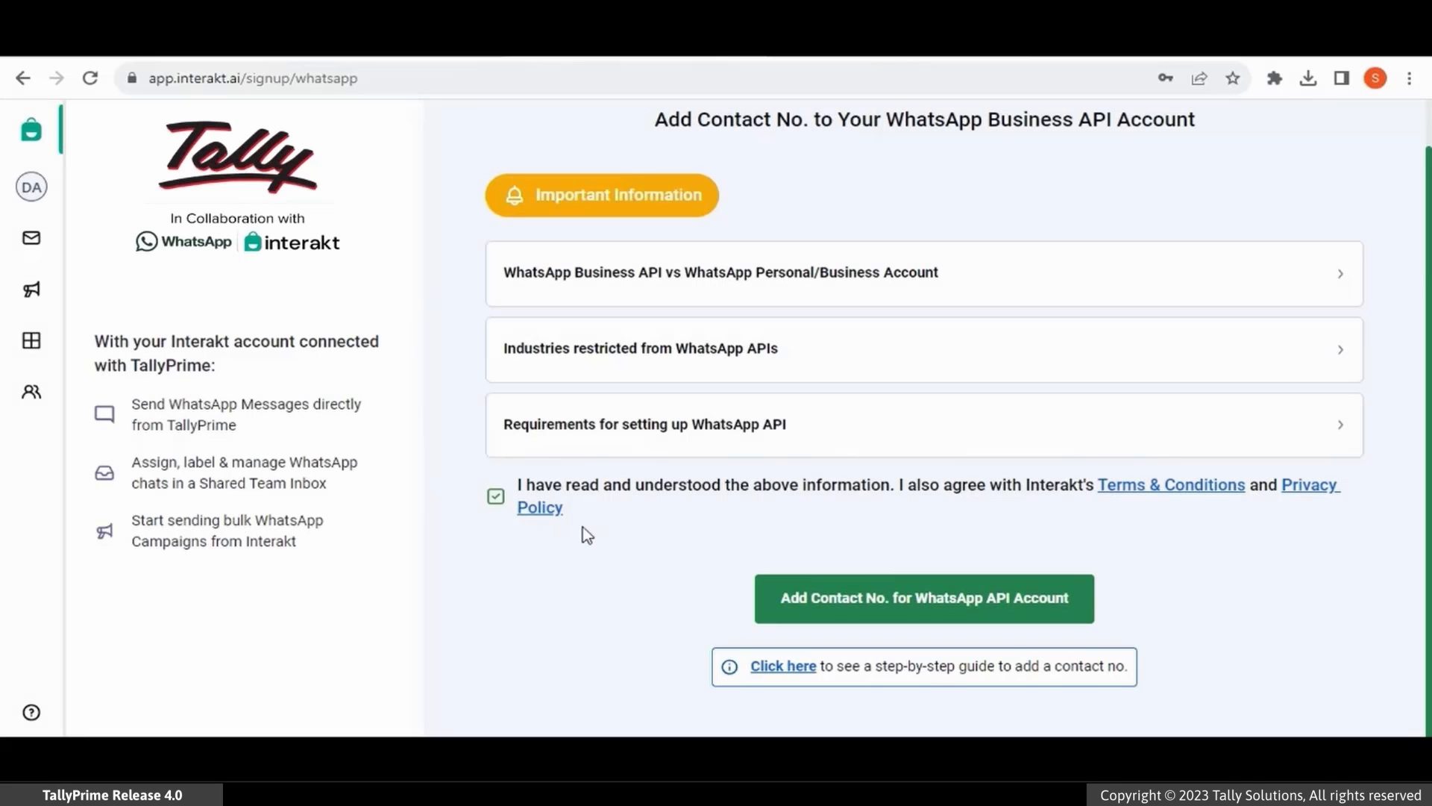
left_click(922, 598)
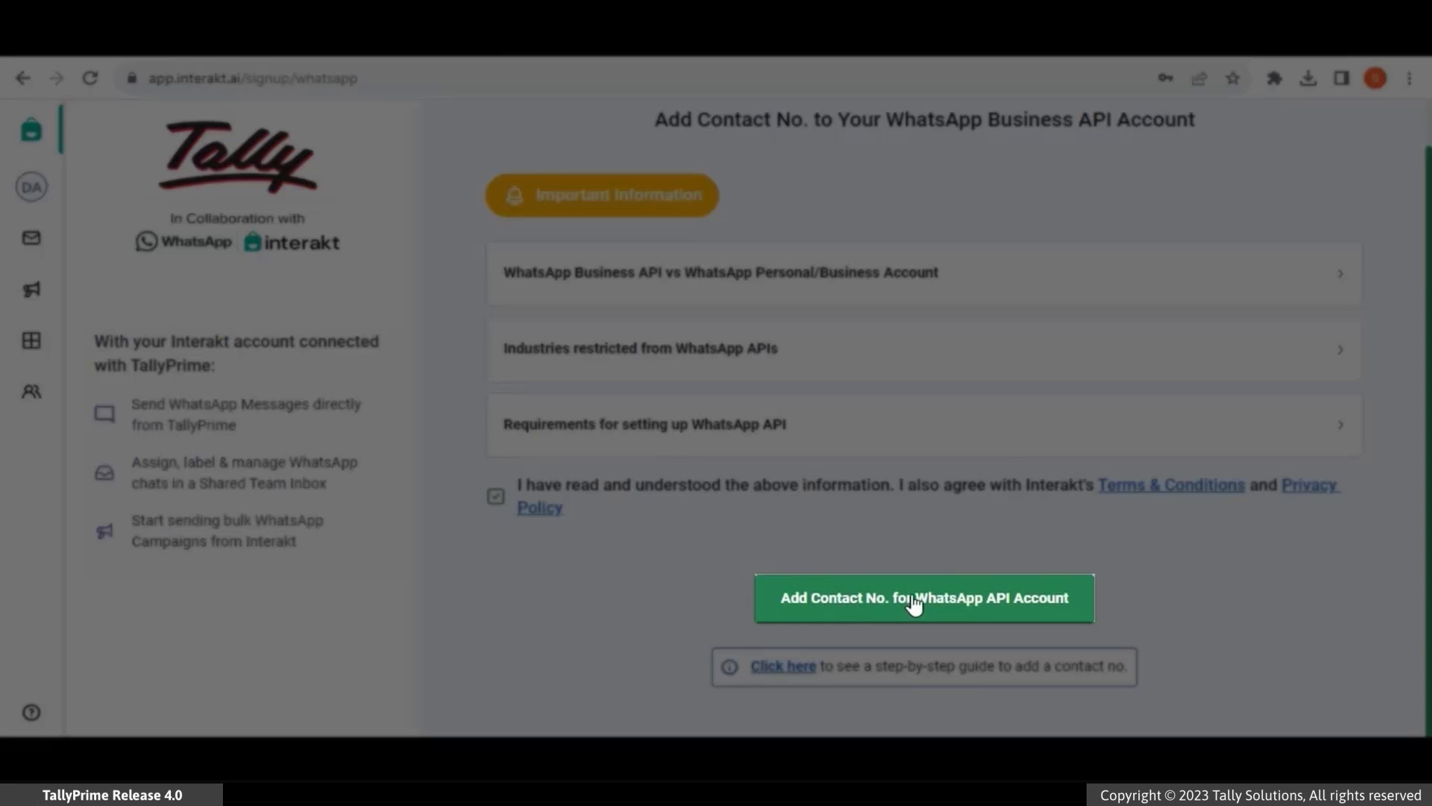
Log into Facebook in the popup with the account email and password.
left_click(922, 596)
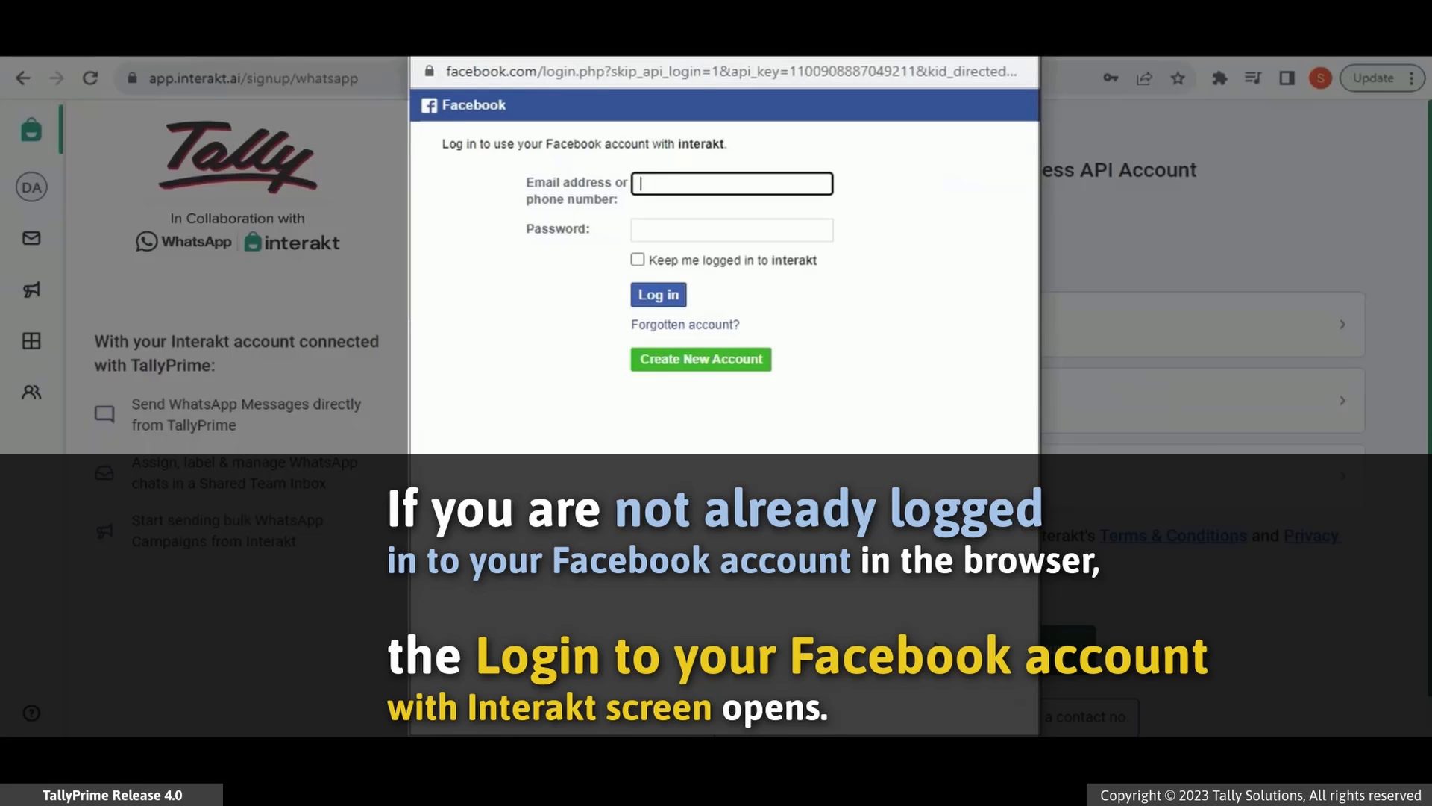
type("password")
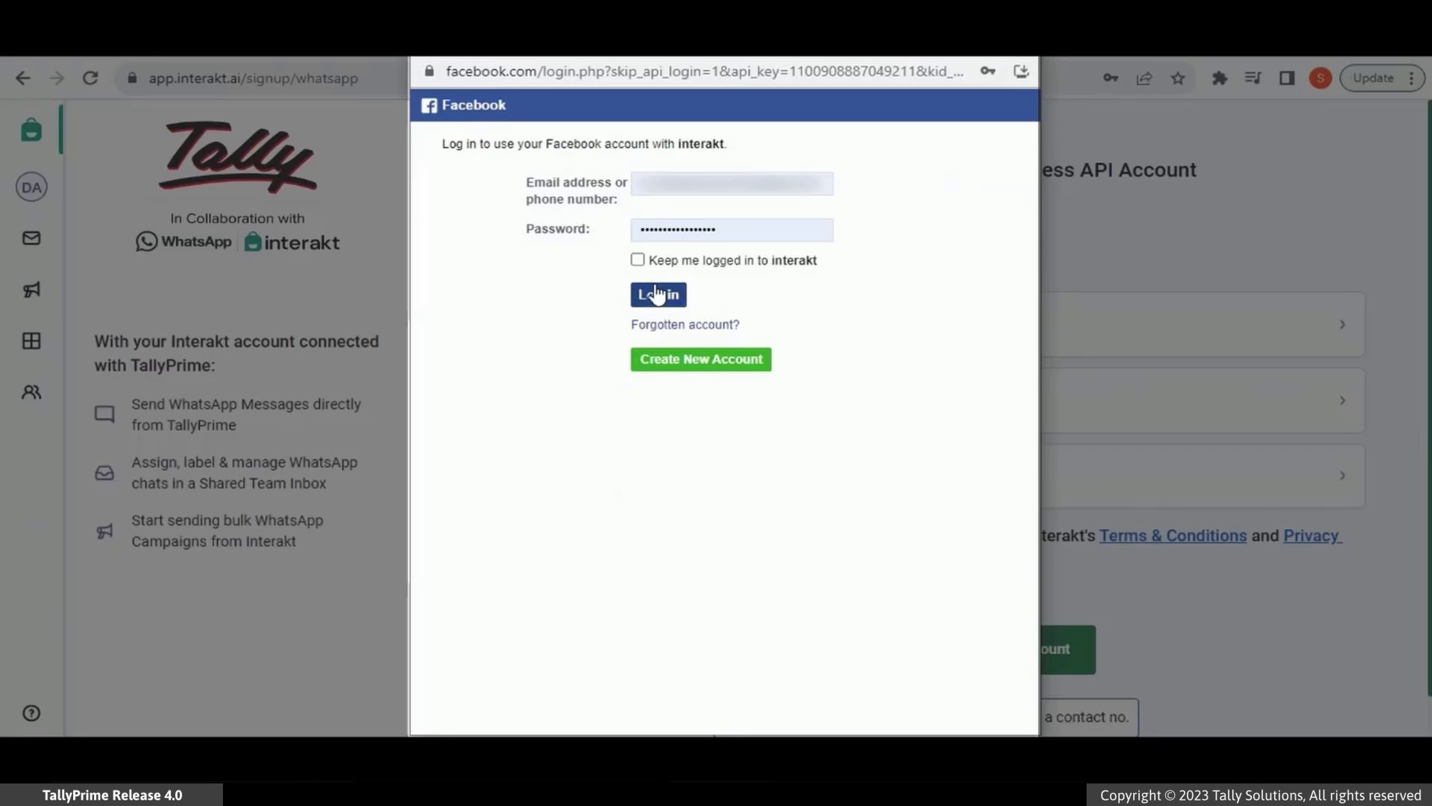
left_click(658, 294)
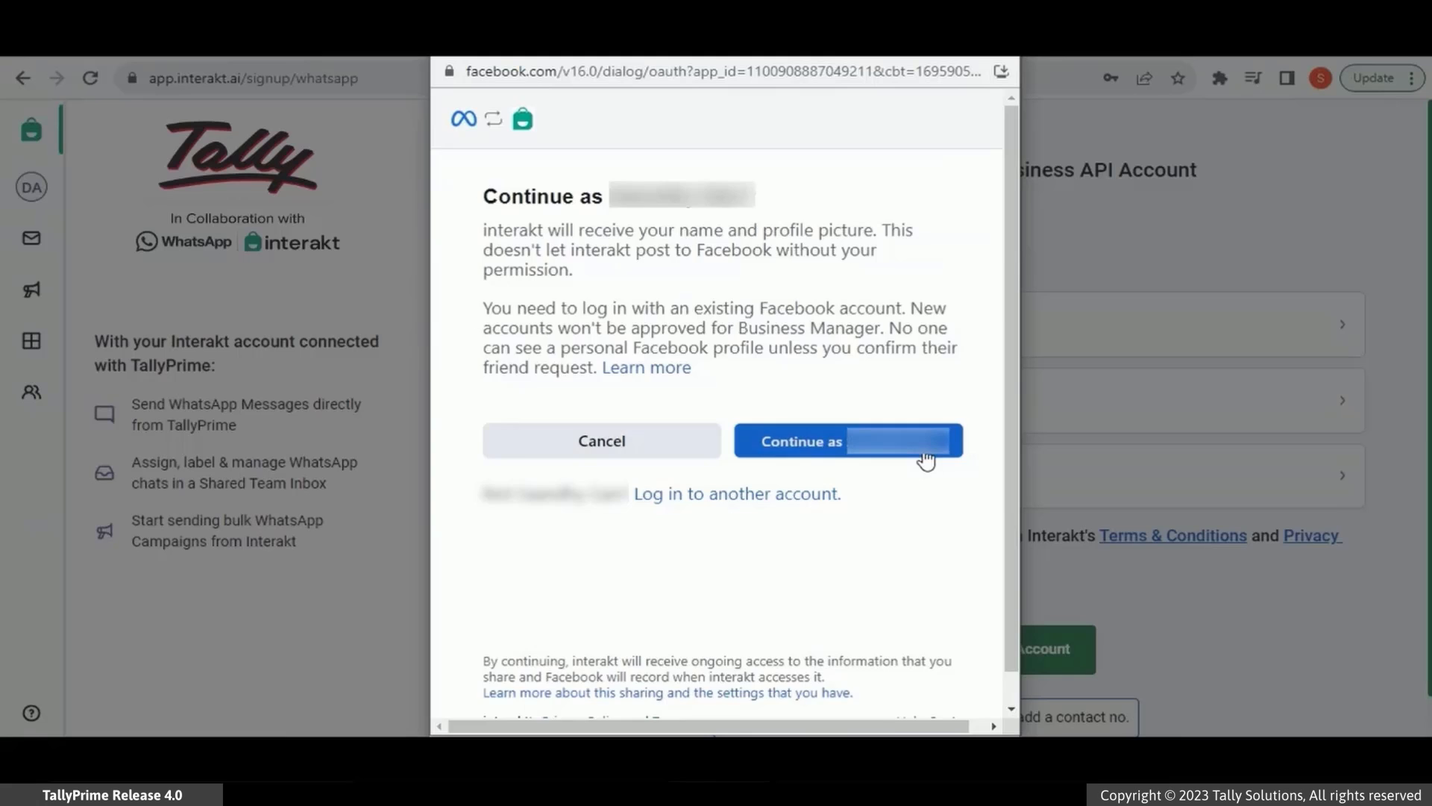
Continue as the signed-in Facebook account, get started and accept Haptik's permissions.
left_click(846, 440)
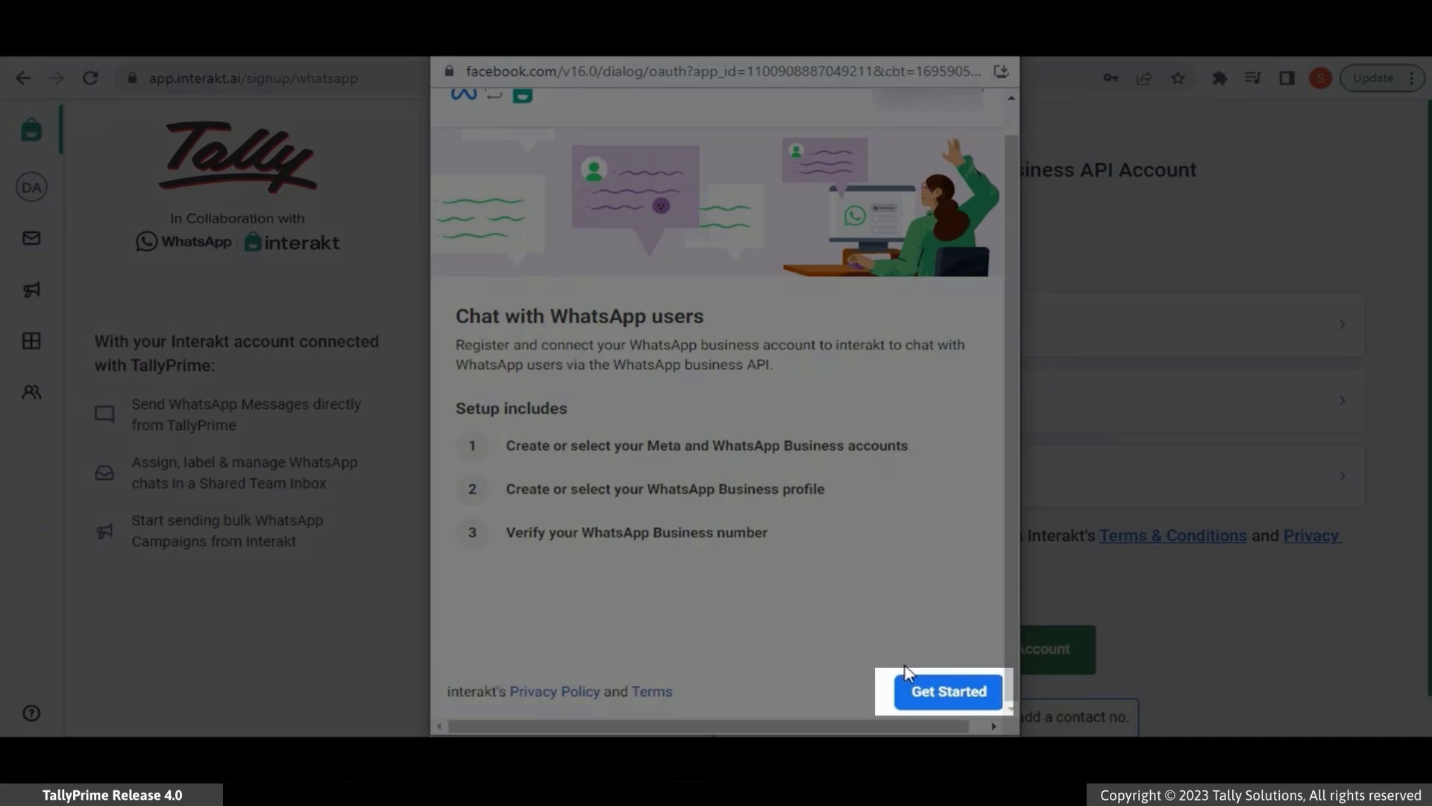
left_click(946, 691)
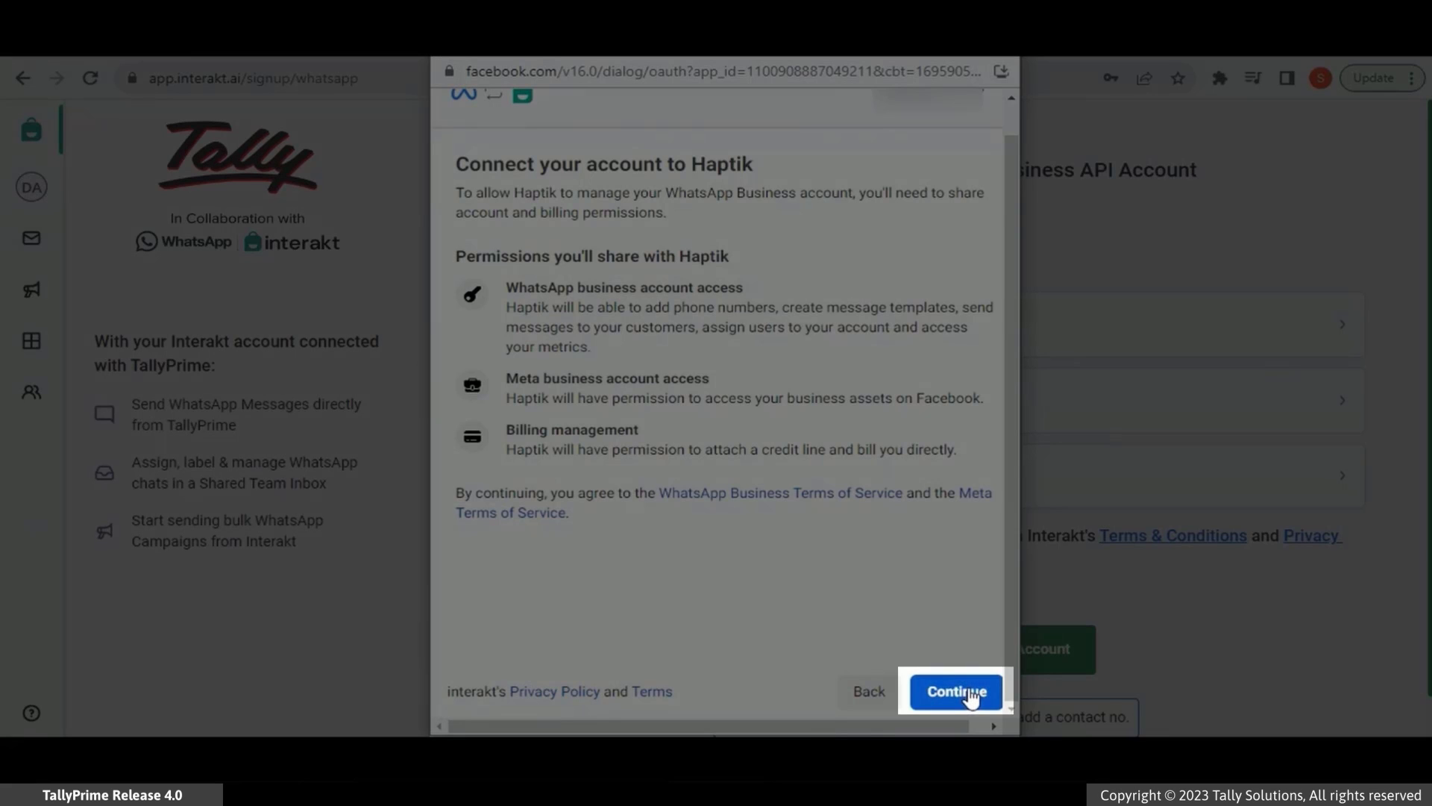
left_click(954, 690)
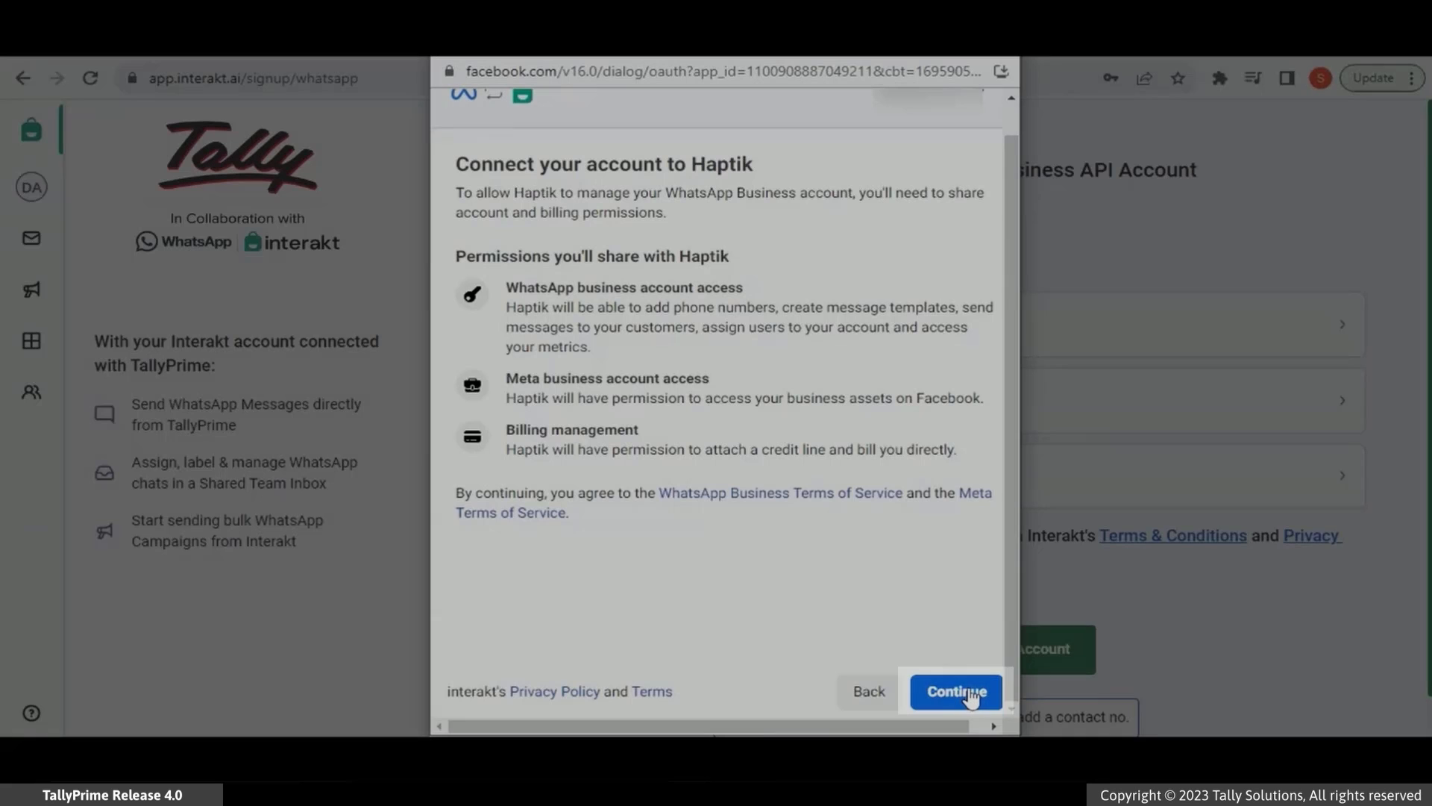
Create a new Meta business account 'ABC Enterprises Pvt Ltd' with the Facebook profile URL as website.
left_click(955, 691)
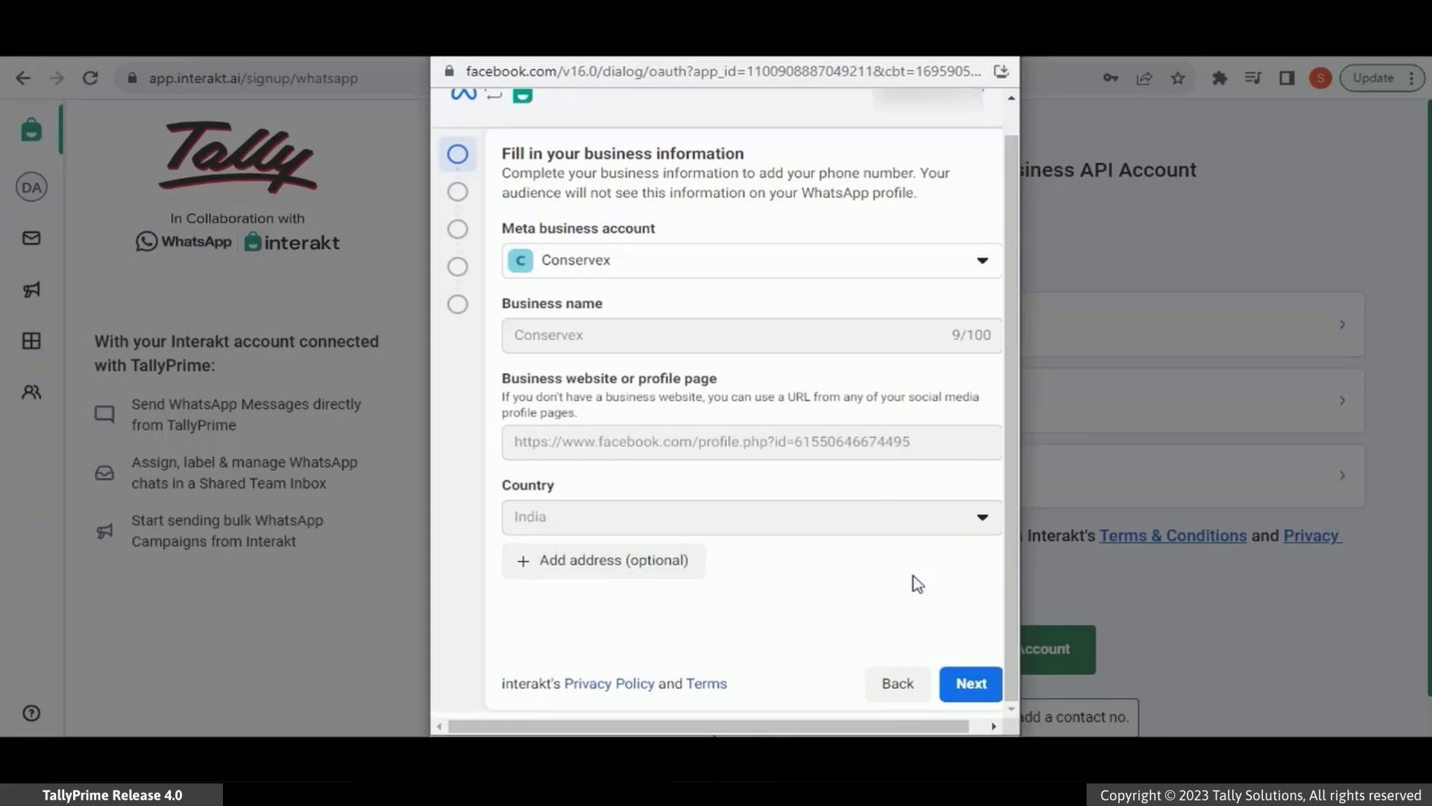
mouse_move(1004, 274)
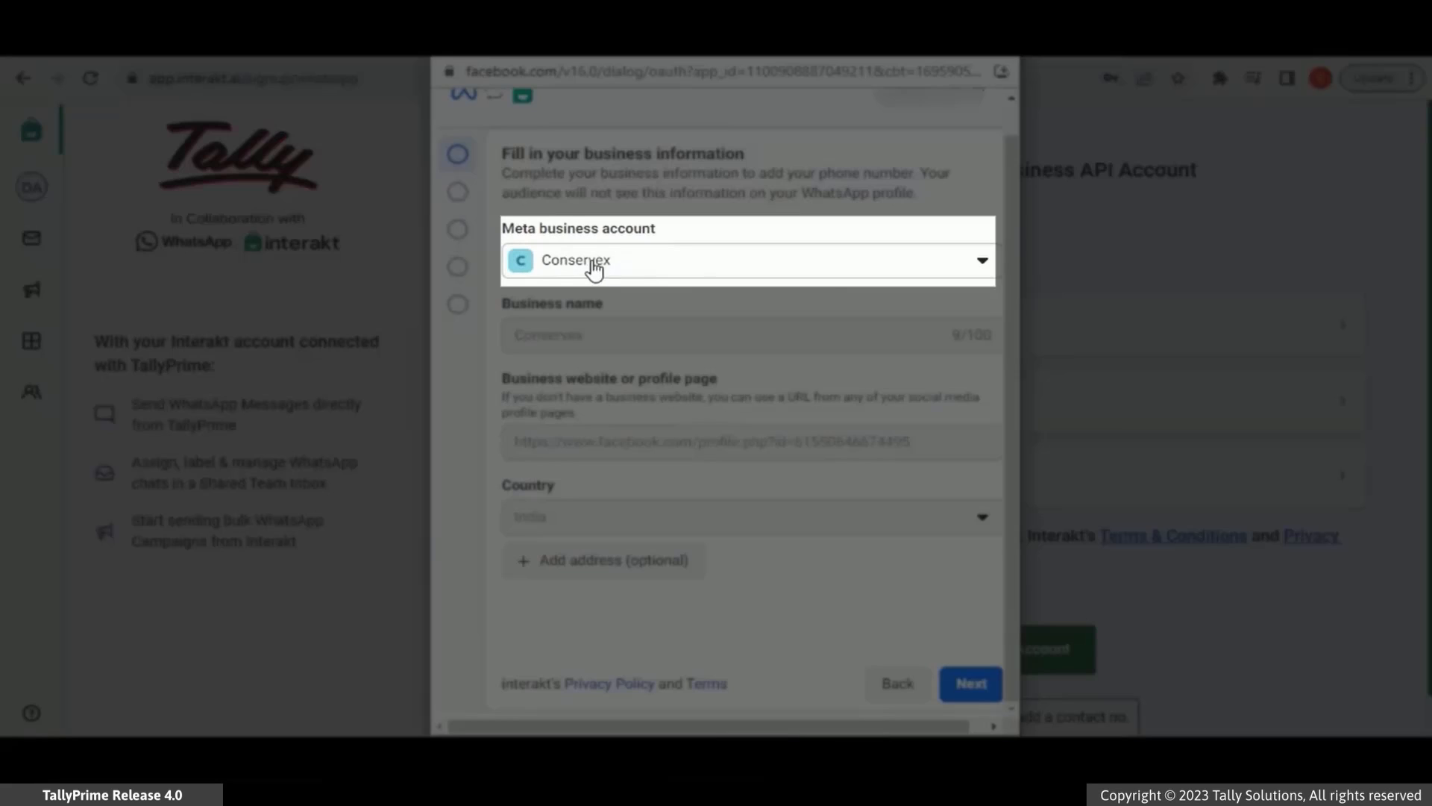
mouse_move(641, 288)
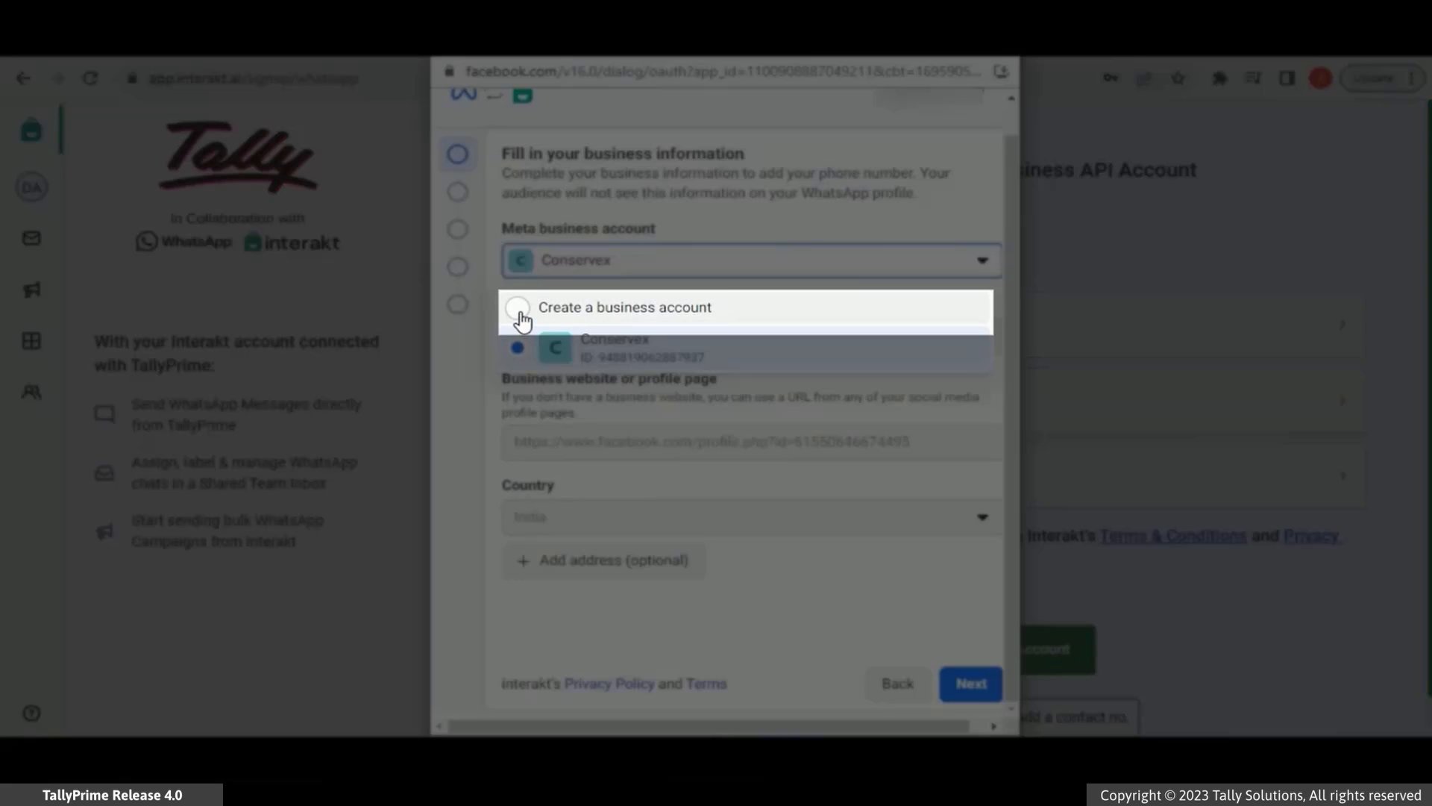
left_click(626, 307)
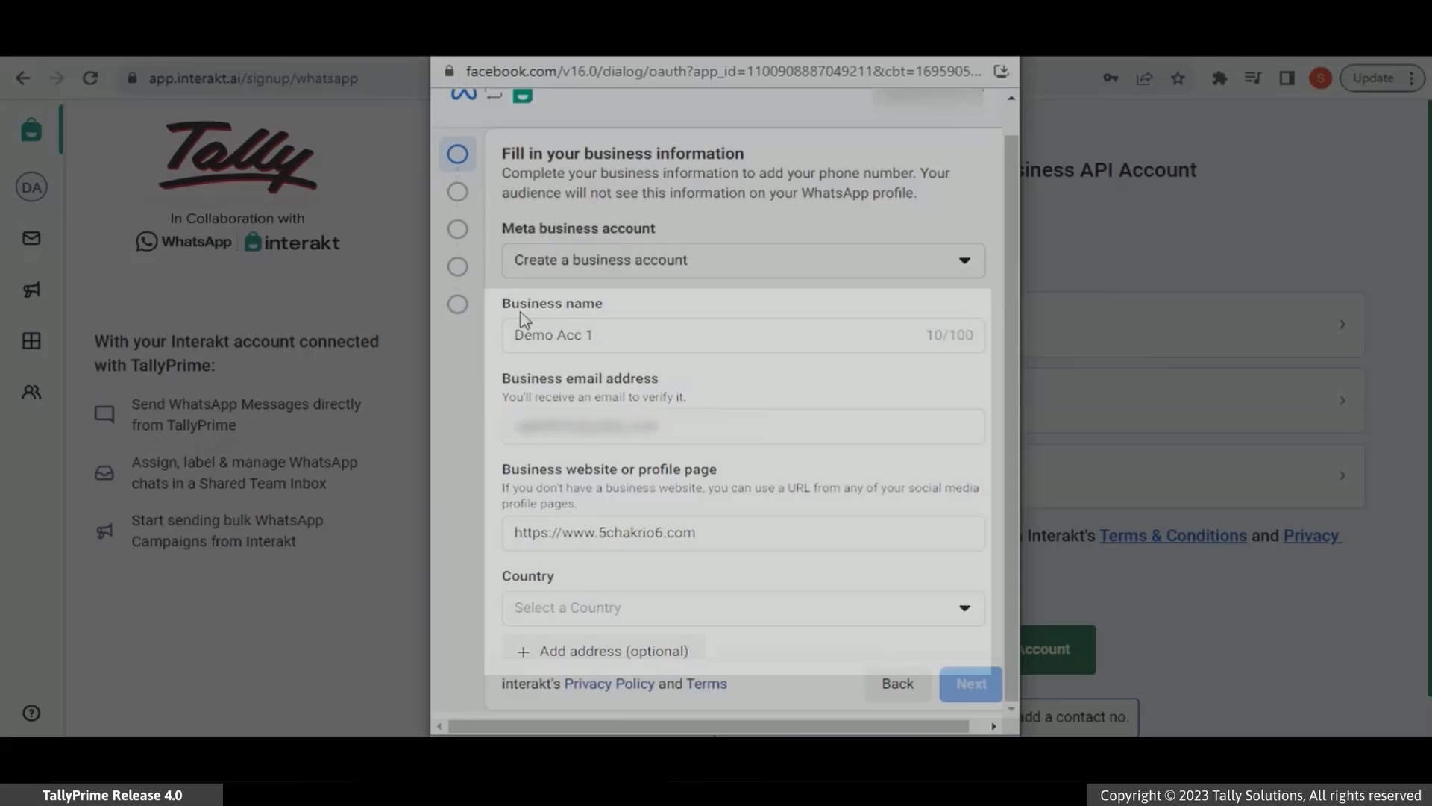
left_click(742, 334)
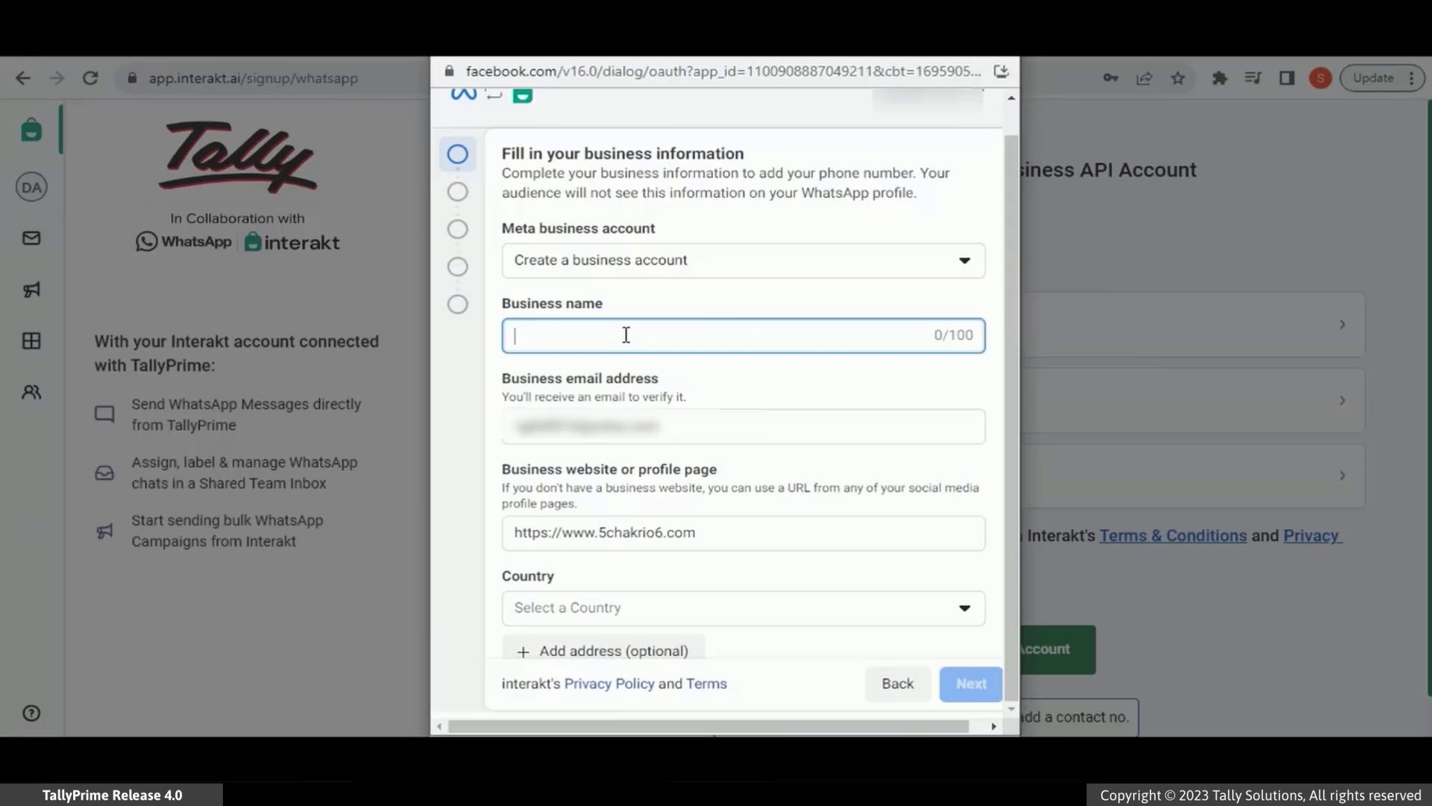
type("ABC Enterprises Pvt Ltd")
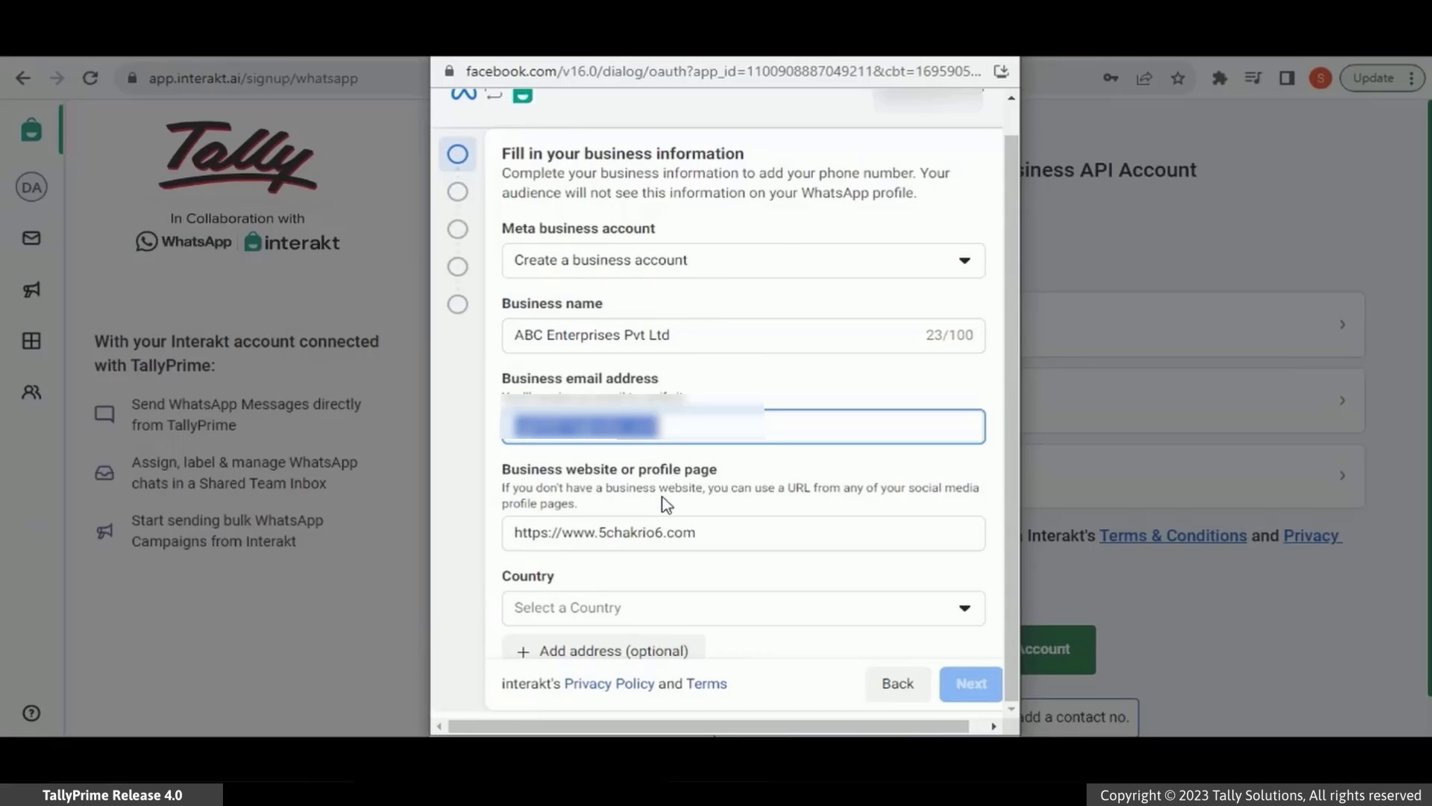
type("https://www.facebook.com/profile.php?id=61551655753576")
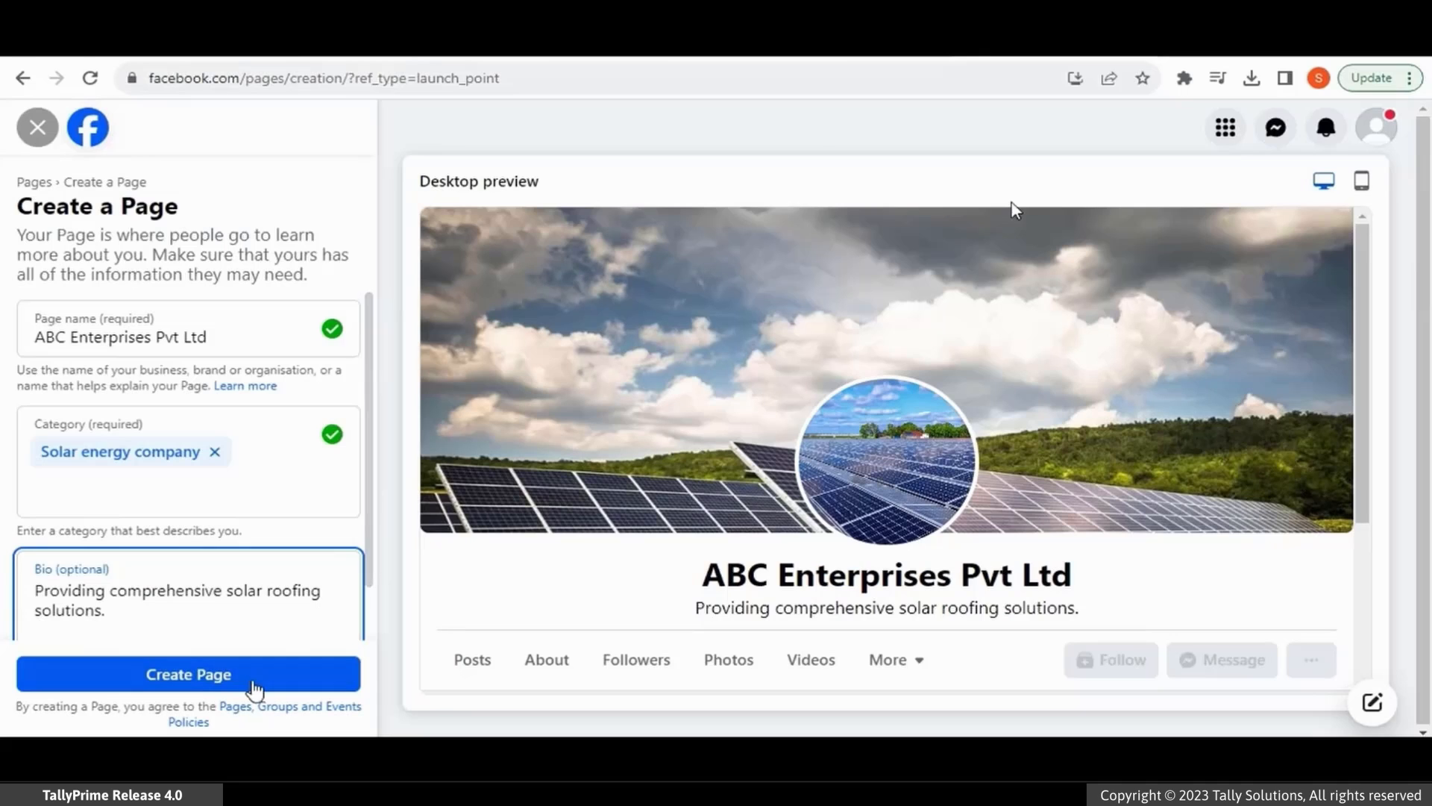
Create the ABC Enterprises Pvt Ltd Facebook Page and continue past contact and location details.
left_click(188, 675)
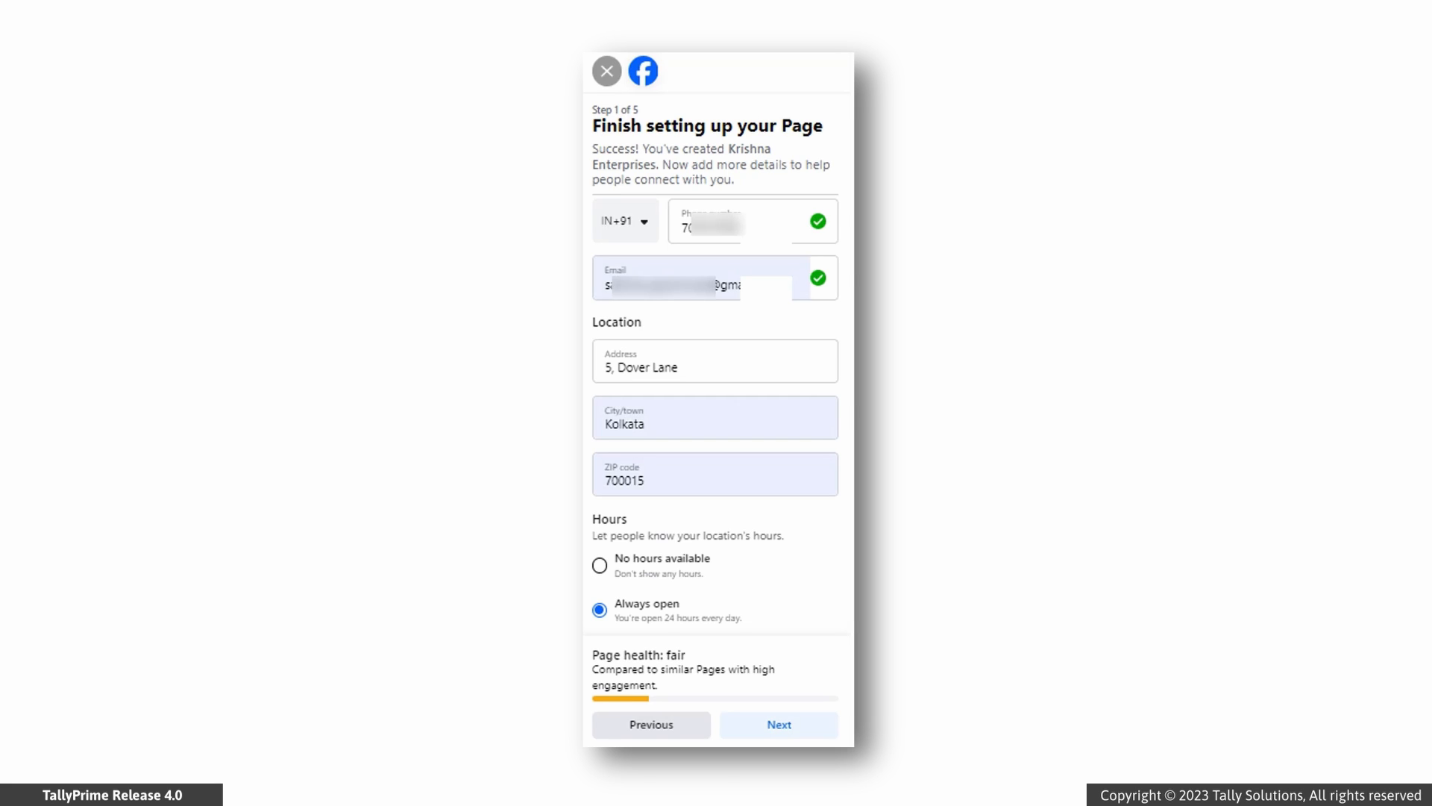
left_click(777, 725)
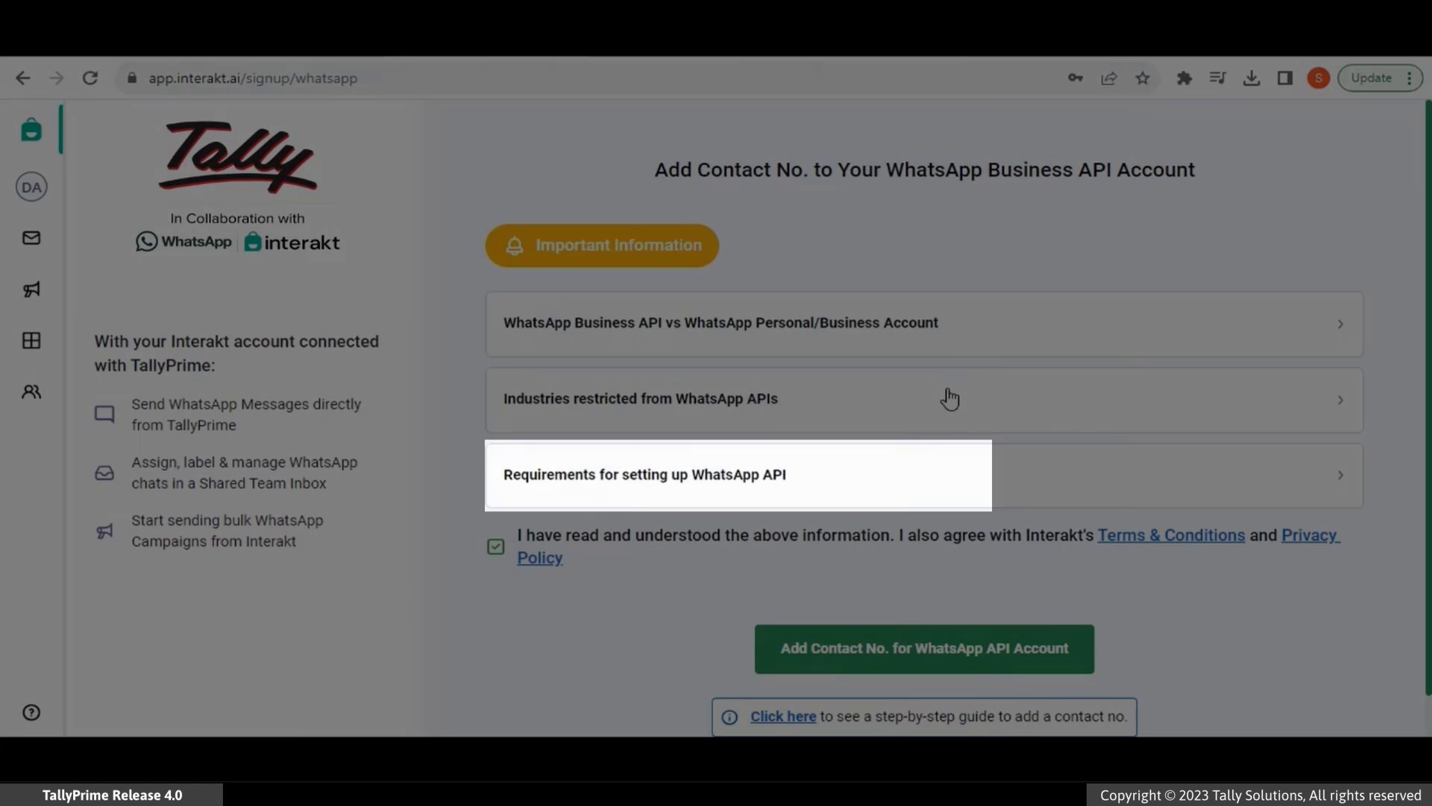
Resume the setup and submit ABC Enterprises Pvt Ltd business details with the Facebook Page link as website.
left_click(645, 475)
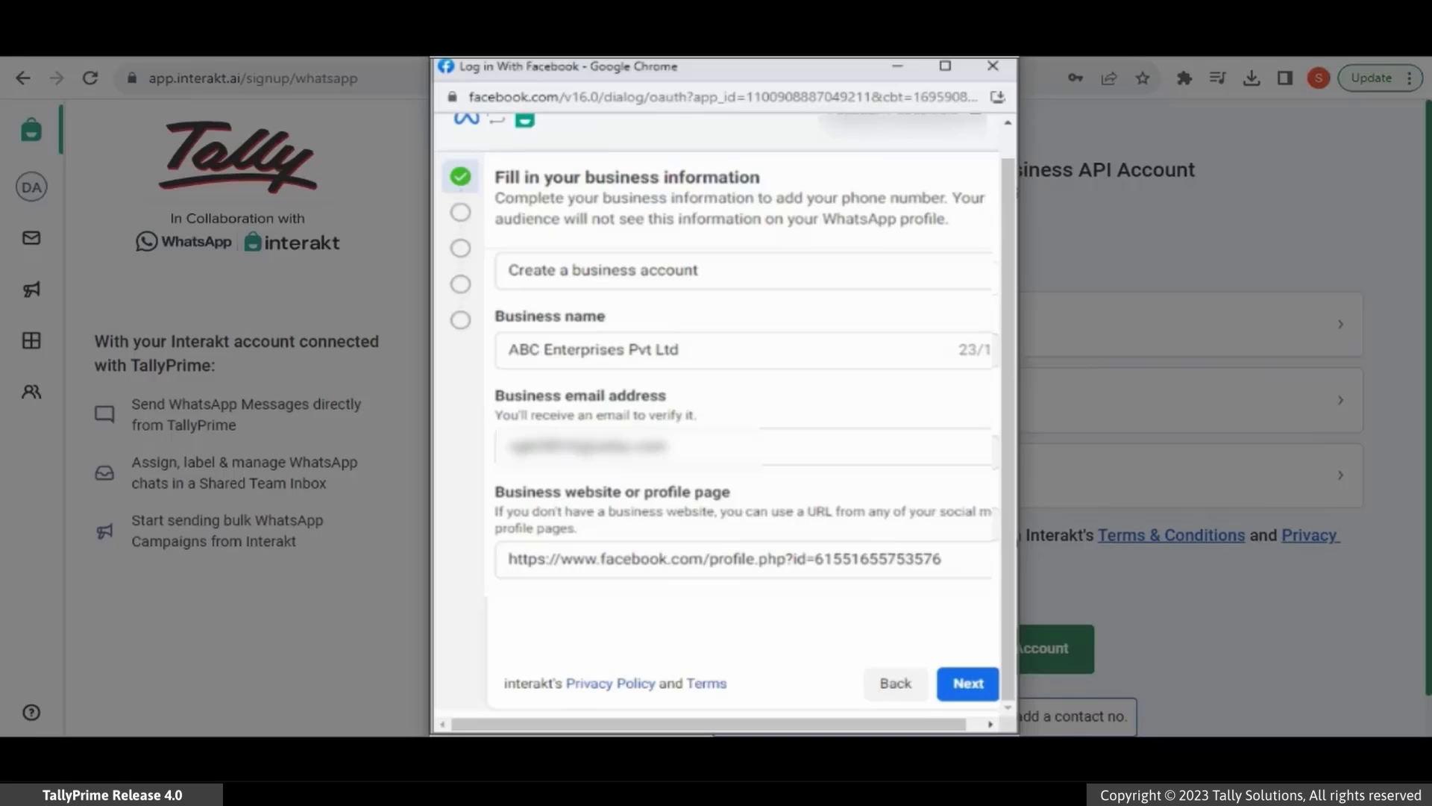
left_click(967, 683)
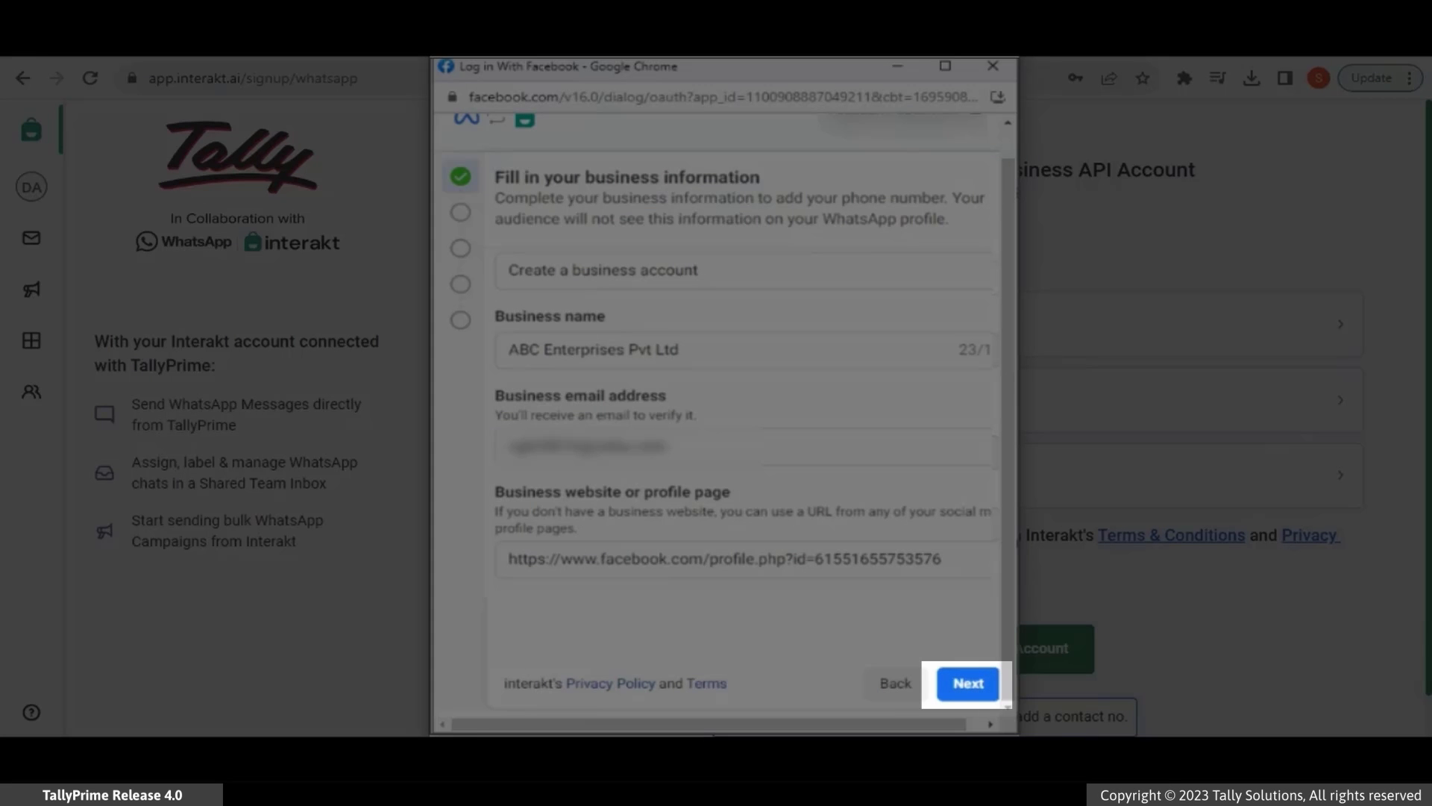
left_click(965, 684)
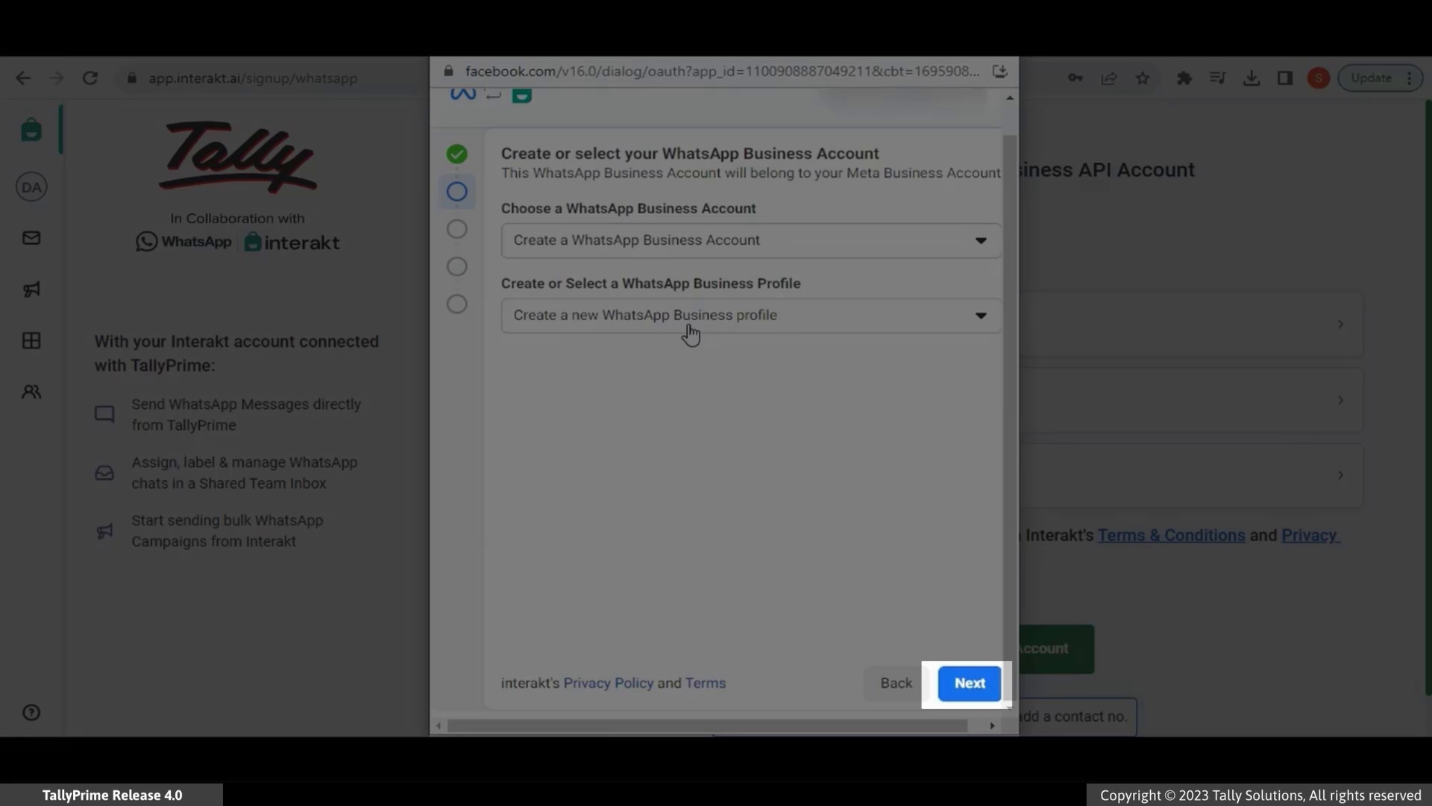
Continue with a new WhatsApp Business Account named ABC Enterprises Pvt Ltd with matching display name.
left_click(968, 682)
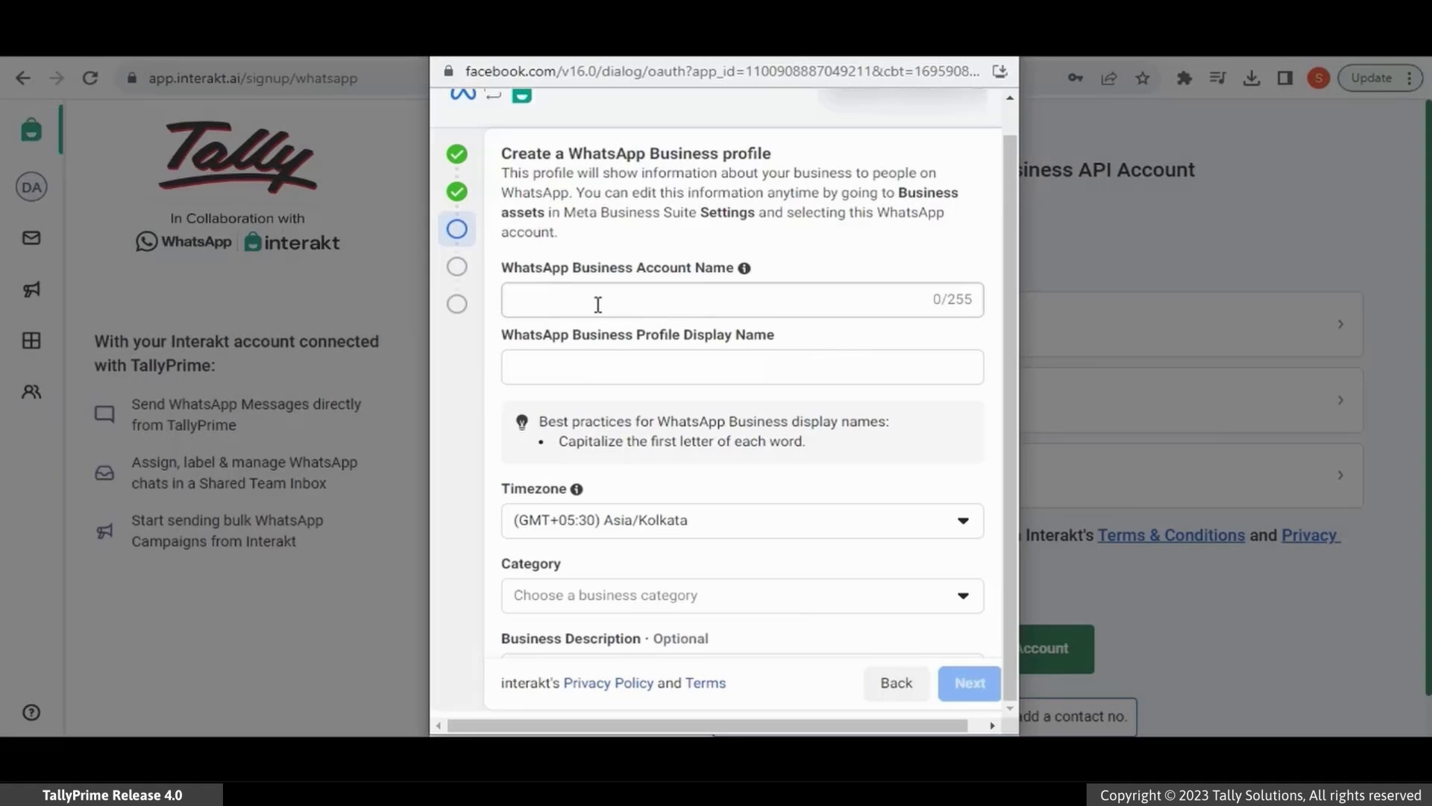
type("ABC Enterprises Pvt Ltd")
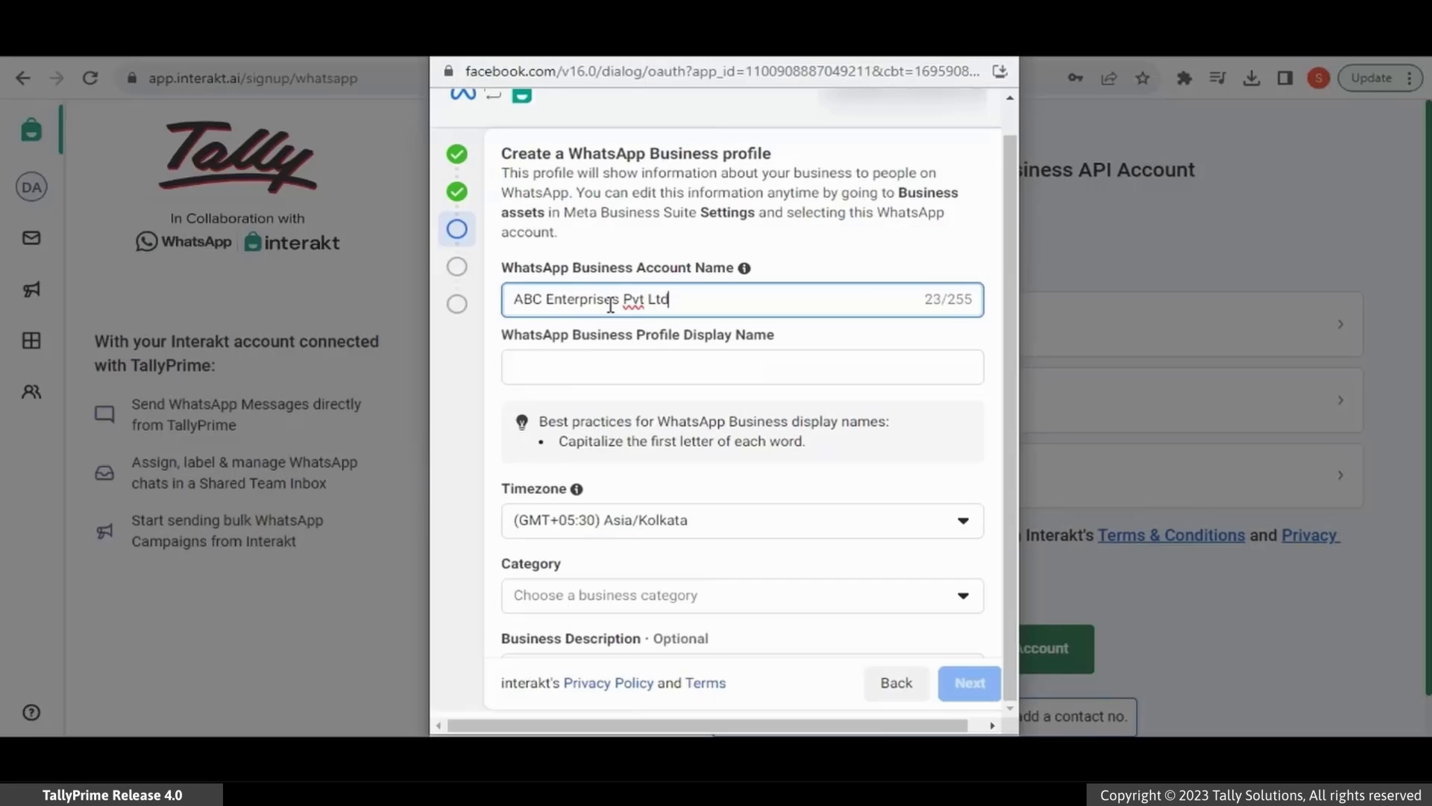
left_click(741, 367)
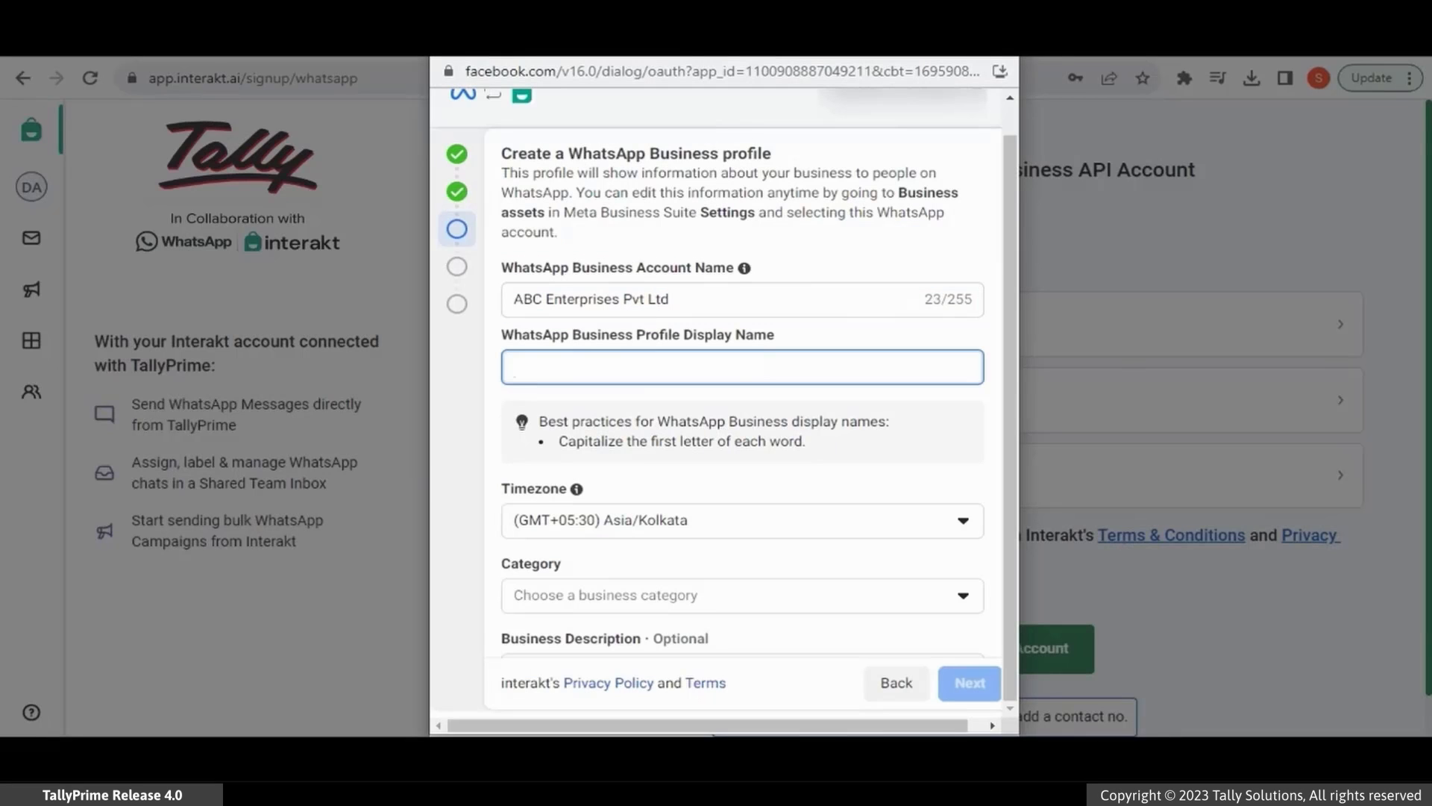
type("ABC Enterprises Pvt Ltd")
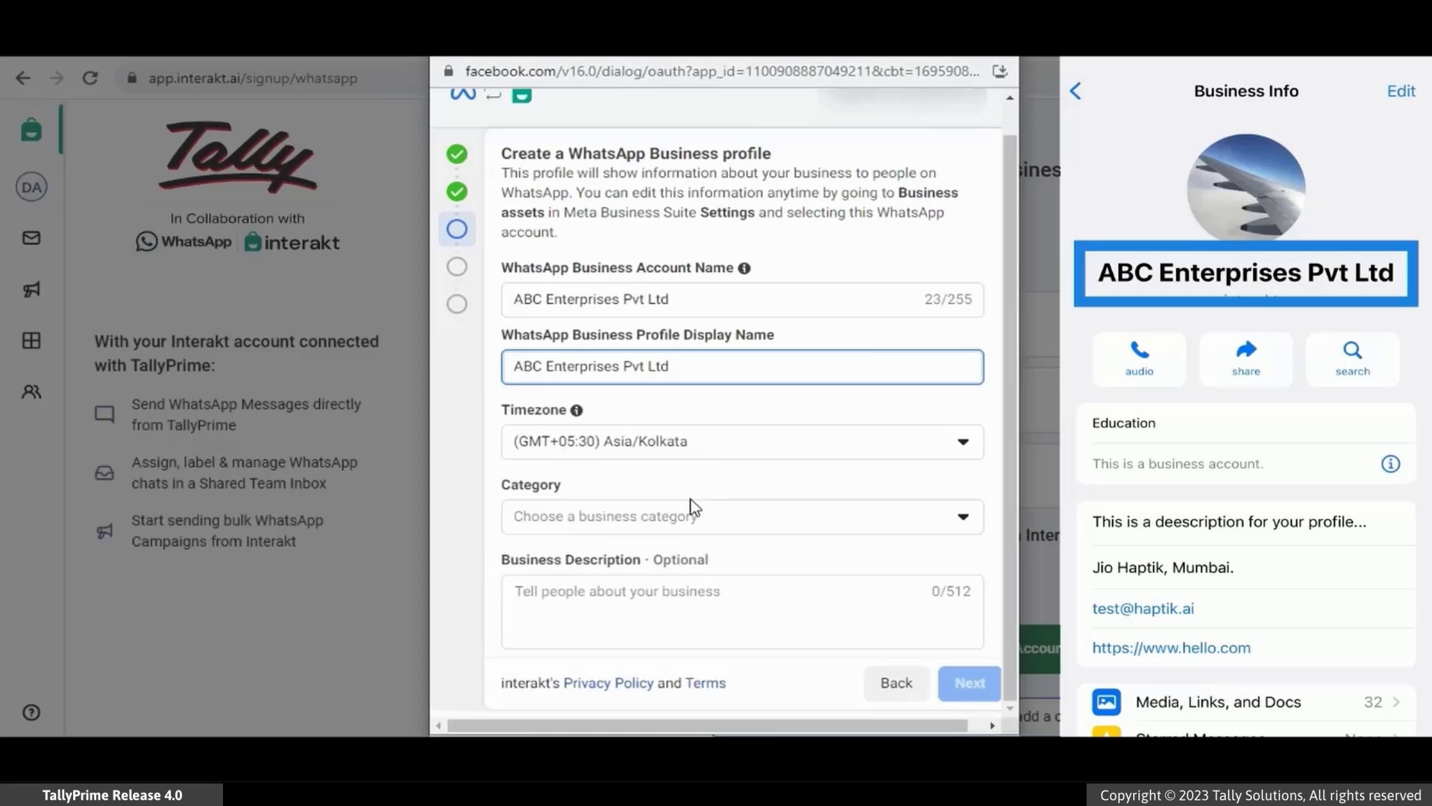
Set category Other, describe 'Providing comprehensive solar roofing solutions', and submit the profile.
left_click(742, 515)
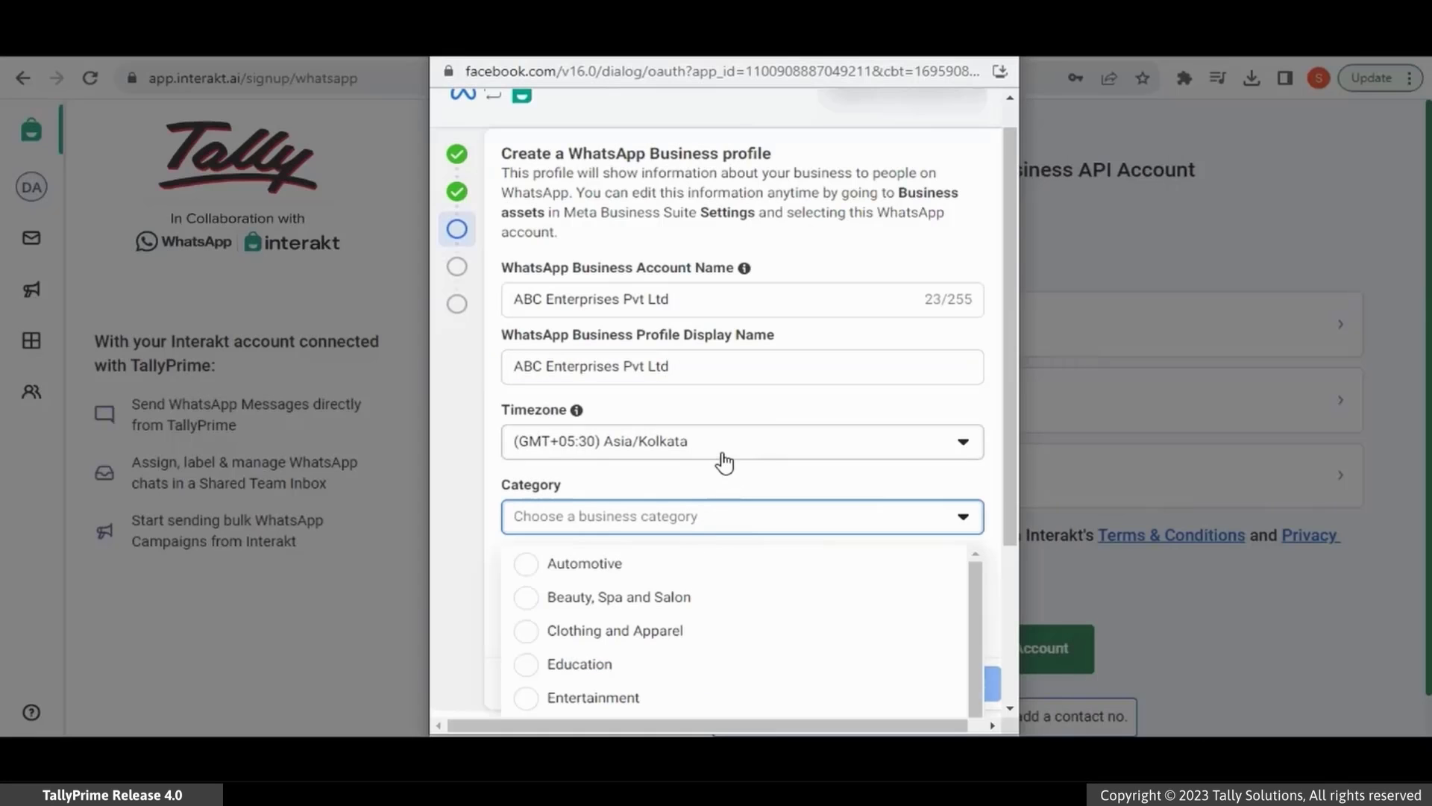
left_click(586, 662)
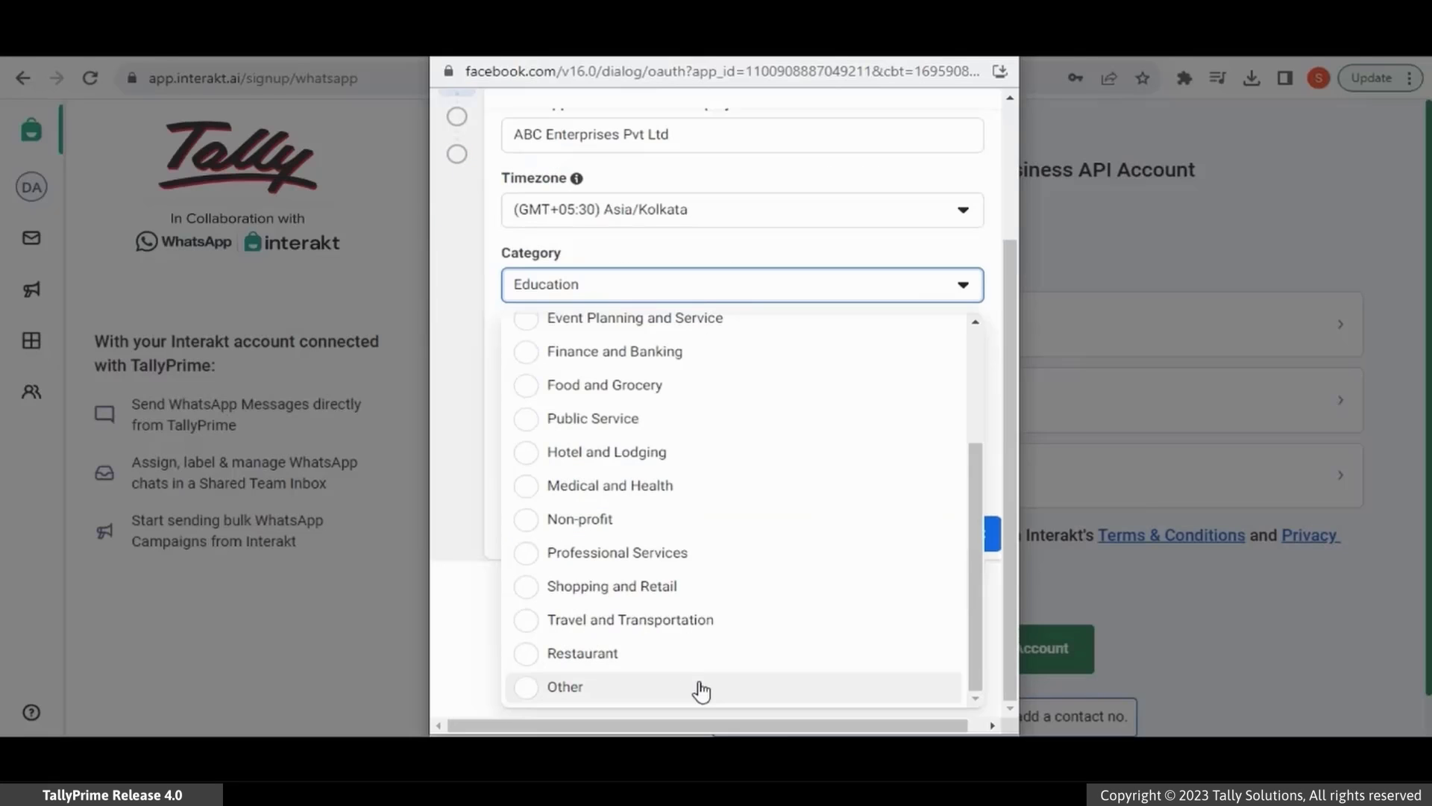
left_click(564, 686)
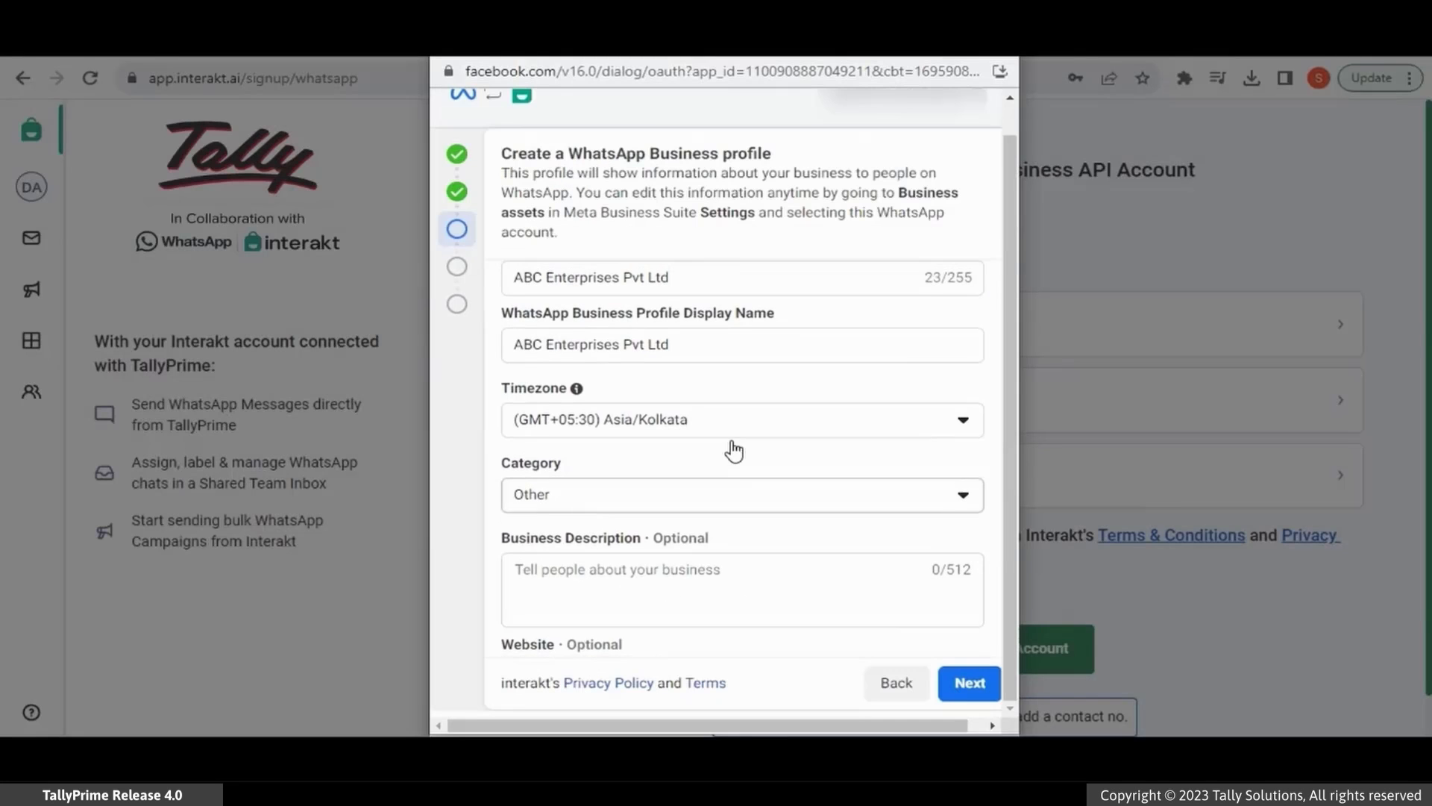
type("Providing comprehensive solar roofing solutions.")
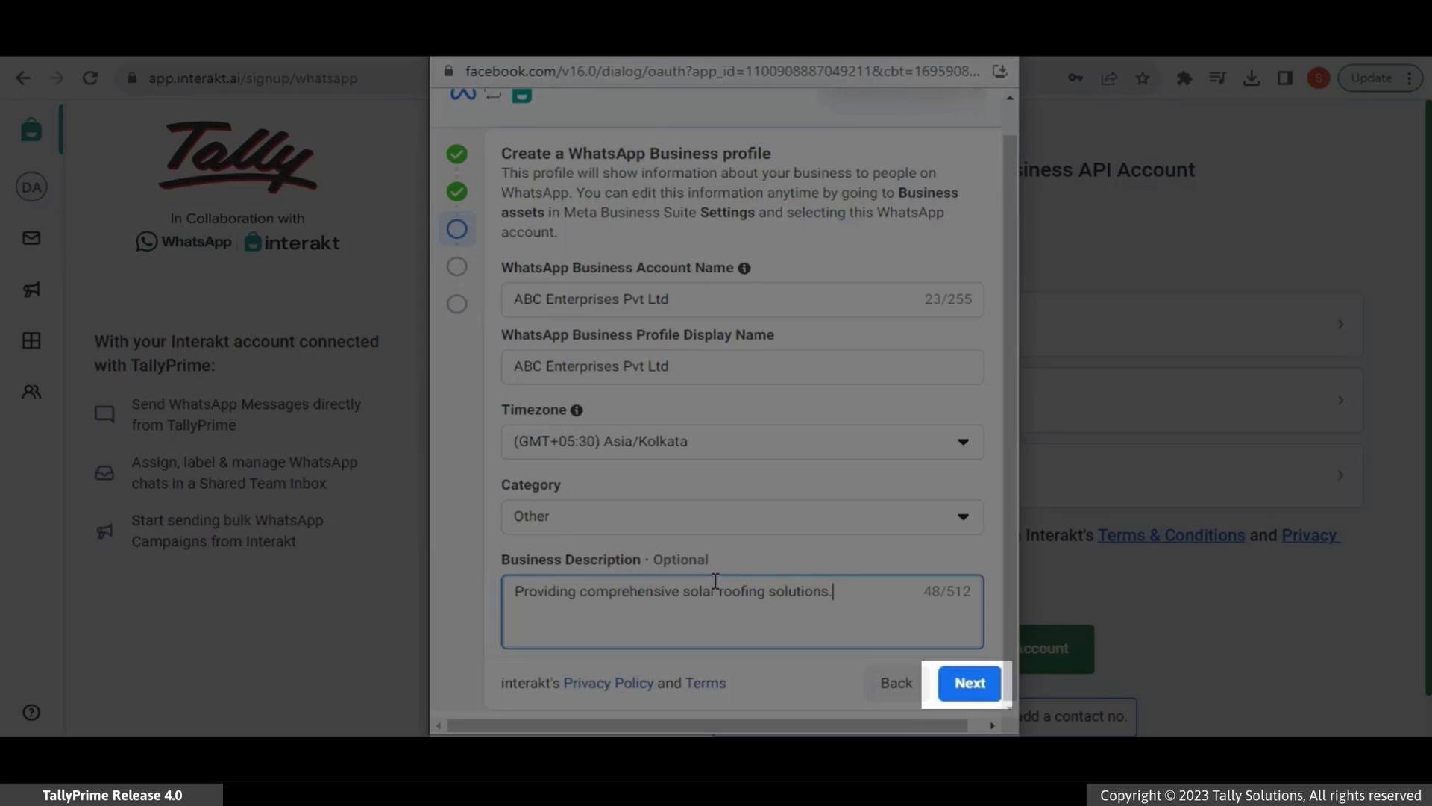
left_click(967, 682)
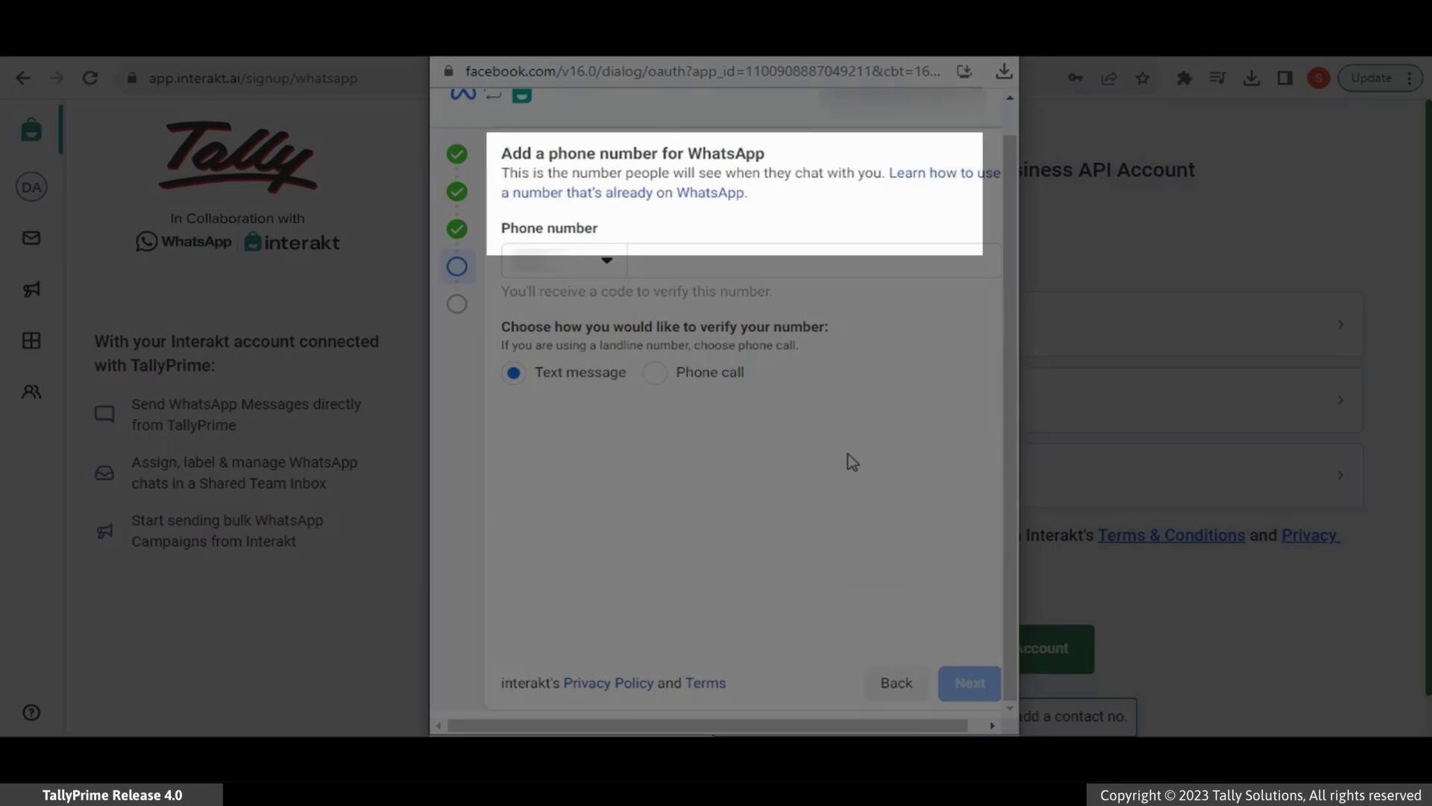
Enter the business phone number and request its verification code via phone call.
left_click(812, 259)
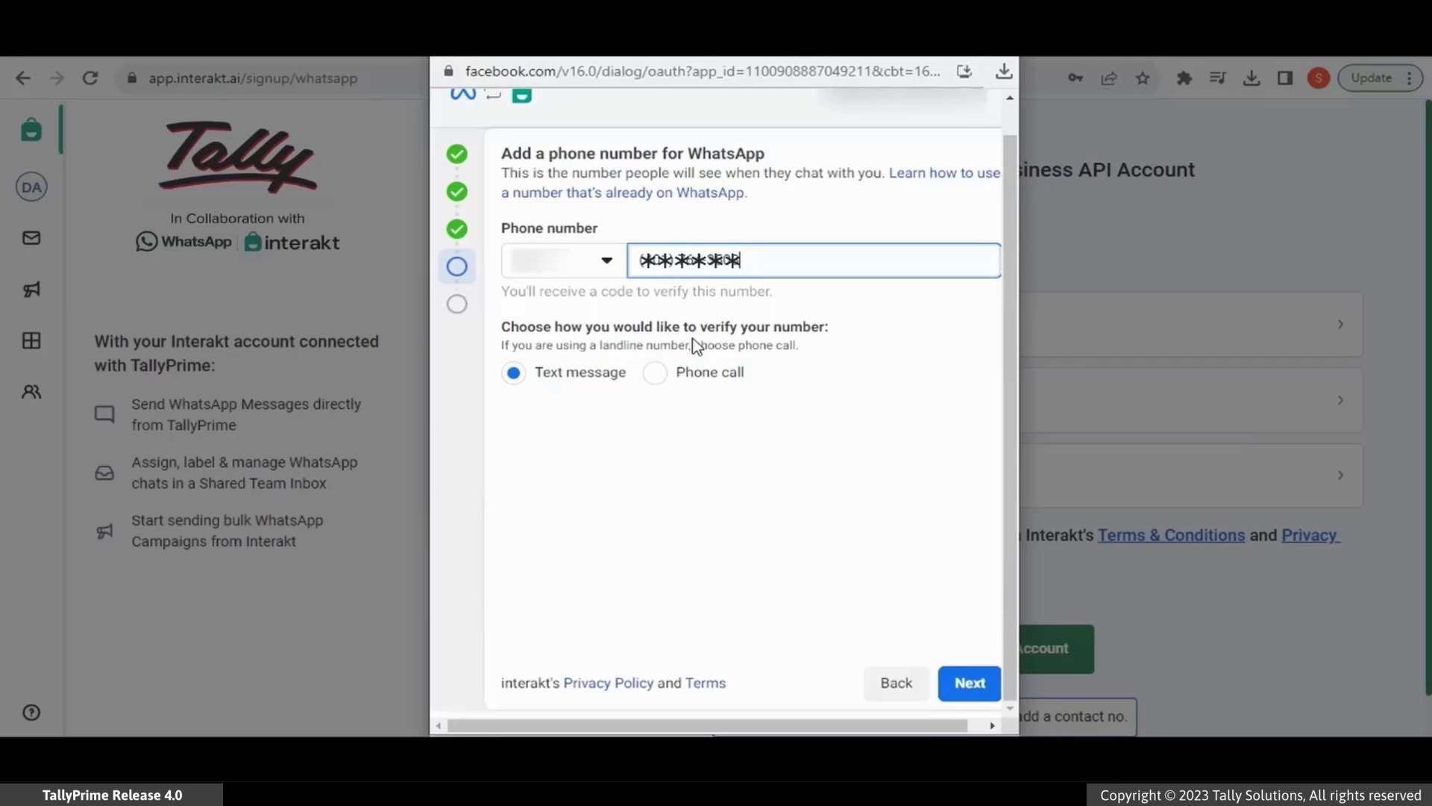
left_click(655, 372)
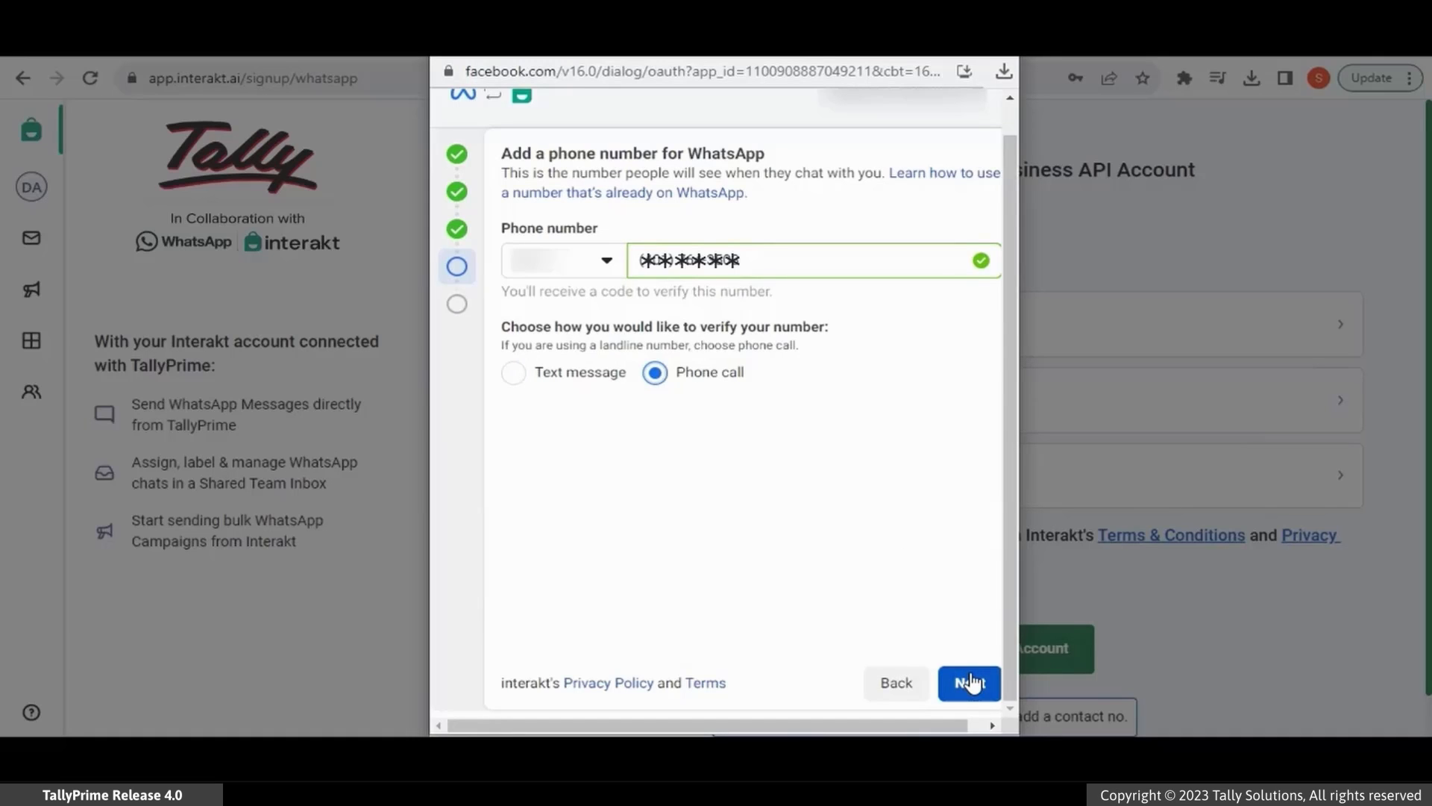
left_click(970, 682)
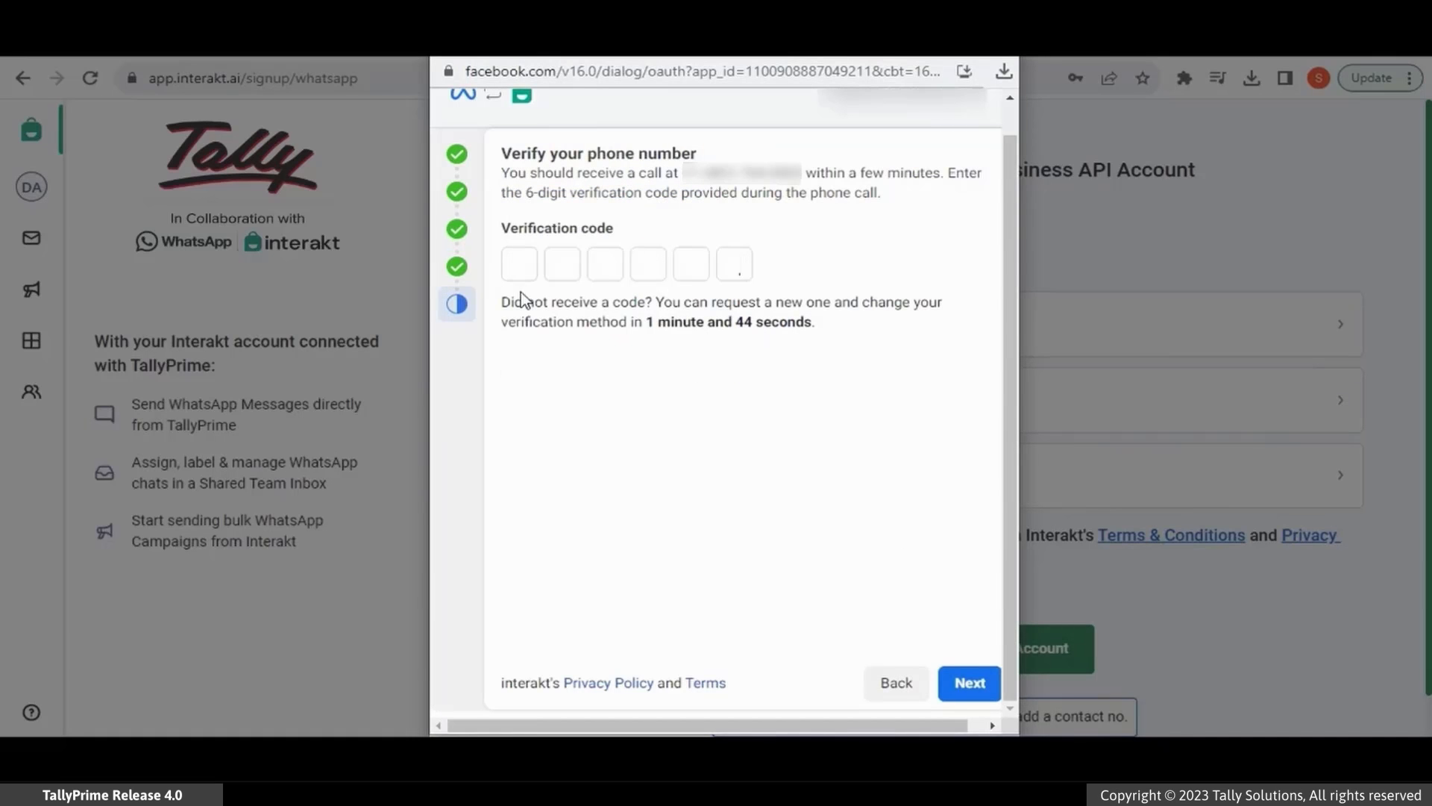
type("99099")
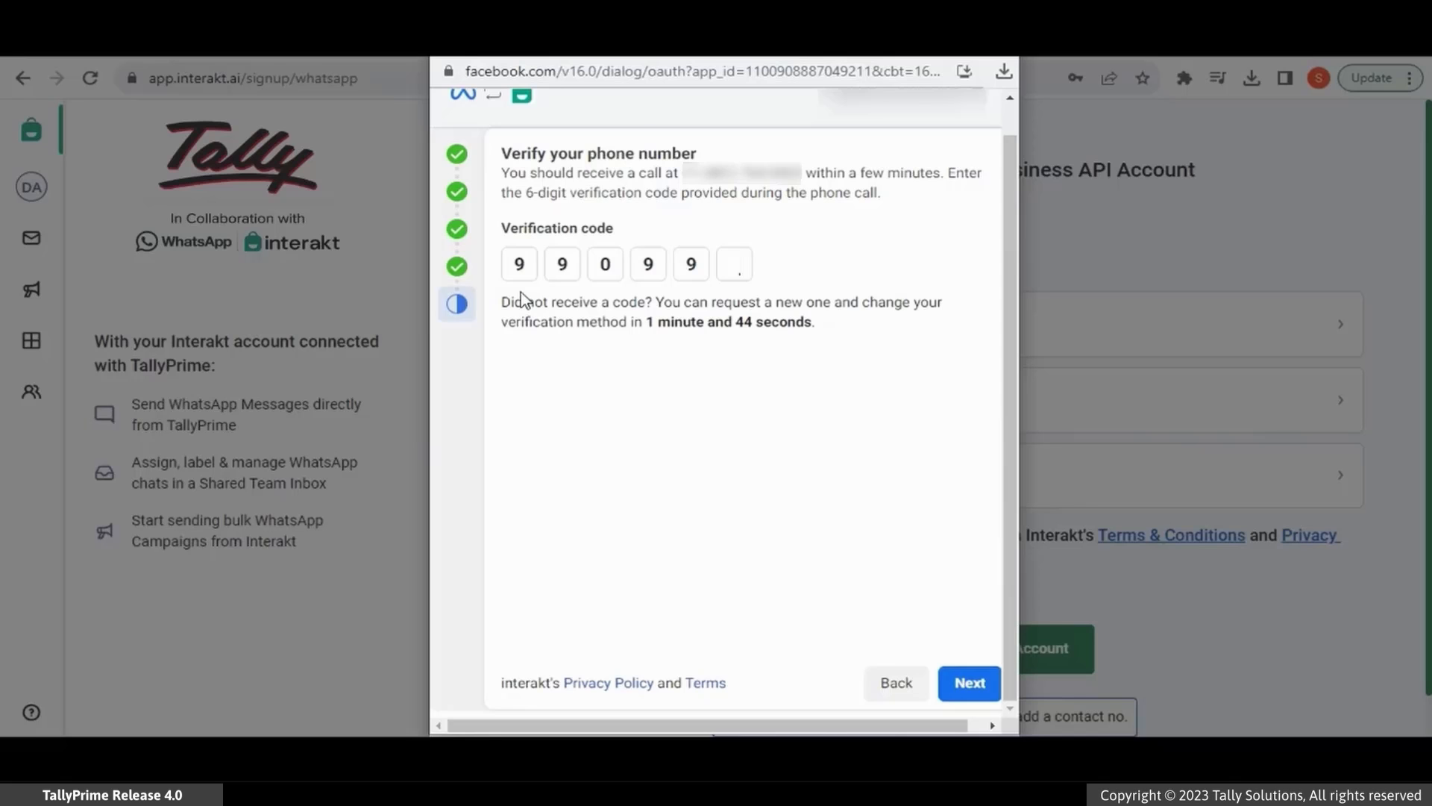
type("3")
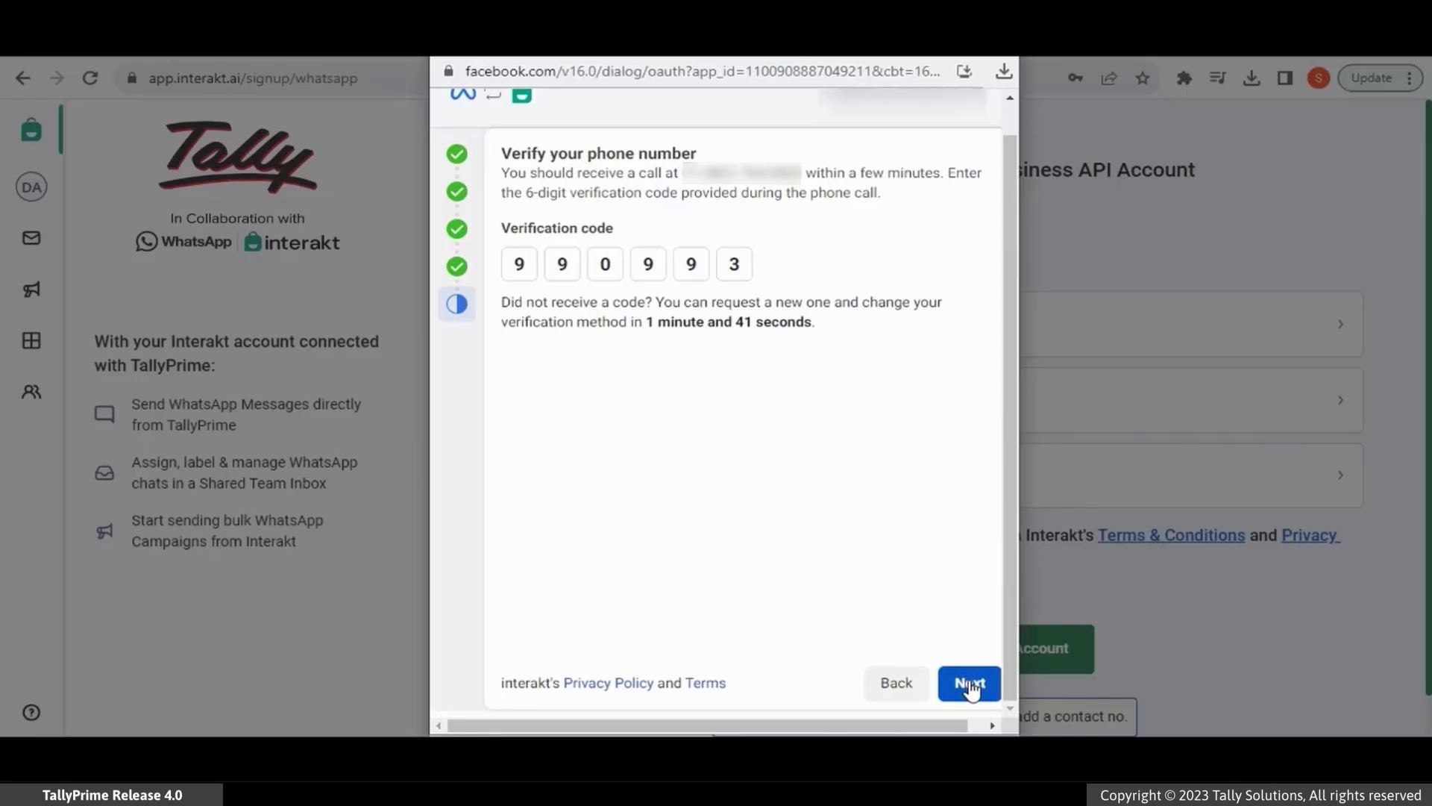
left_click(968, 682)
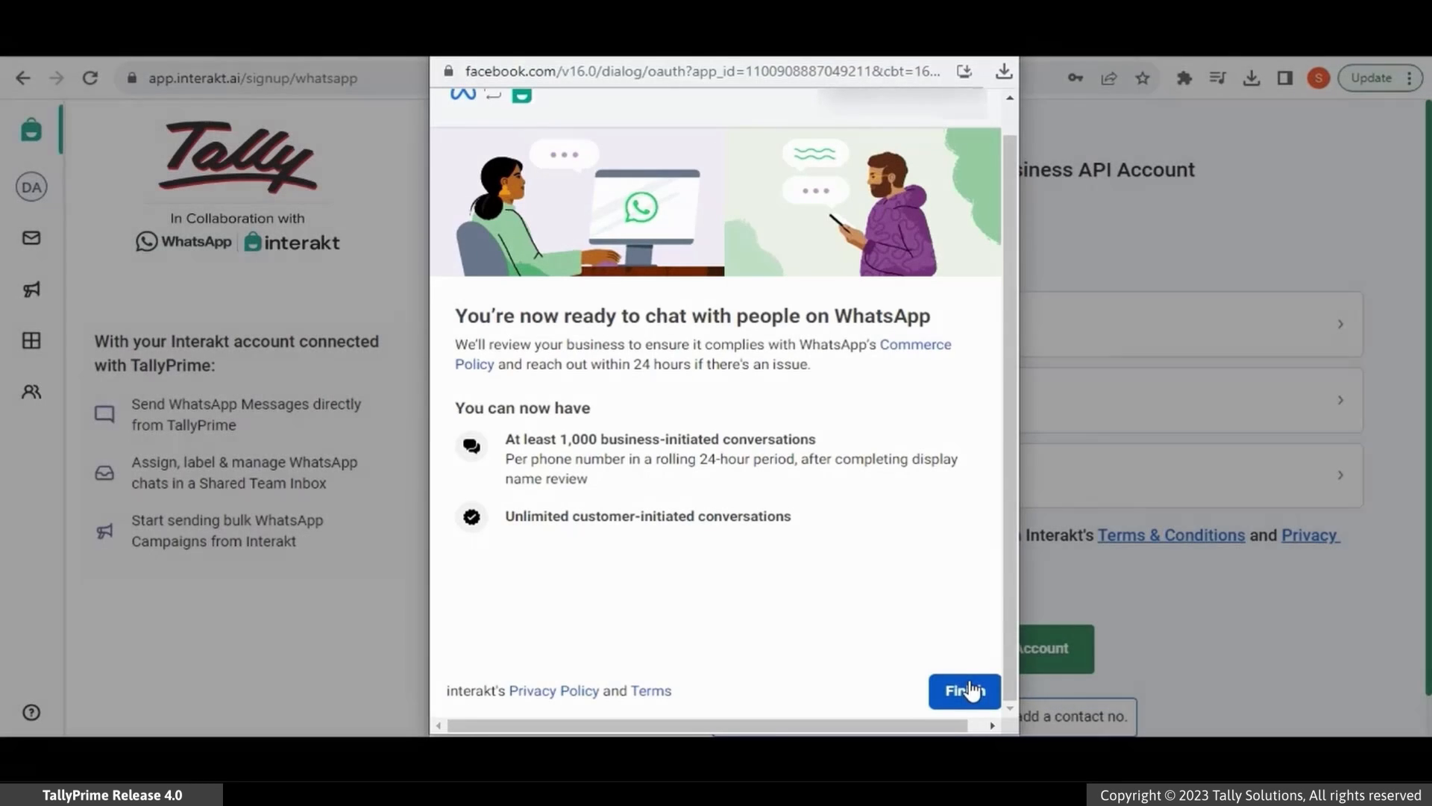
left_click(964, 691)
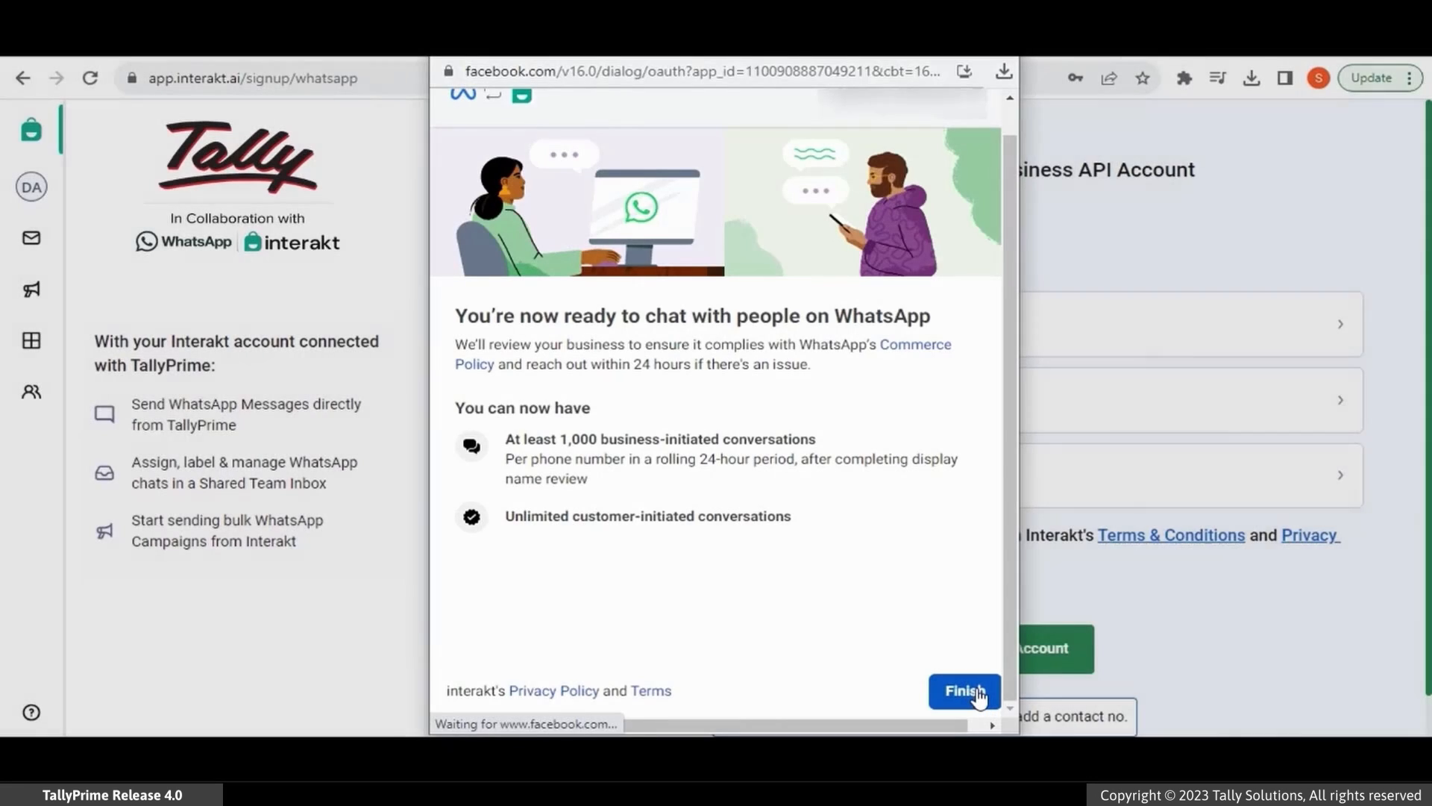
left_click(964, 690)
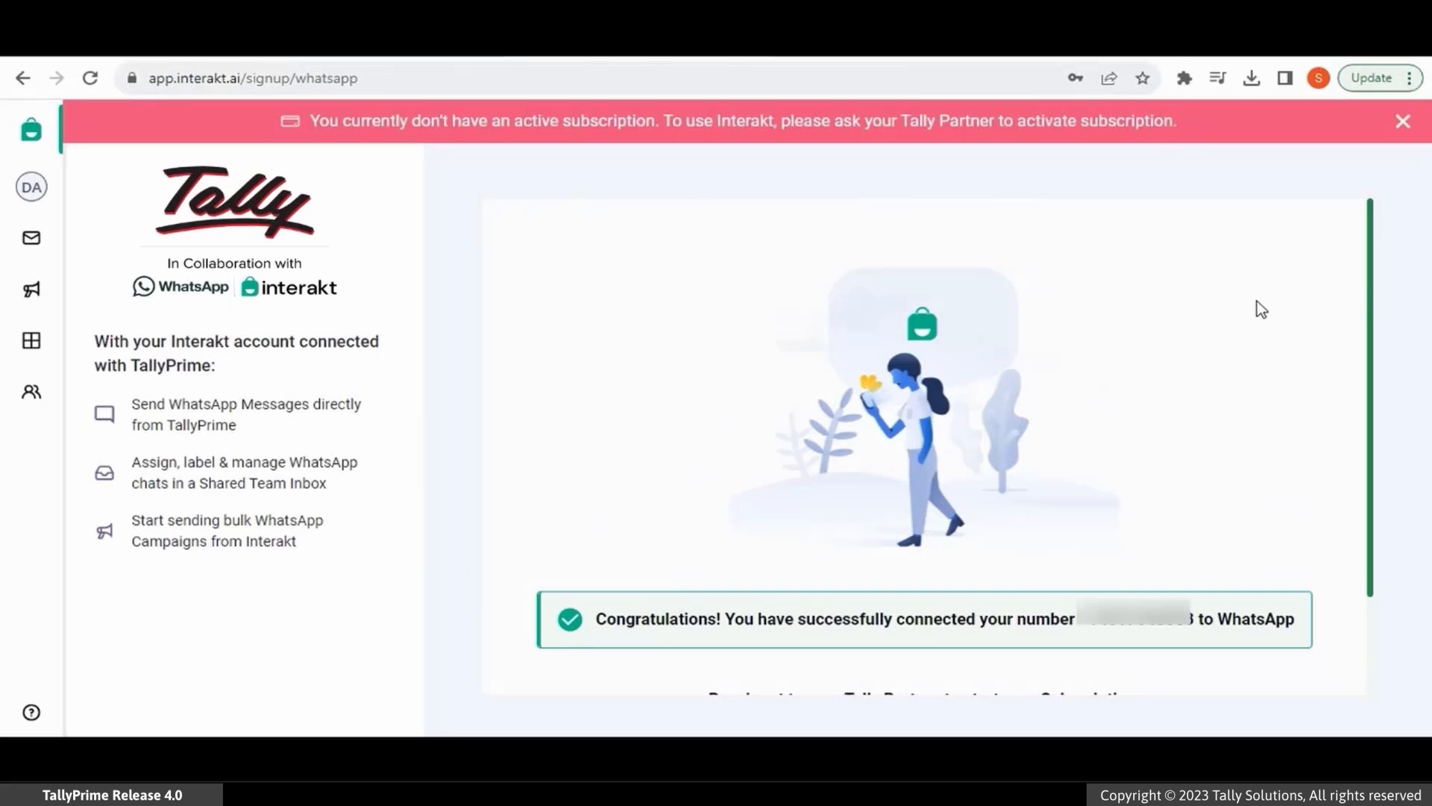
mouse_move(1257, 400)
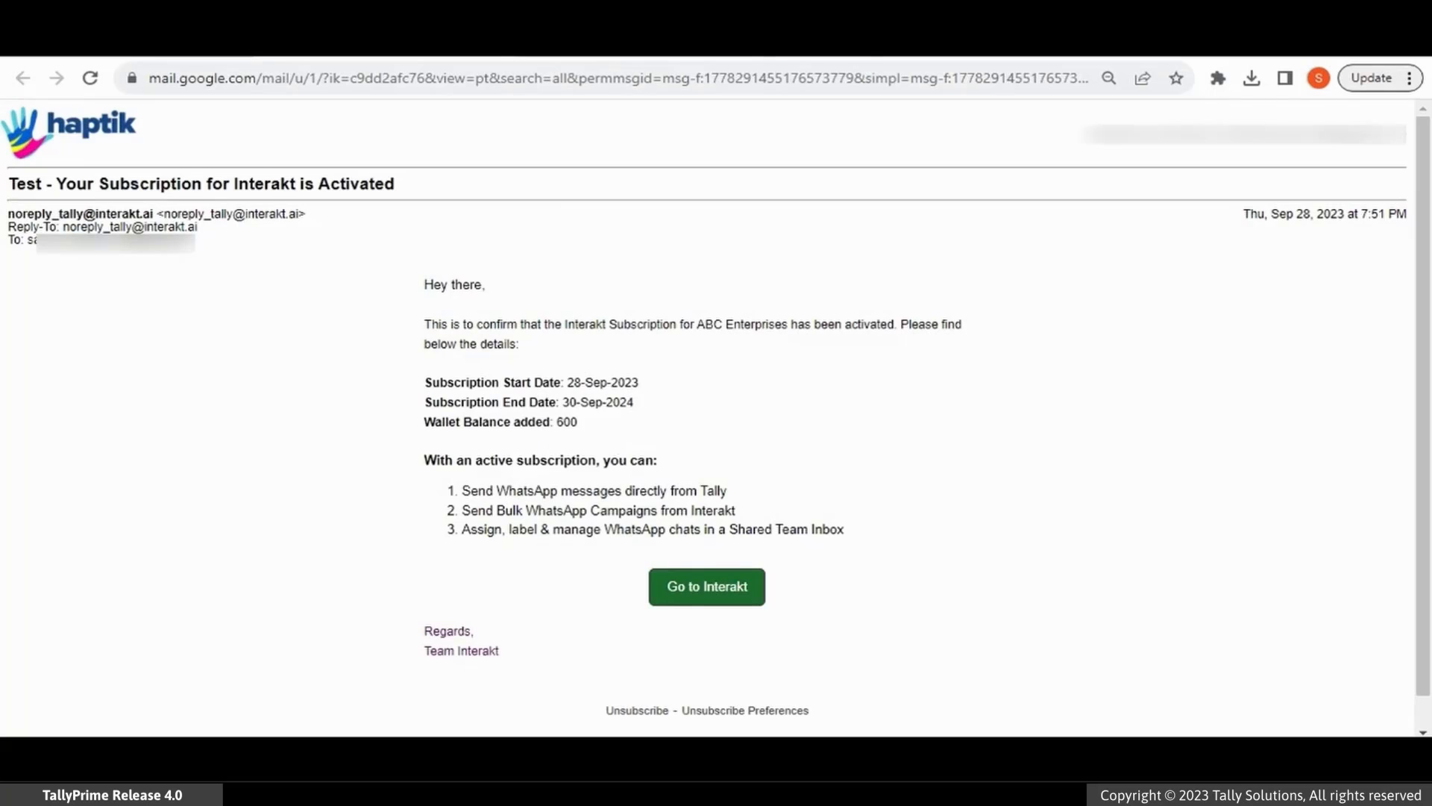
Go to Interakt from the 'Your Subscription for Interakt is Activated' email.
left_click(706, 585)
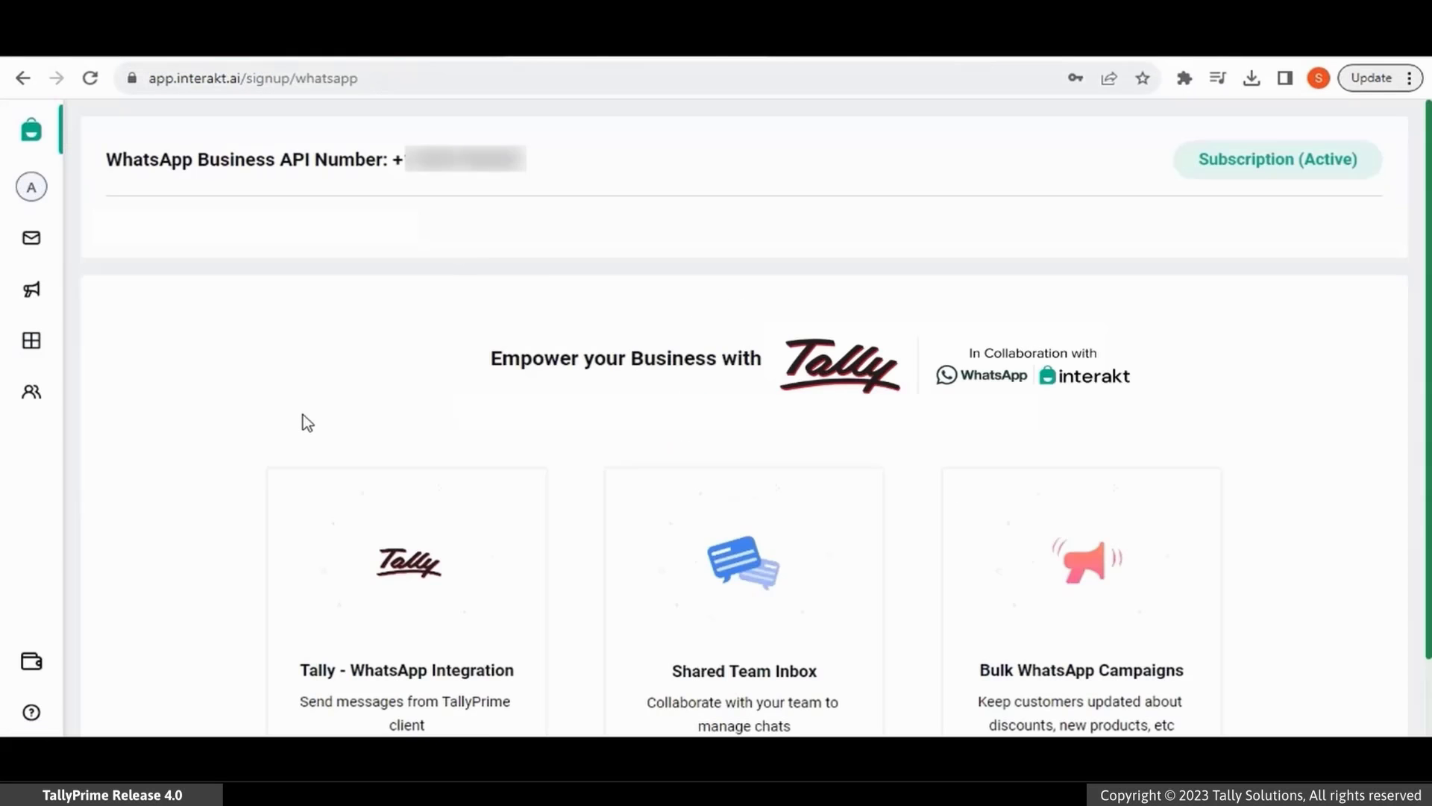